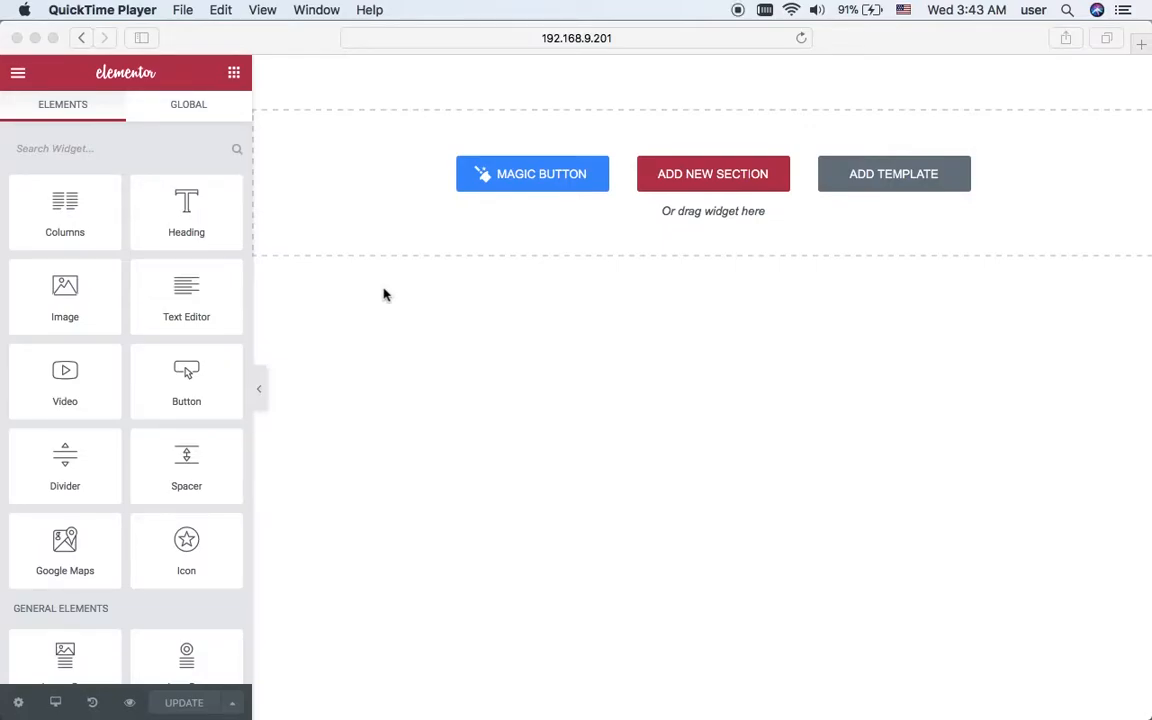
{"action": "mouse_move", "coordinate": [520, 232]}
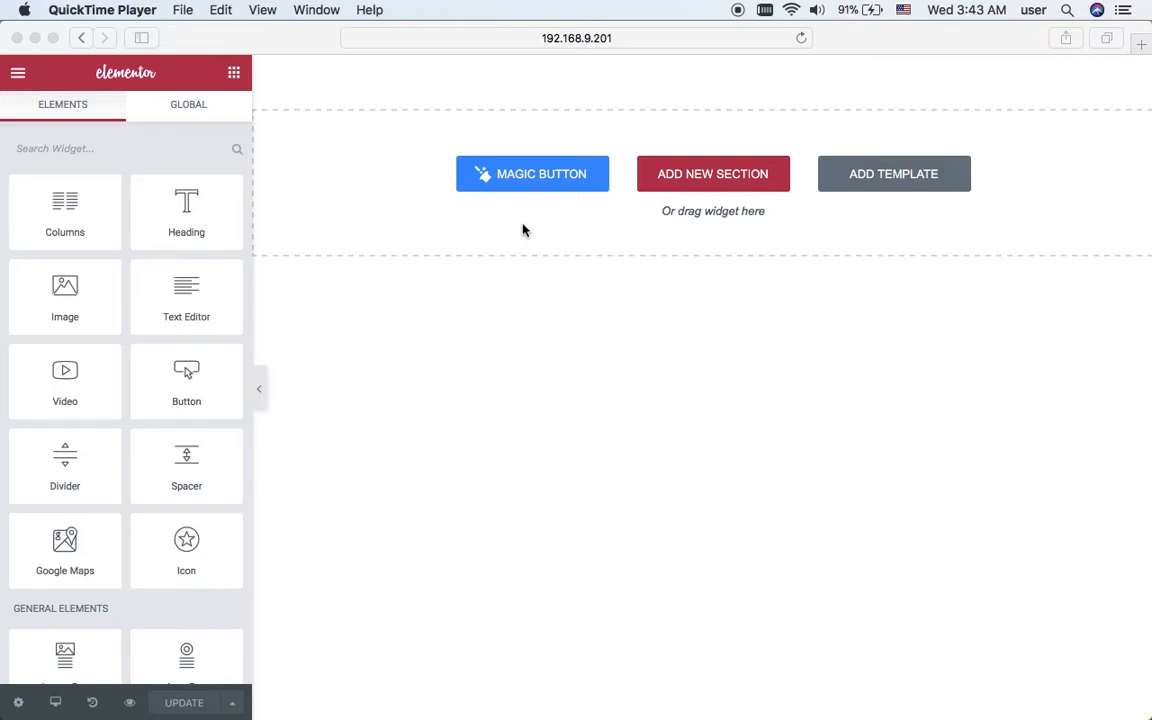
{"action": "mouse_move", "coordinate": [528, 190]}
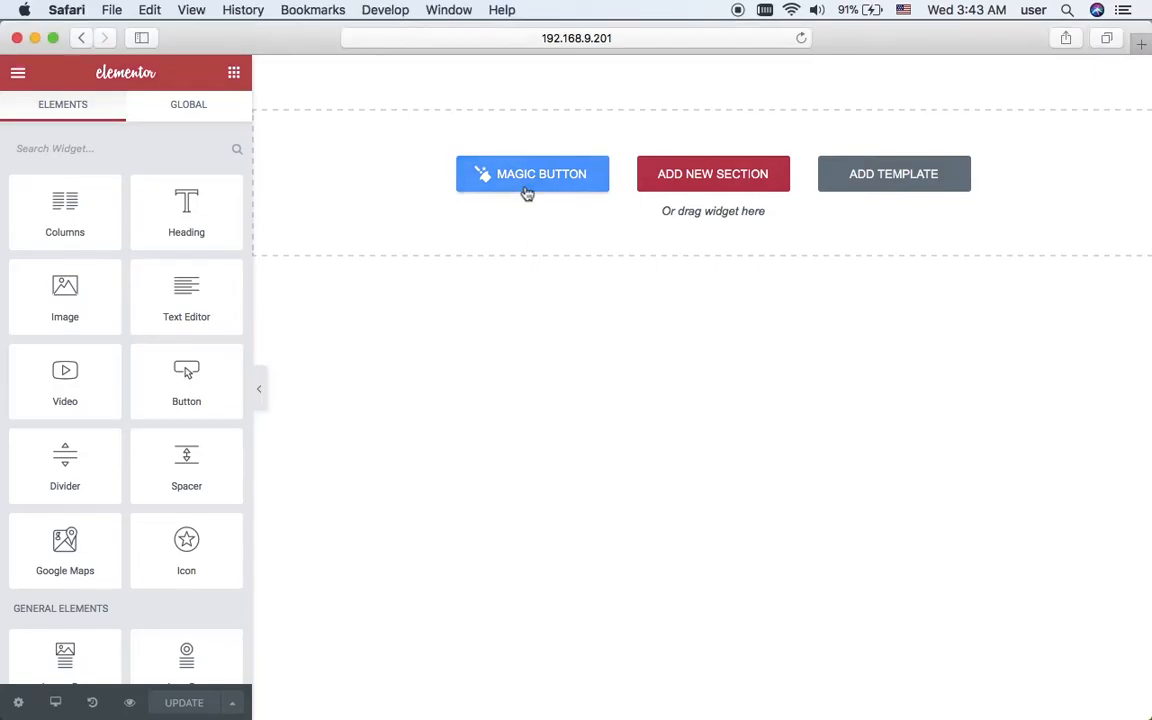
Step: Open the Magic Button template library and switch it from full pages to section blocks
{"action": "left_click", "coordinate": [532, 172]}
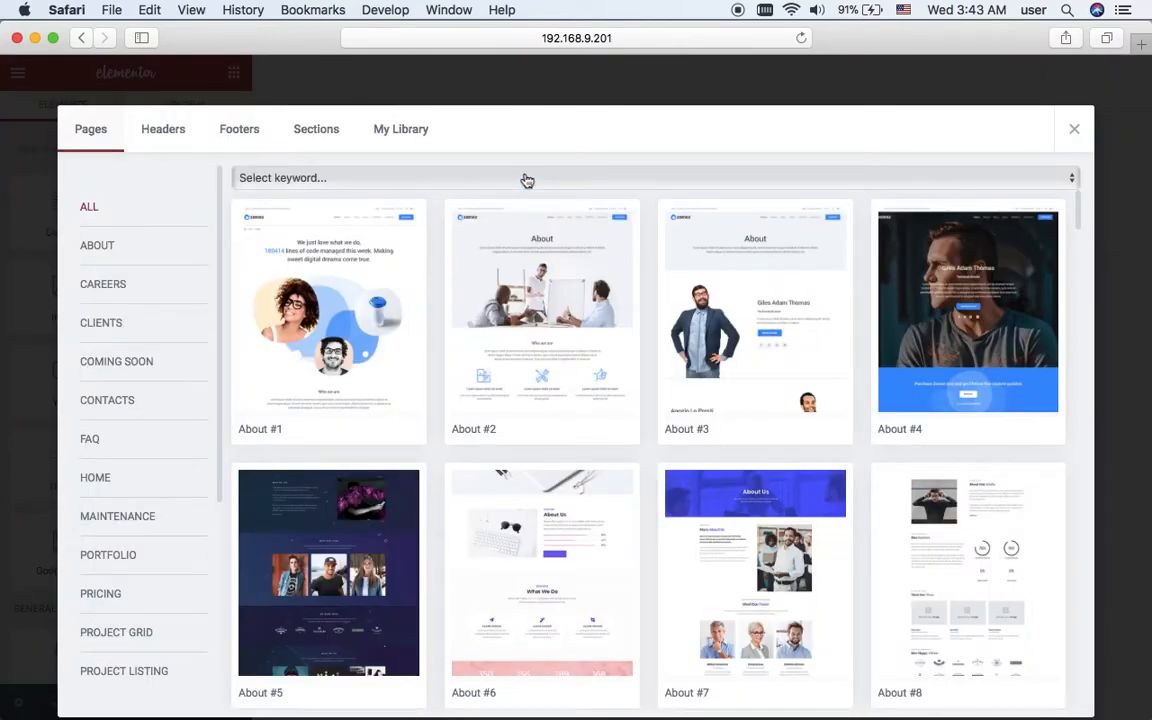
{"action": "mouse_move", "coordinate": [540, 310]}
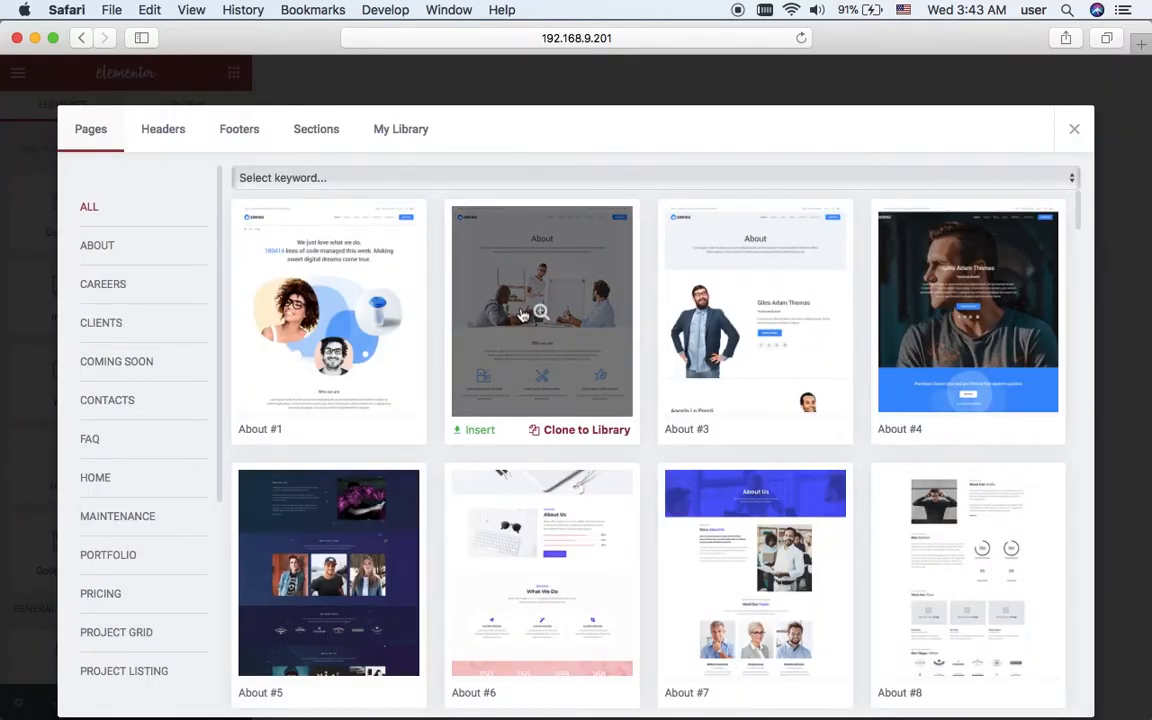
{"action": "scroll", "scroll_direction": "down", "scroll_amount": 3}
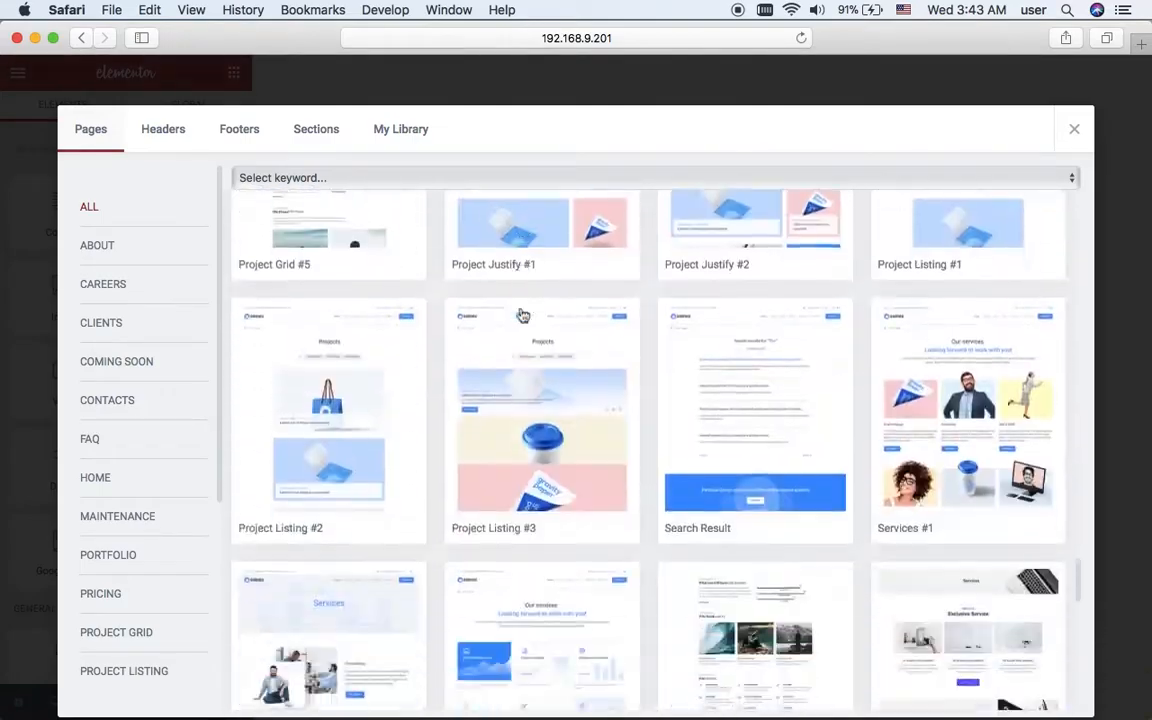
{"action": "scroll", "scroll_direction": "down", "scroll_amount": 3}
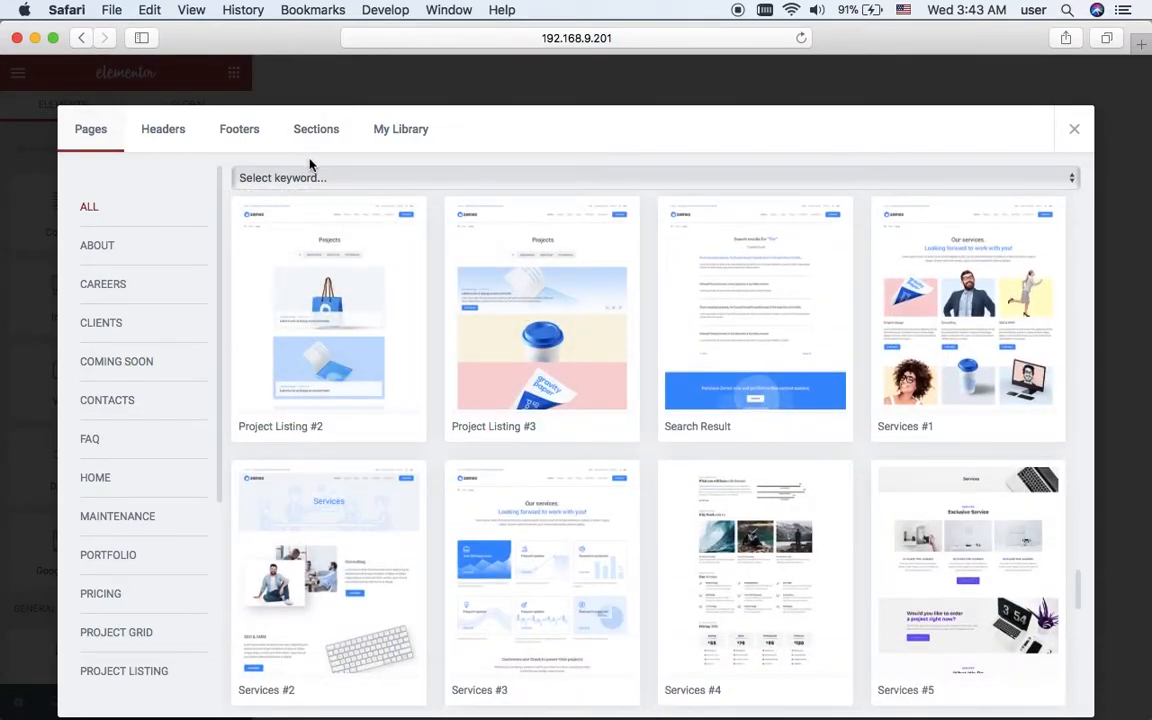
{"action": "left_click", "coordinate": [316, 128]}
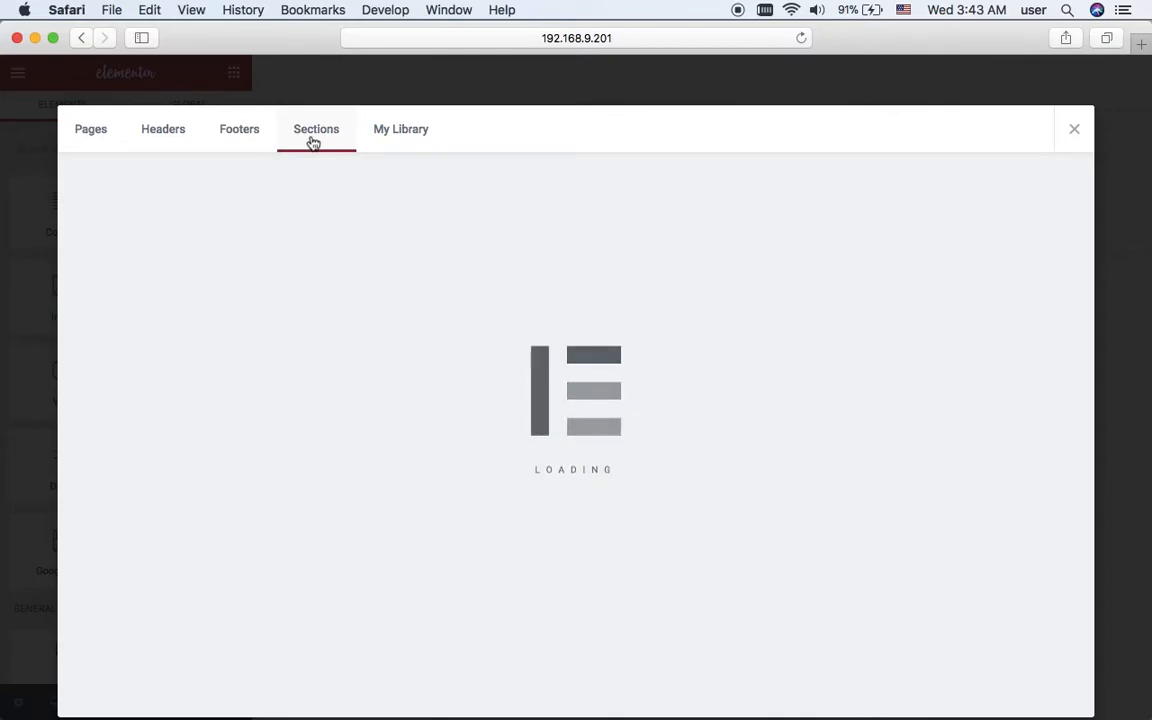
{"action": "left_click", "coordinate": [316, 128]}
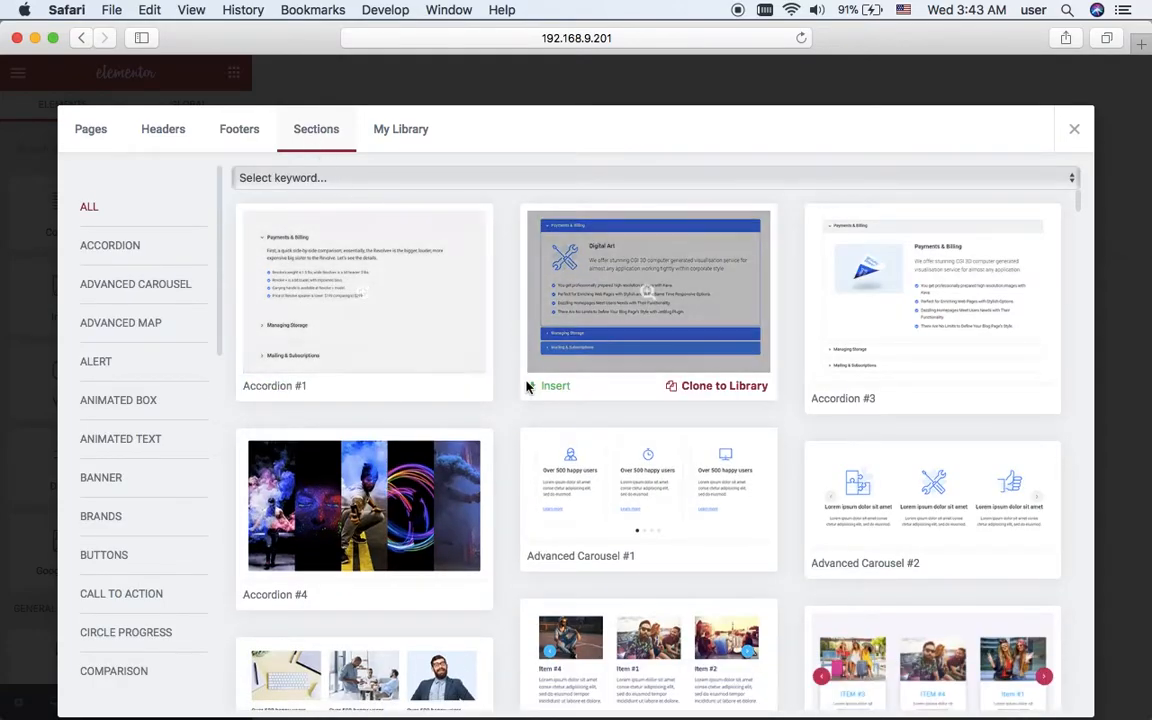
{"action": "scroll", "scroll_direction": "down", "scroll_amount": 3}
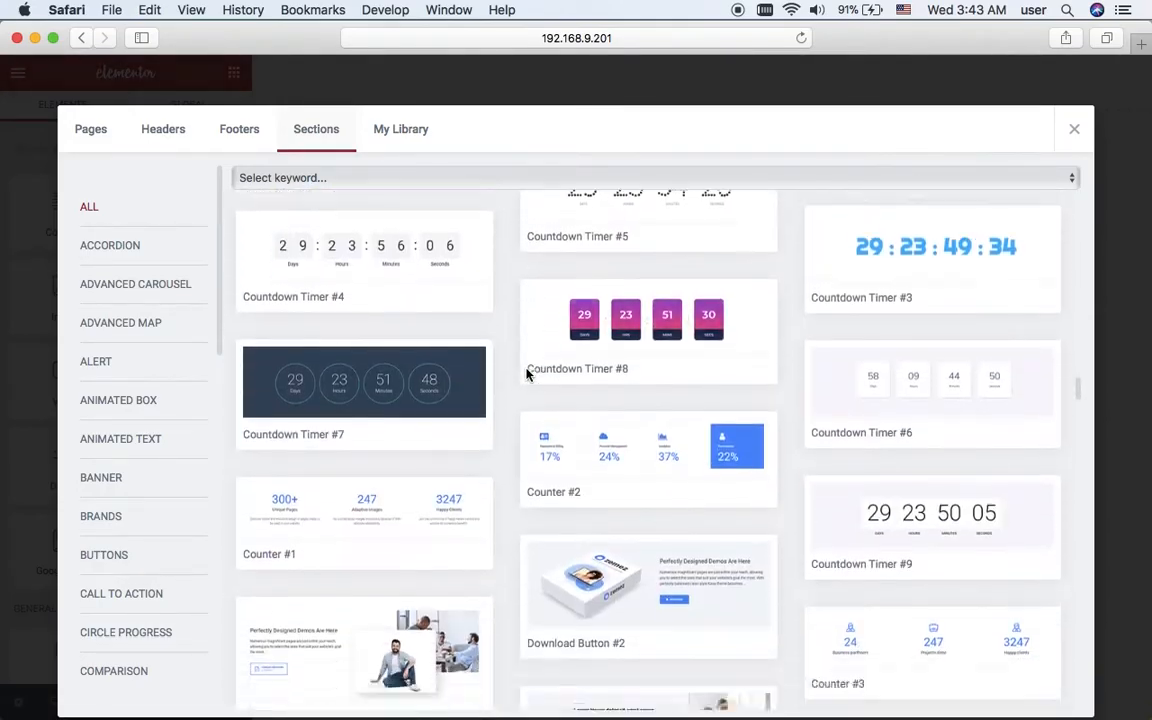
{"action": "scroll", "scroll_direction": "down", "scroll_amount": 3}
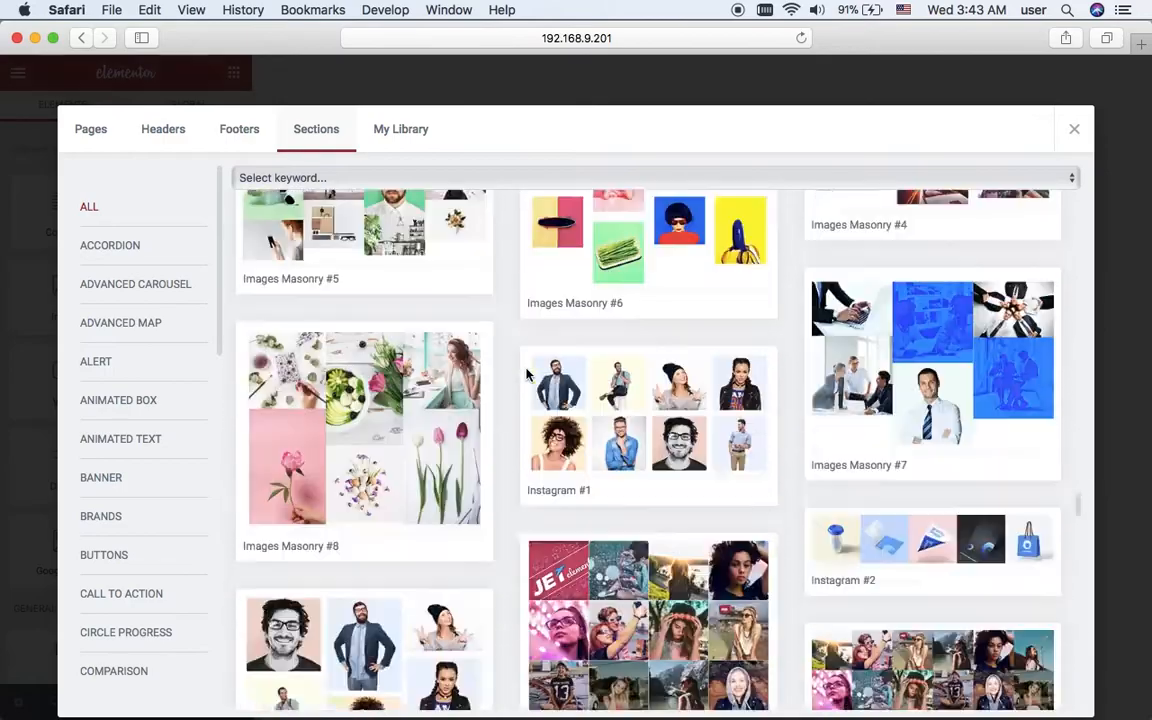
Step: Browse the keyword filters and narrow the sections to the Accordion category
{"action": "left_click", "coordinate": [650, 176]}
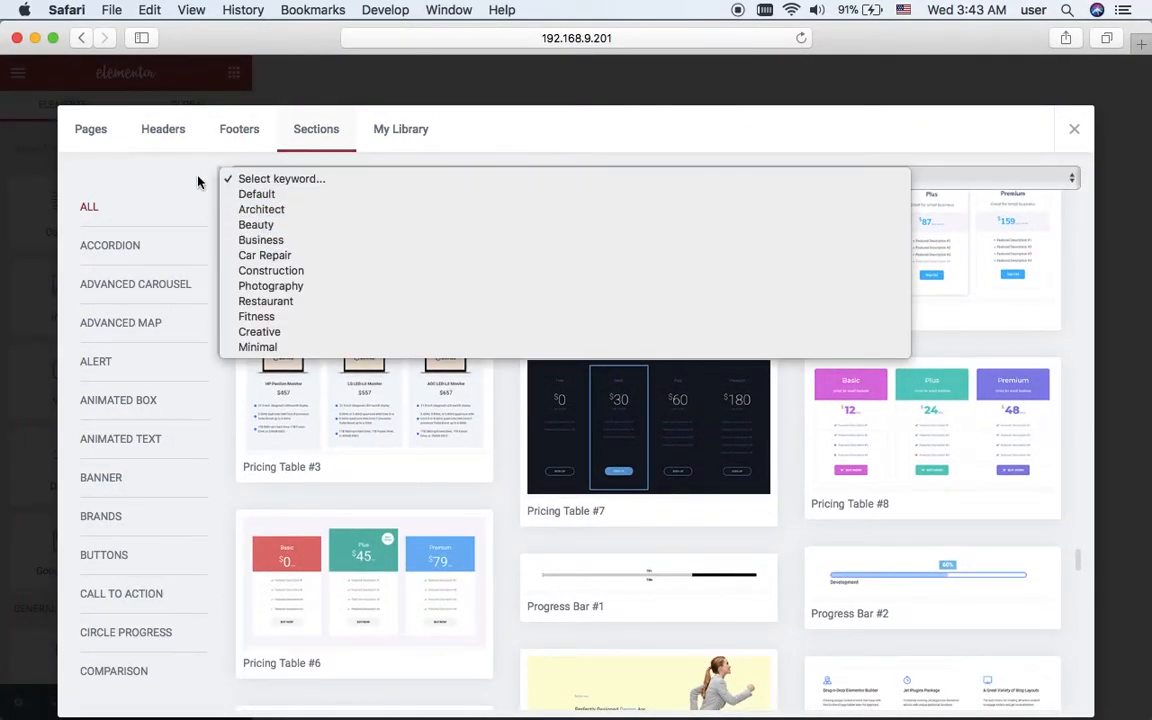
{"action": "left_click", "coordinate": [280, 178]}
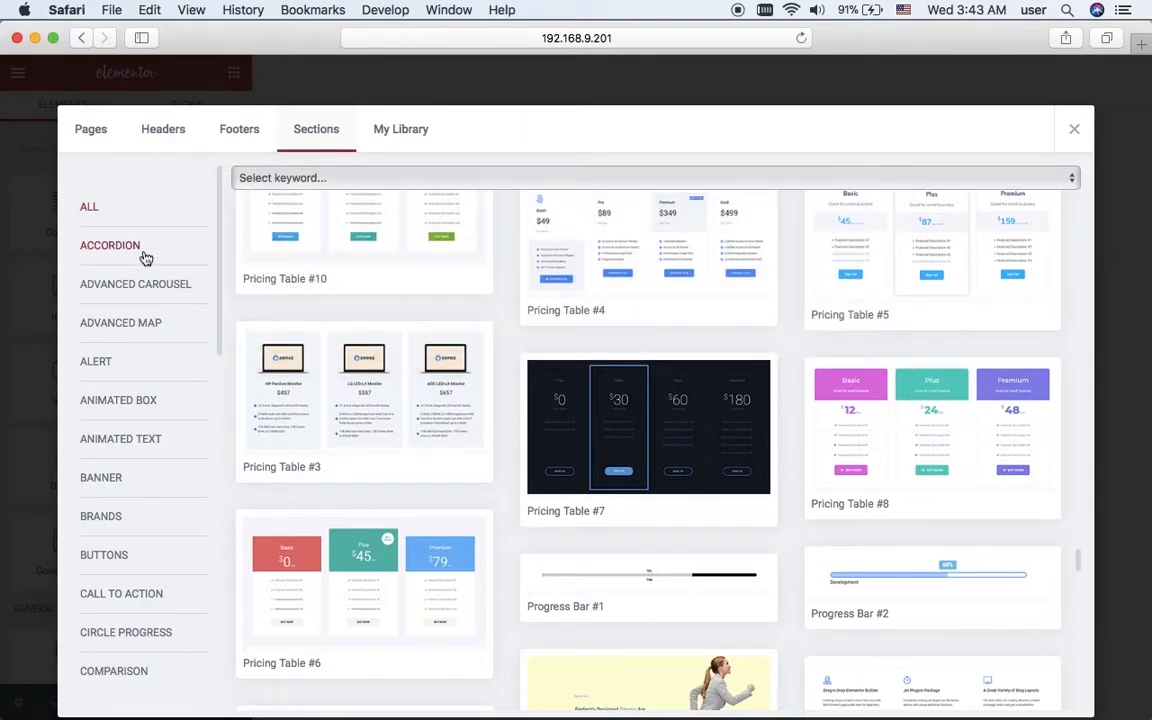
{"action": "left_click", "coordinate": [108, 244]}
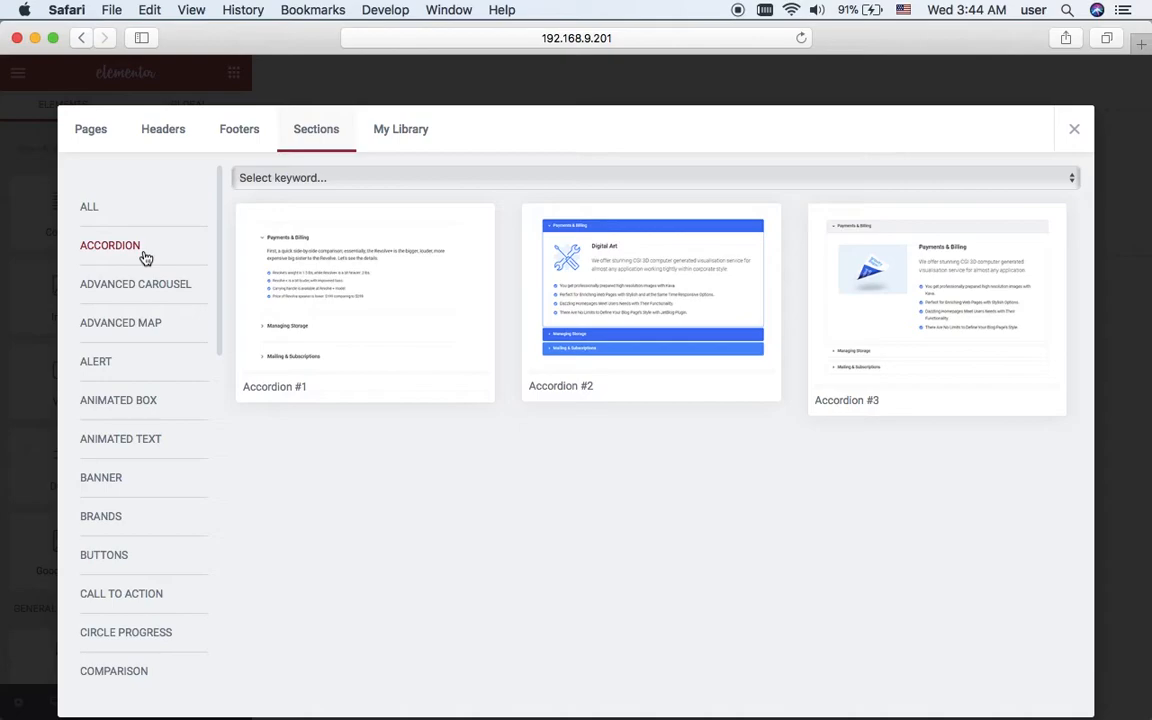
{"action": "mouse_move", "coordinate": [120, 438]}
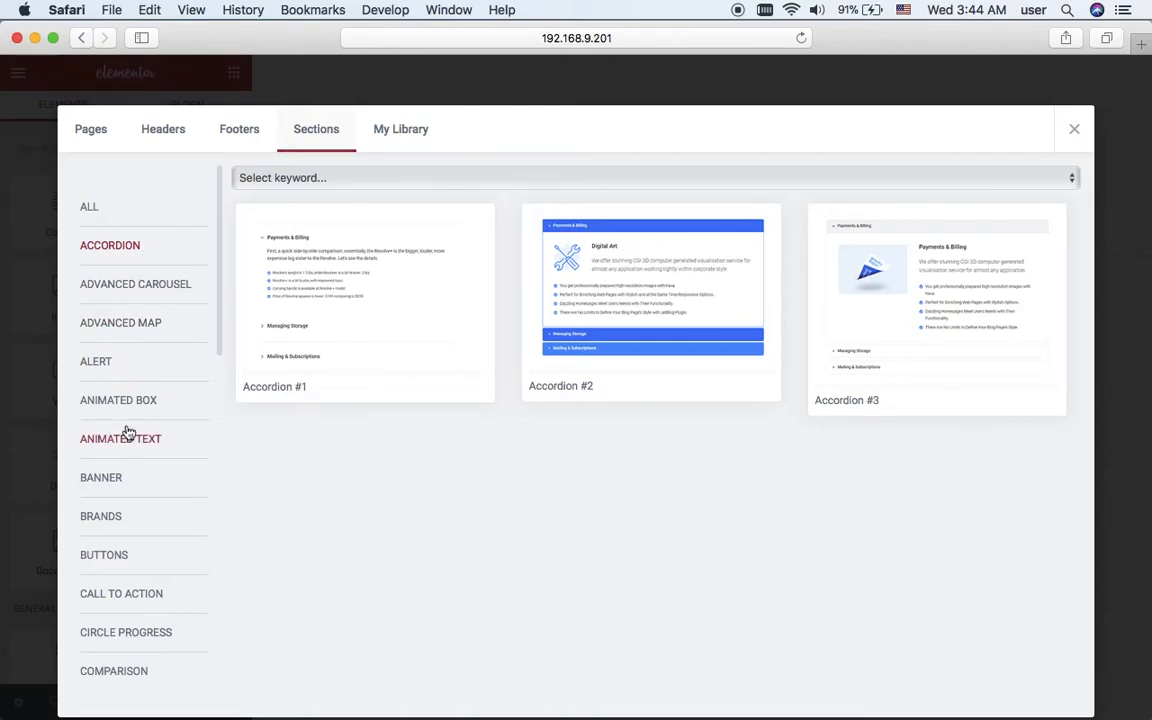
Step: Insert the Slider #5 full-width block and flip through its slides to the third one
{"action": "scroll", "scroll_direction": "down", "scroll_amount": 3}
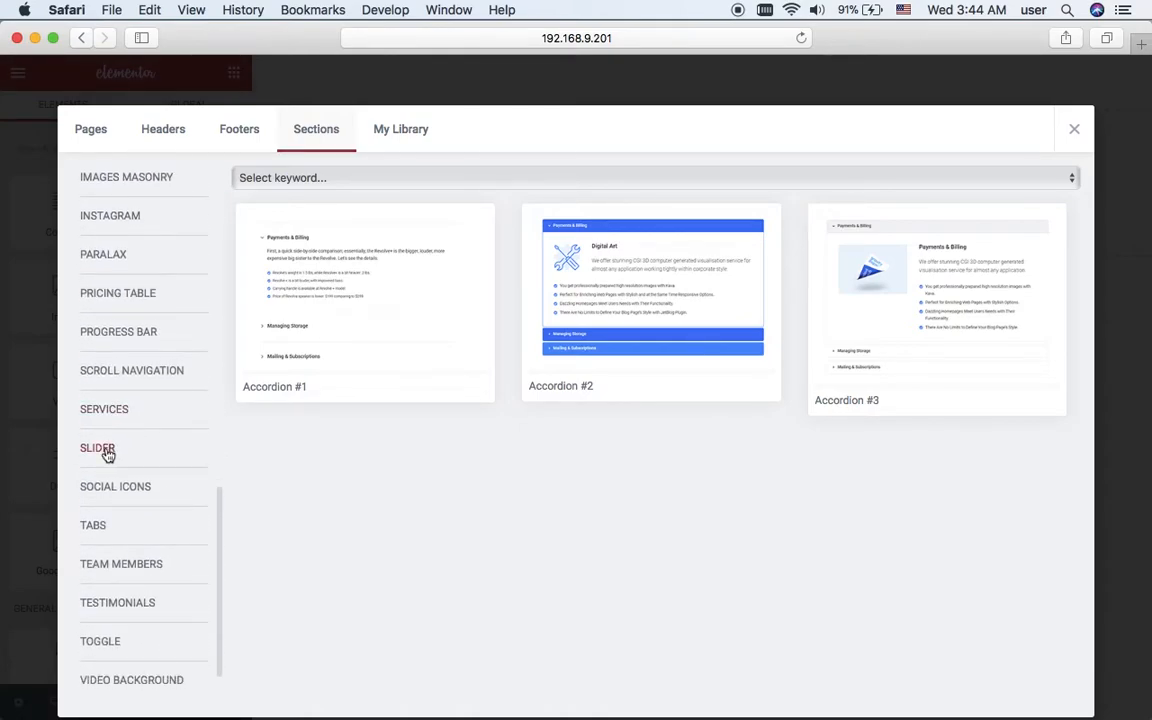
{"action": "left_click", "coordinate": [96, 448]}
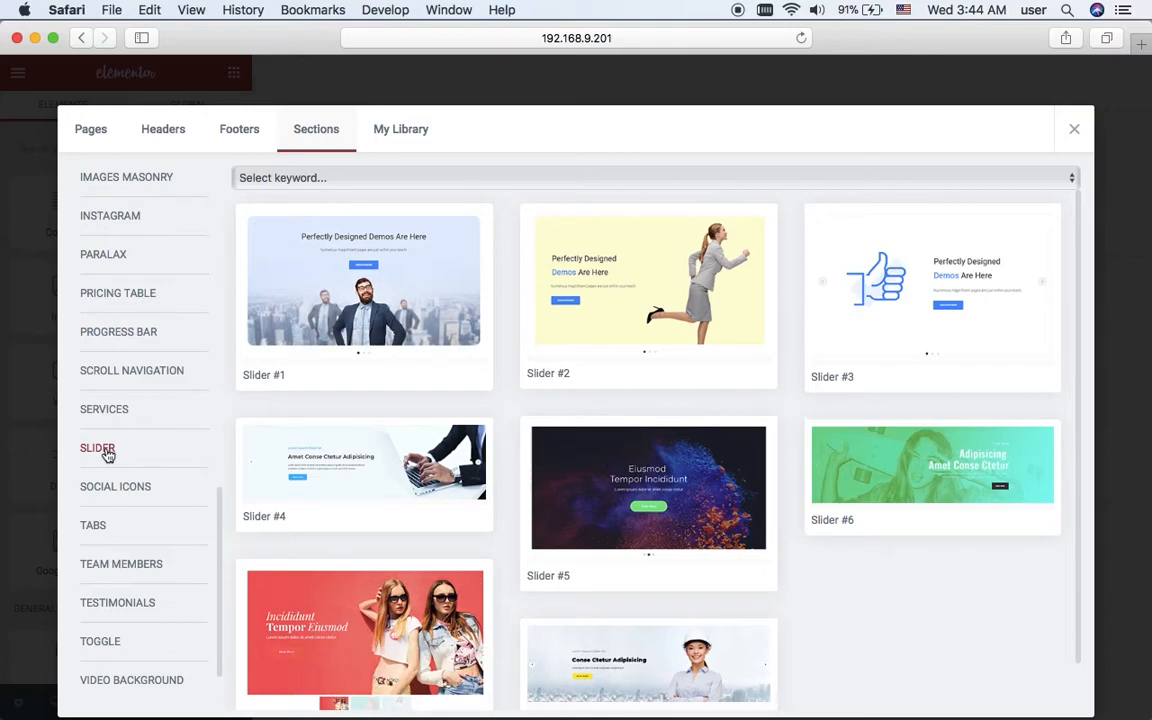
{"action": "mouse_move", "coordinate": [648, 490]}
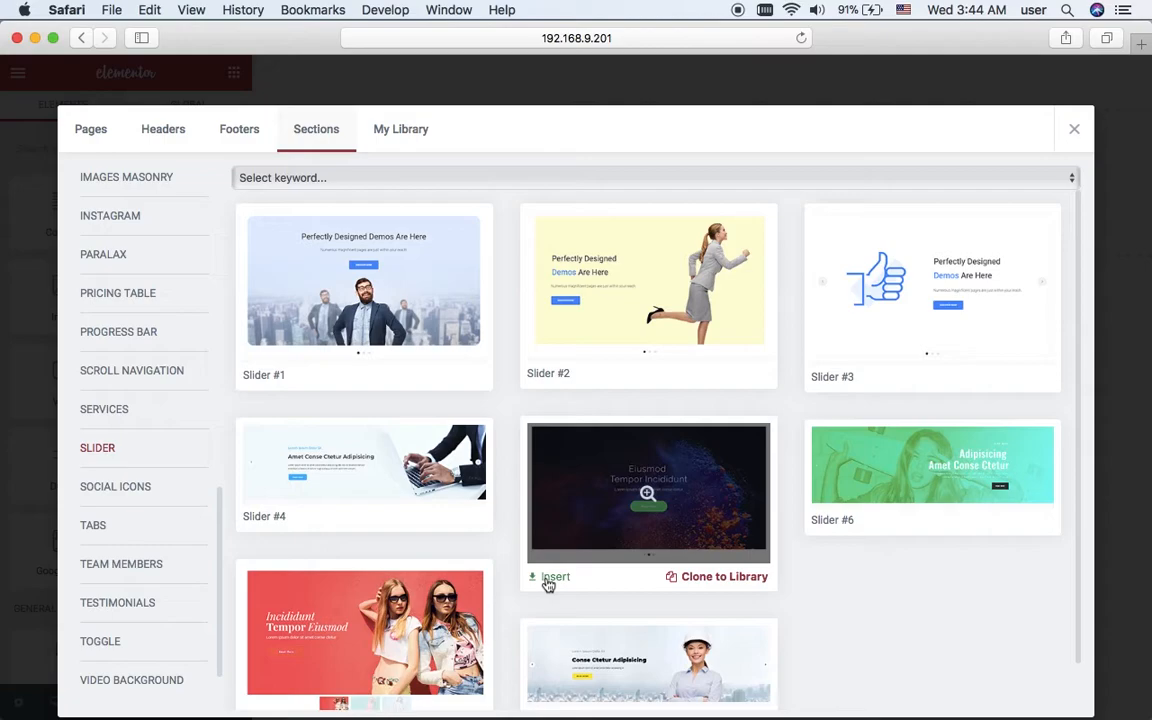
{"action": "left_click", "coordinate": [550, 576]}
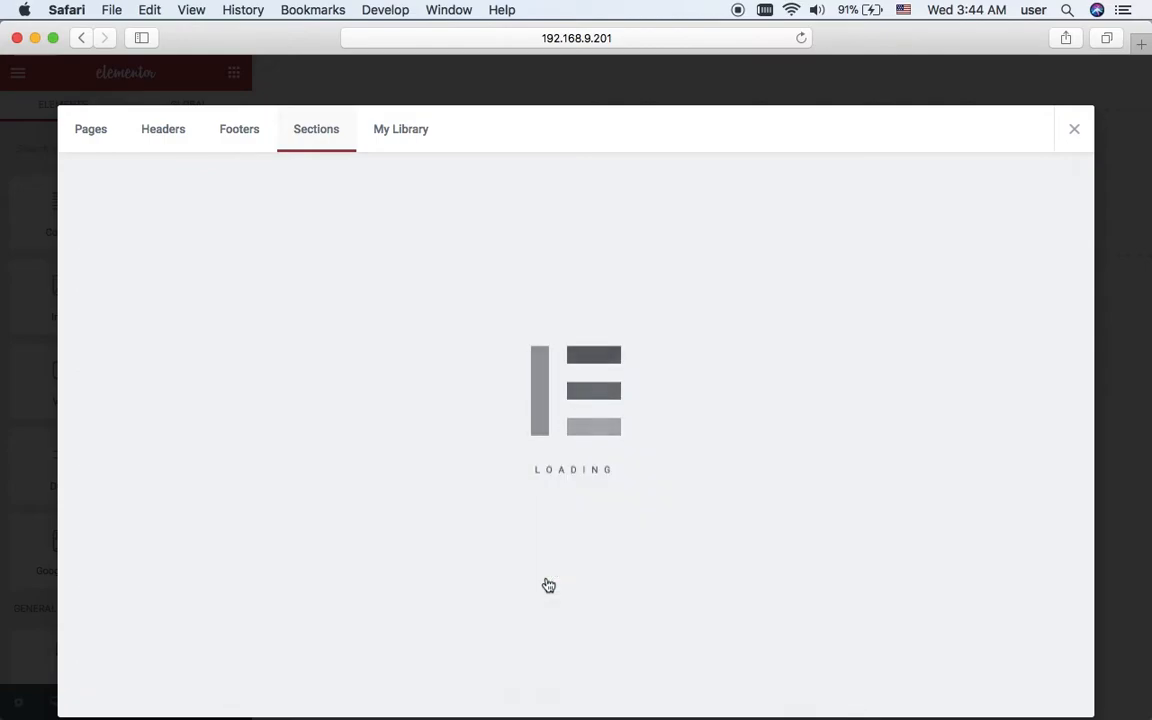
{"action": "left_click", "coordinate": [1074, 128]}
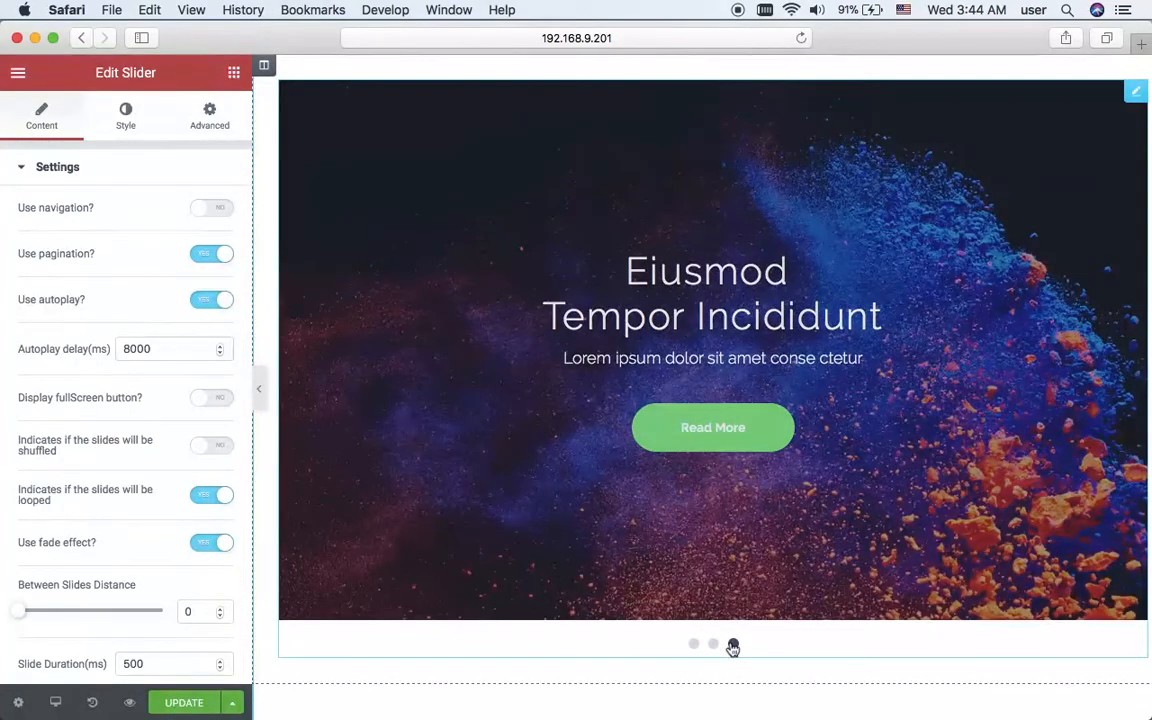
{"action": "left_click", "coordinate": [732, 644]}
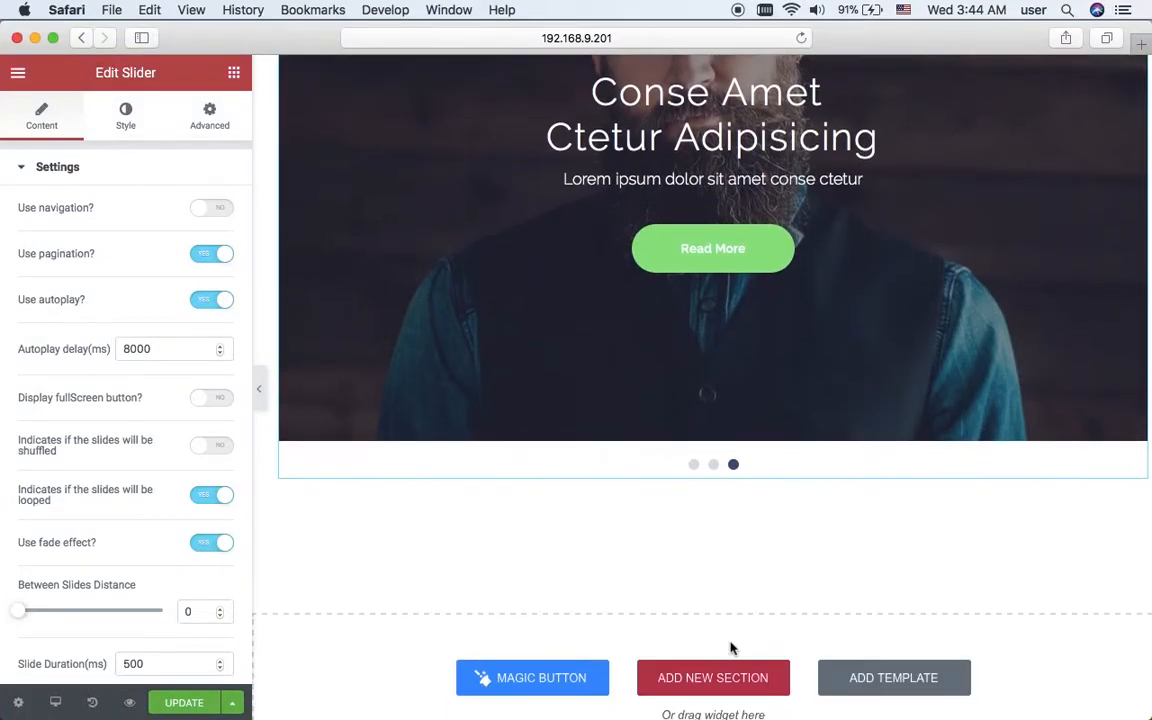
{"action": "scroll", "scroll_direction": "down", "scroll_amount": 3}
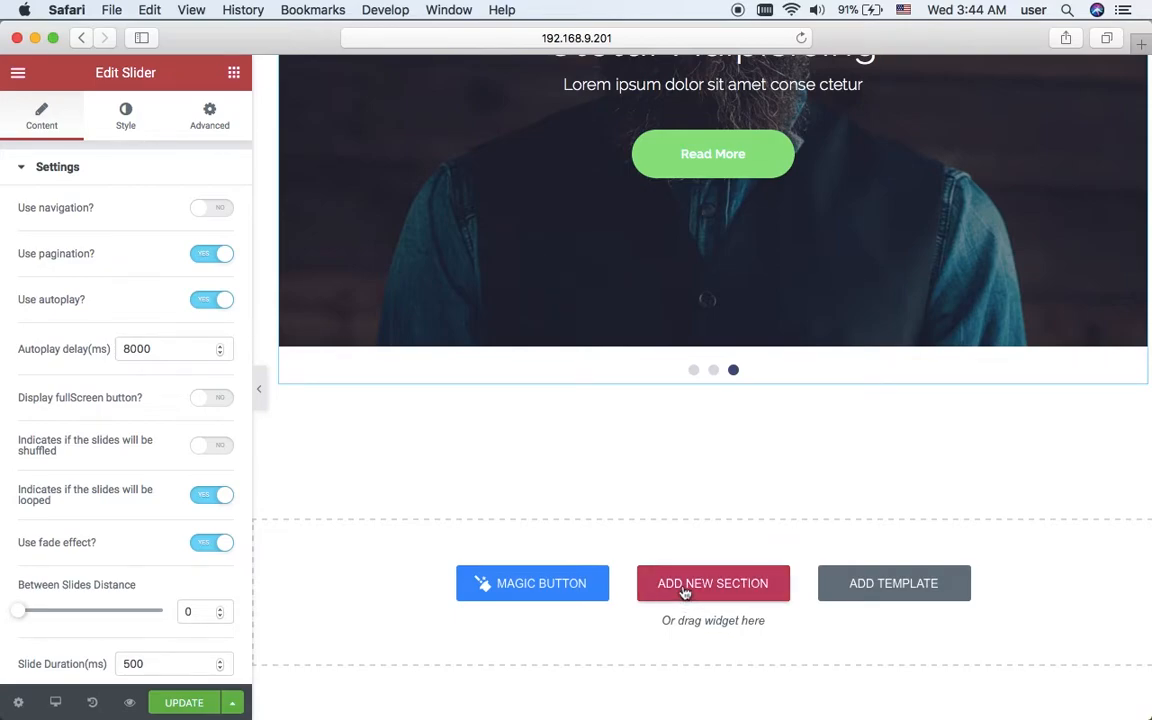
Step: Add a Heading widget reading 'Creating With Blocks Is Easy' and centre it
{"action": "left_click", "coordinate": [712, 584]}
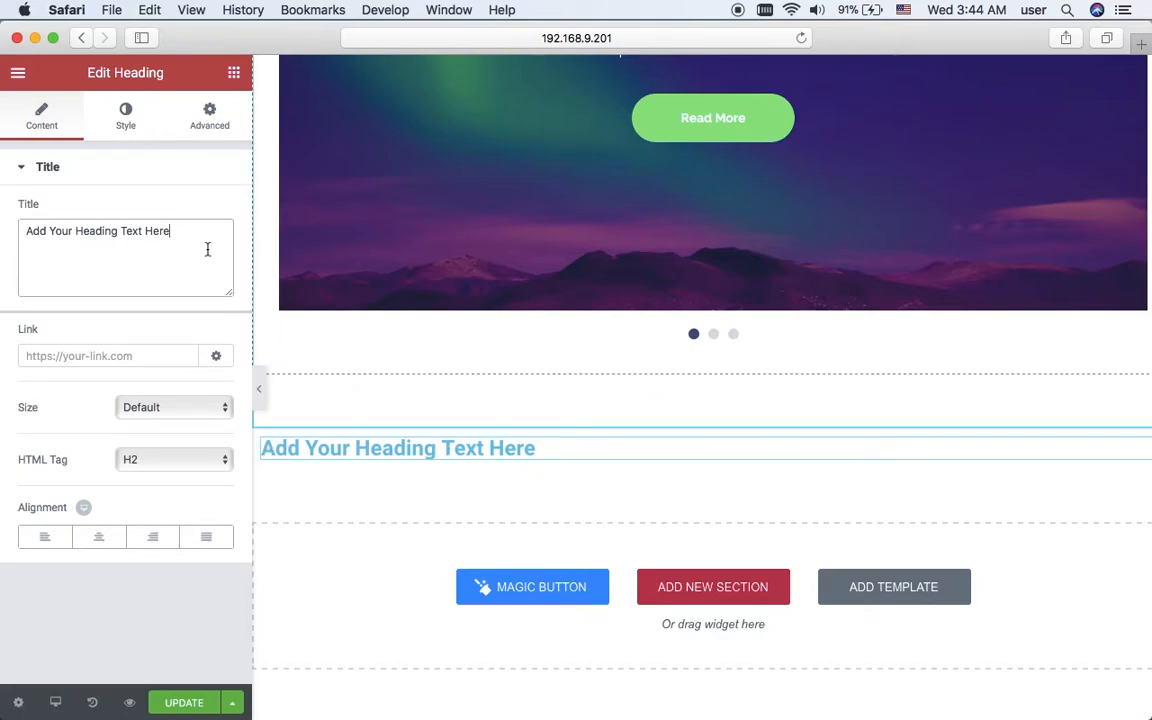
{"action": "triple_click", "coordinate": [96, 232]}
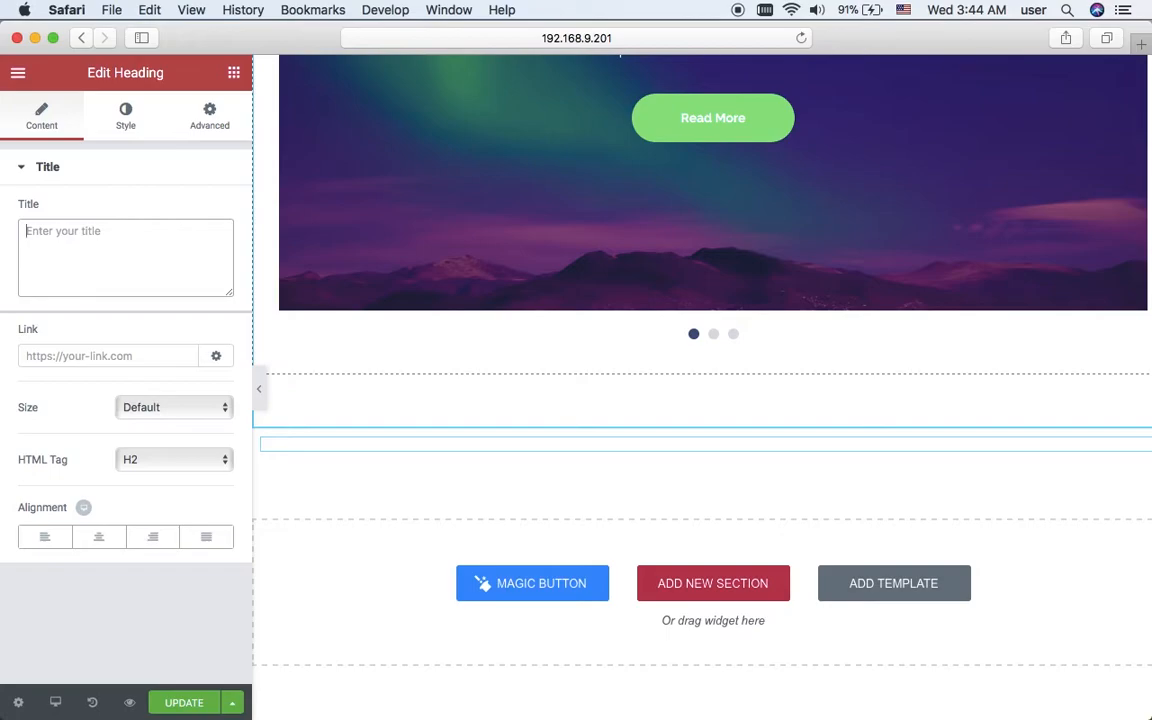
{"action": "left_click", "coordinate": [712, 332]}
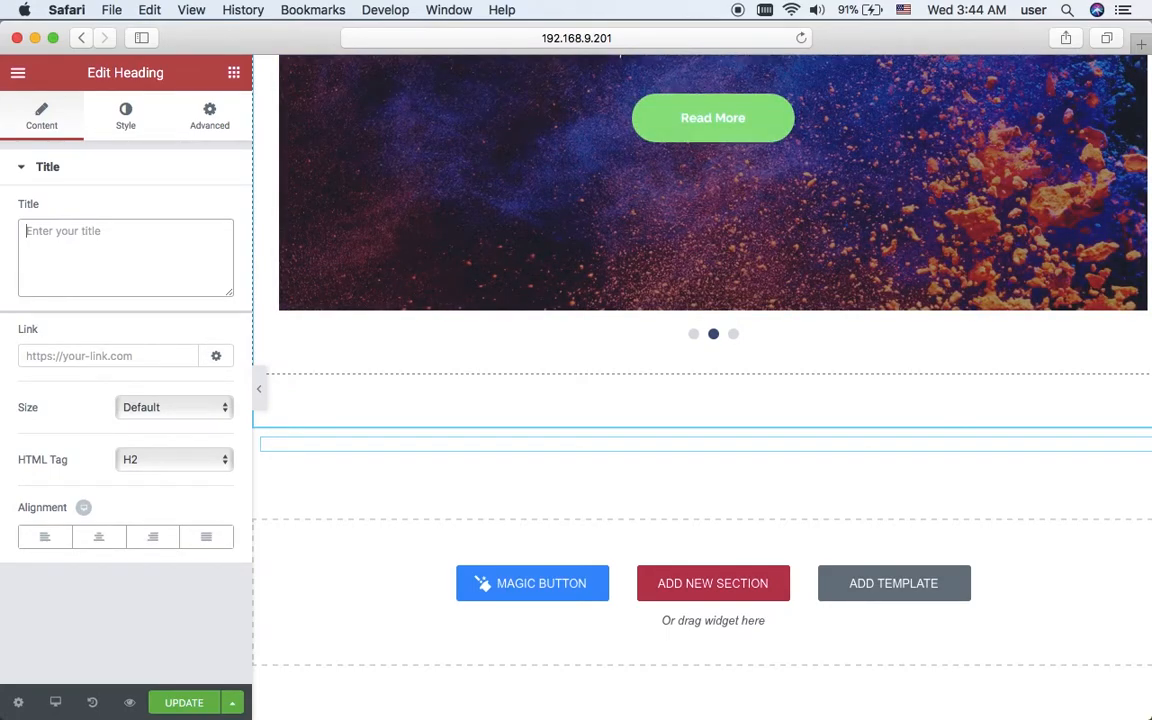
{"action": "type", "text": "Creating With B"}
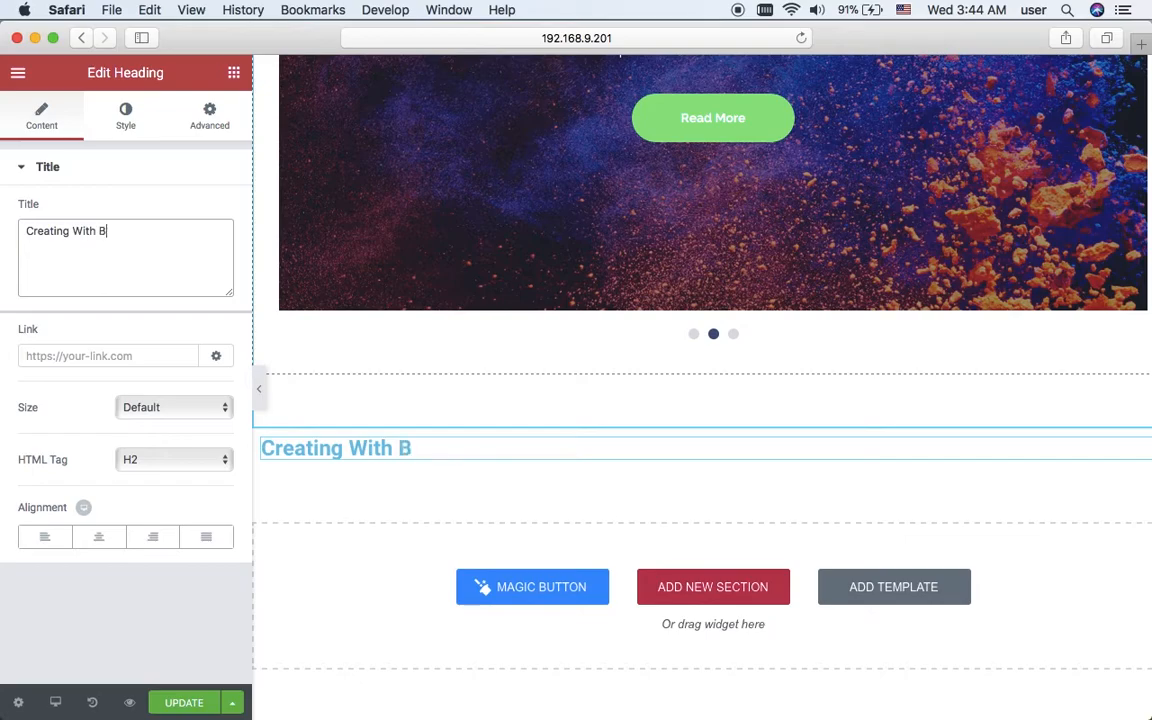
{"action": "type", "text": "locks Is E"}
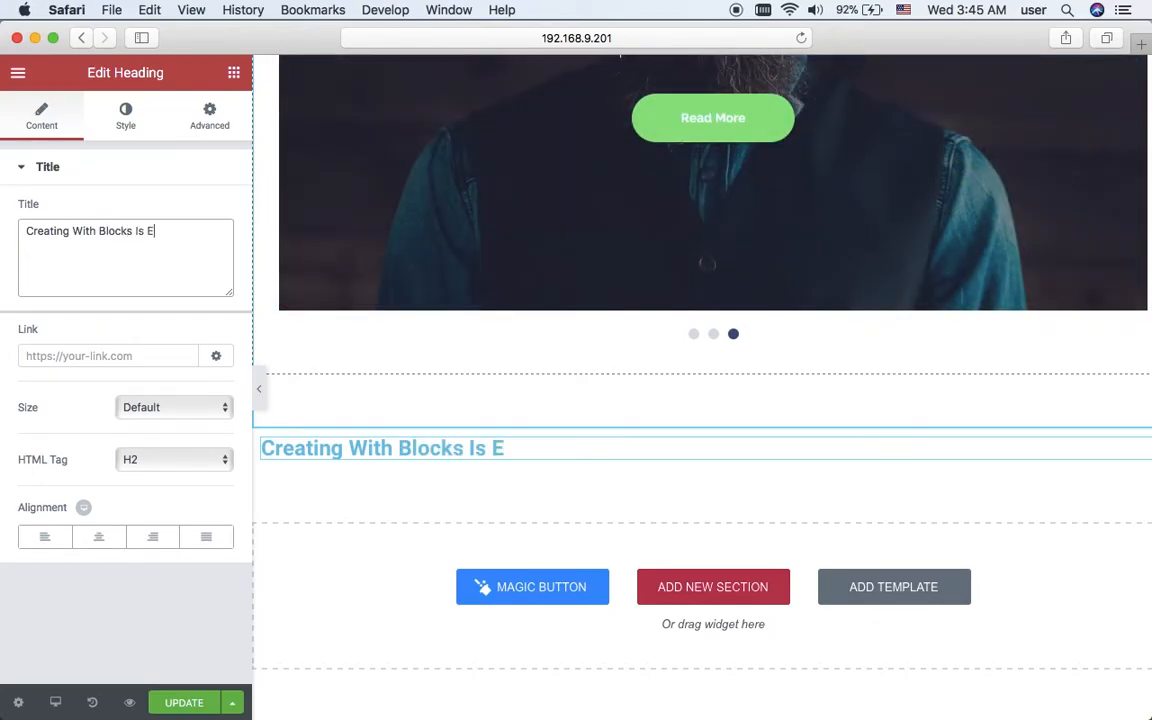
{"action": "type", "text": "asy"}
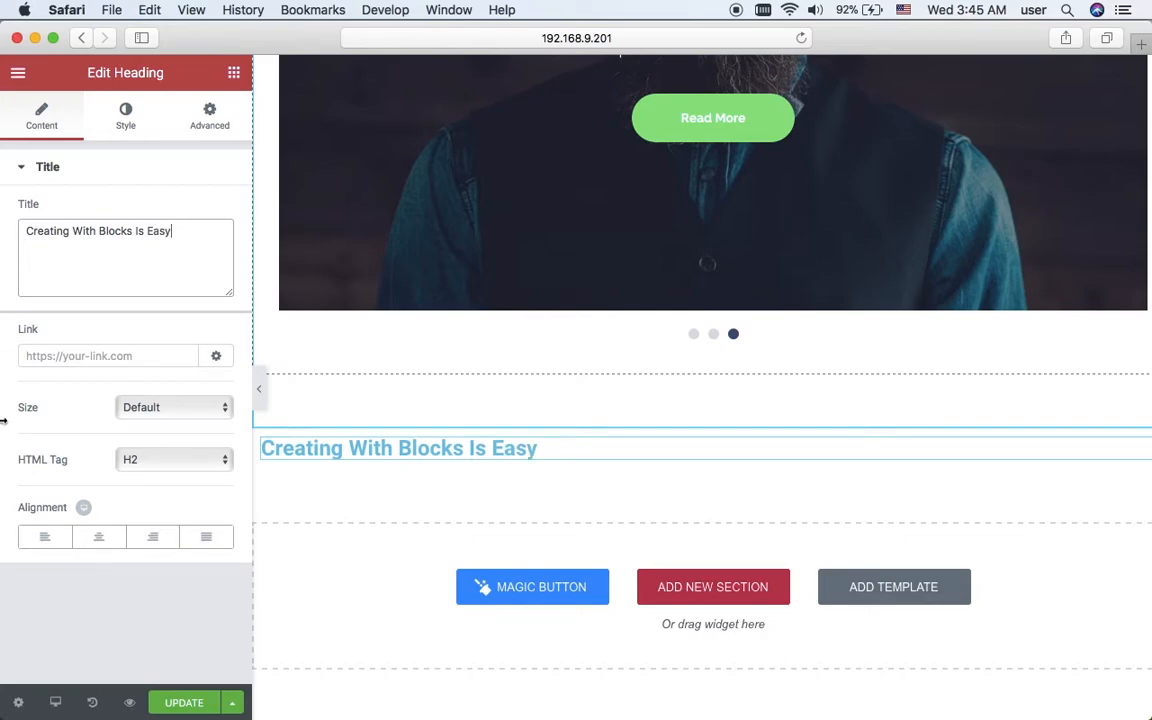
{"action": "mouse_move", "coordinate": [100, 536]}
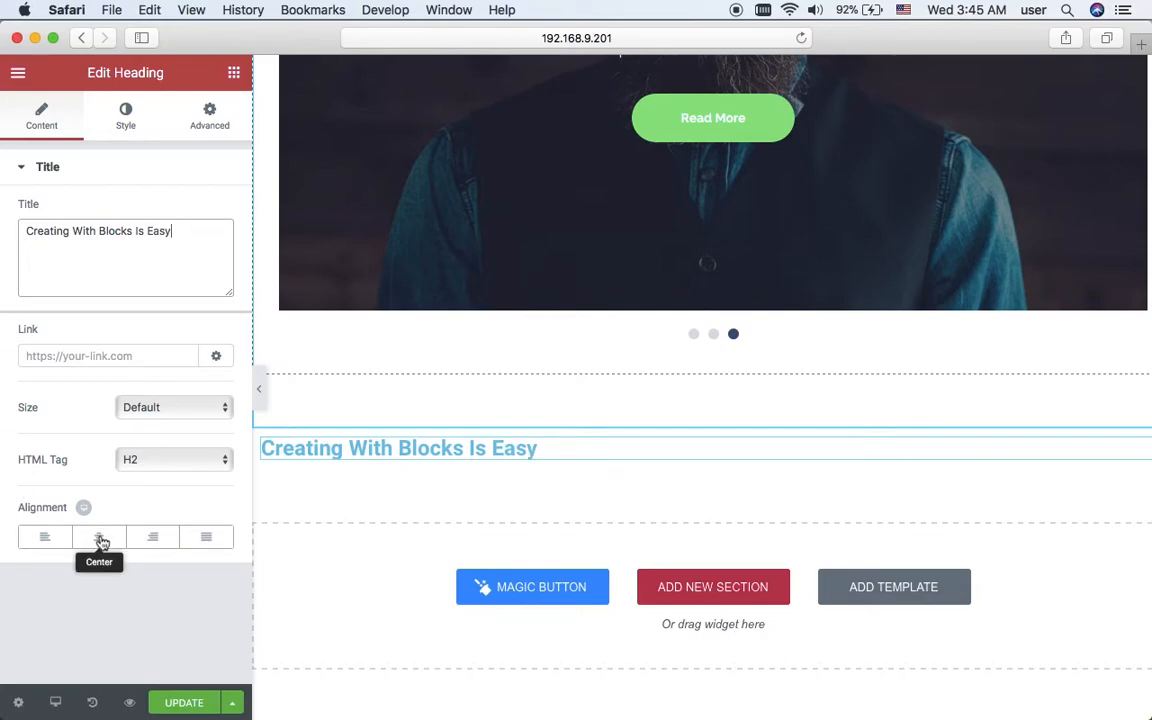
{"action": "left_click", "coordinate": [692, 332]}
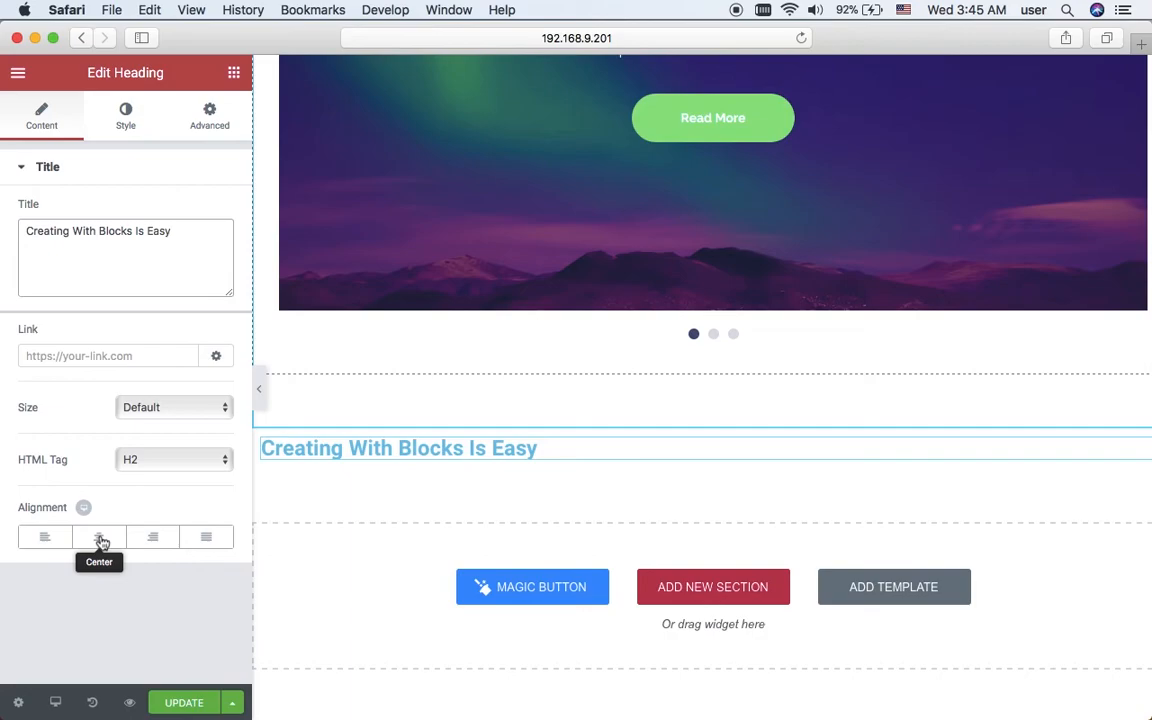
{"action": "left_click", "coordinate": [98, 536]}
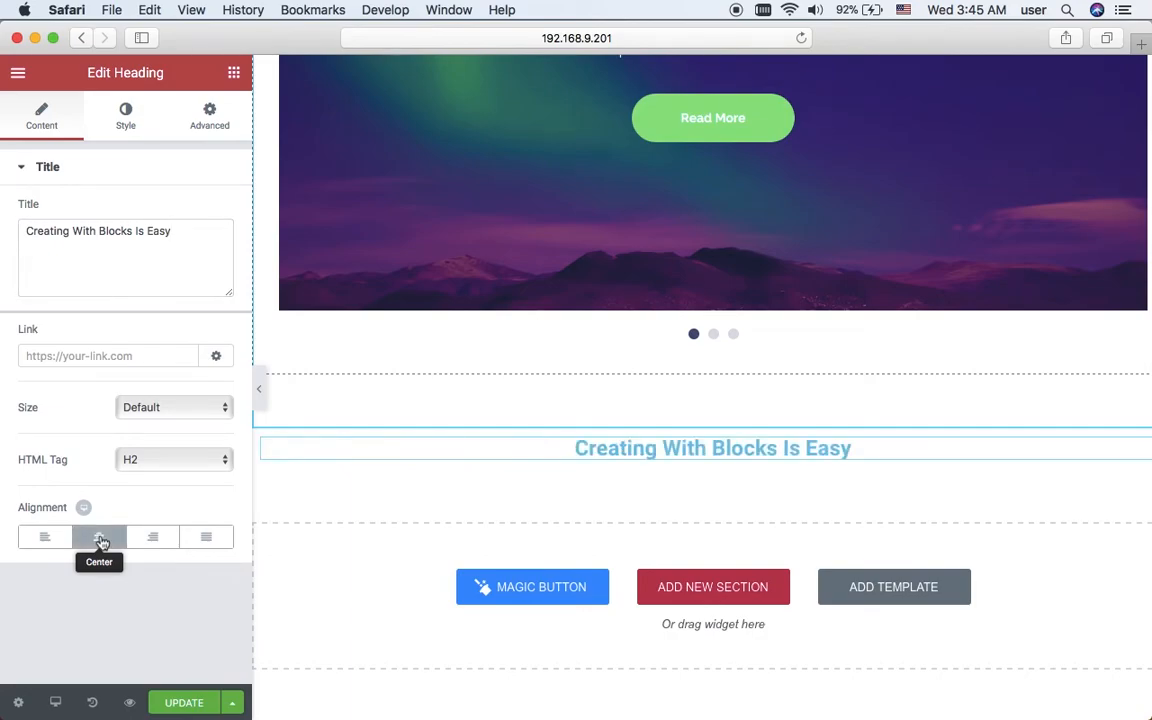
Step: Set the heading's text colour to purple #543696
{"action": "left_click", "coordinate": [124, 114]}
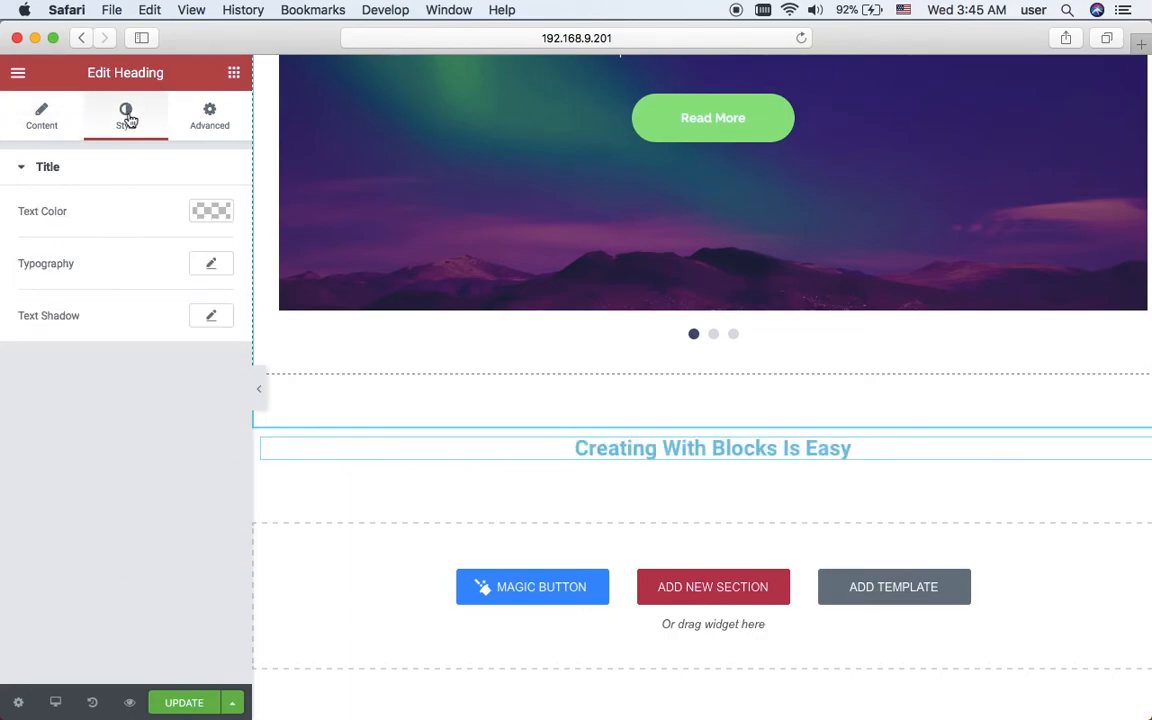
{"action": "mouse_move", "coordinate": [190, 160]}
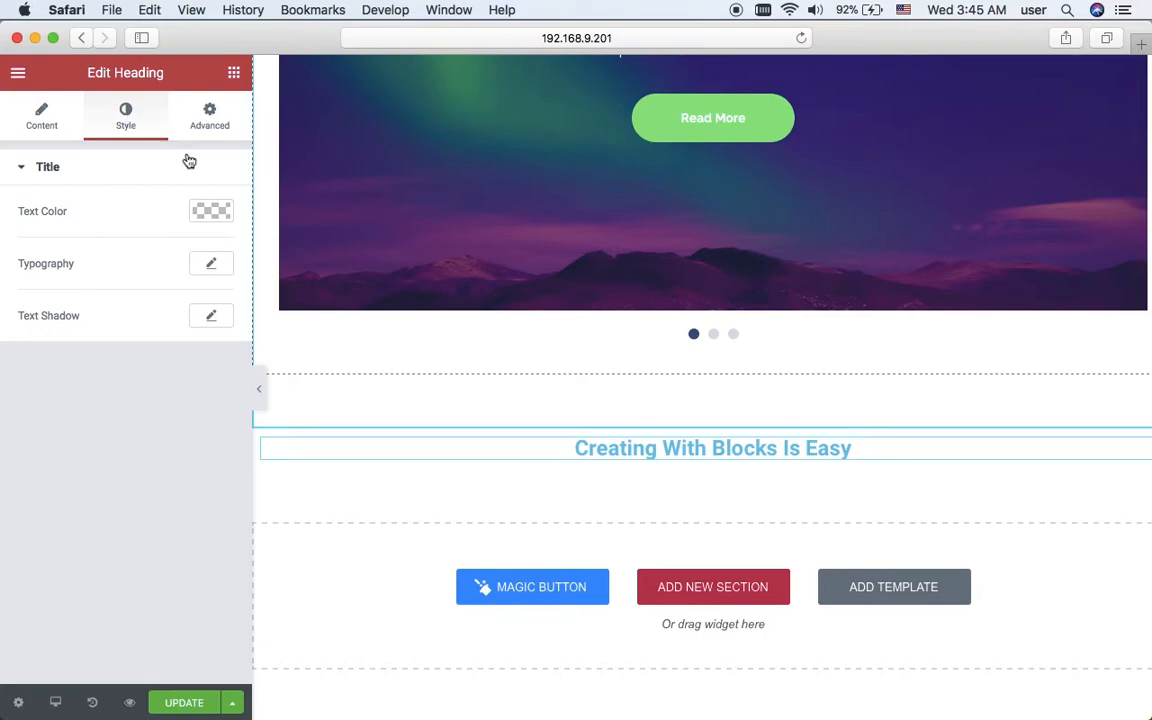
{"action": "left_click", "coordinate": [212, 212]}
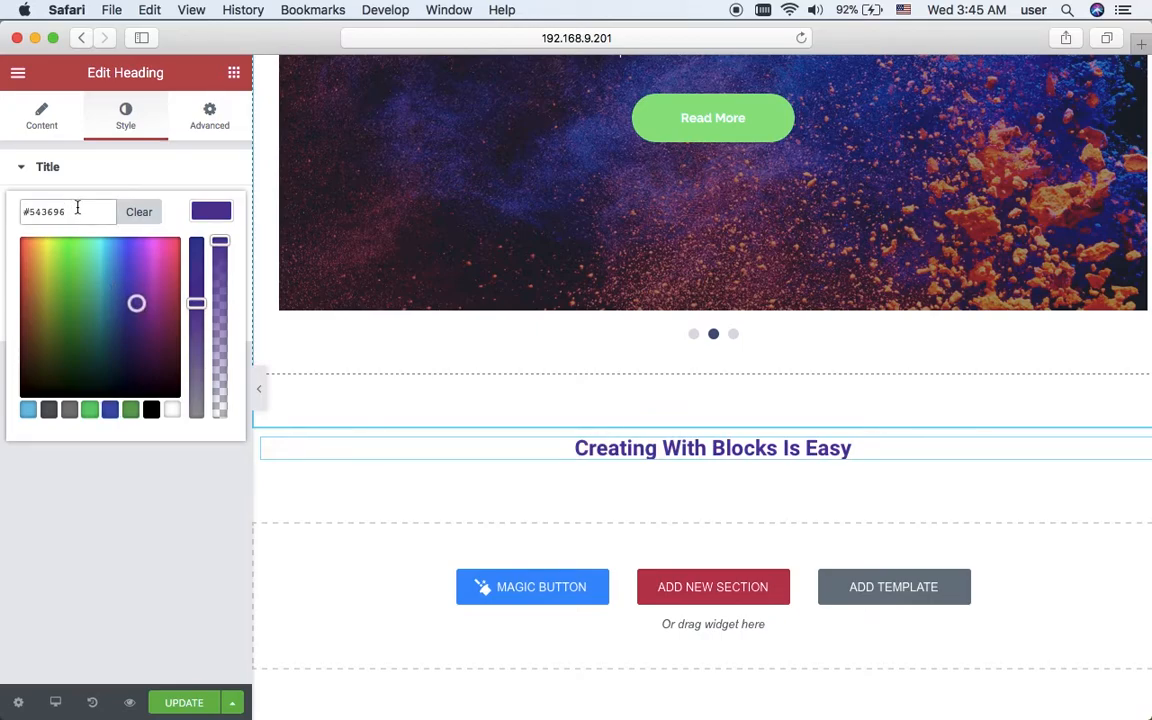
{"action": "triple_click", "coordinate": [64, 212]}
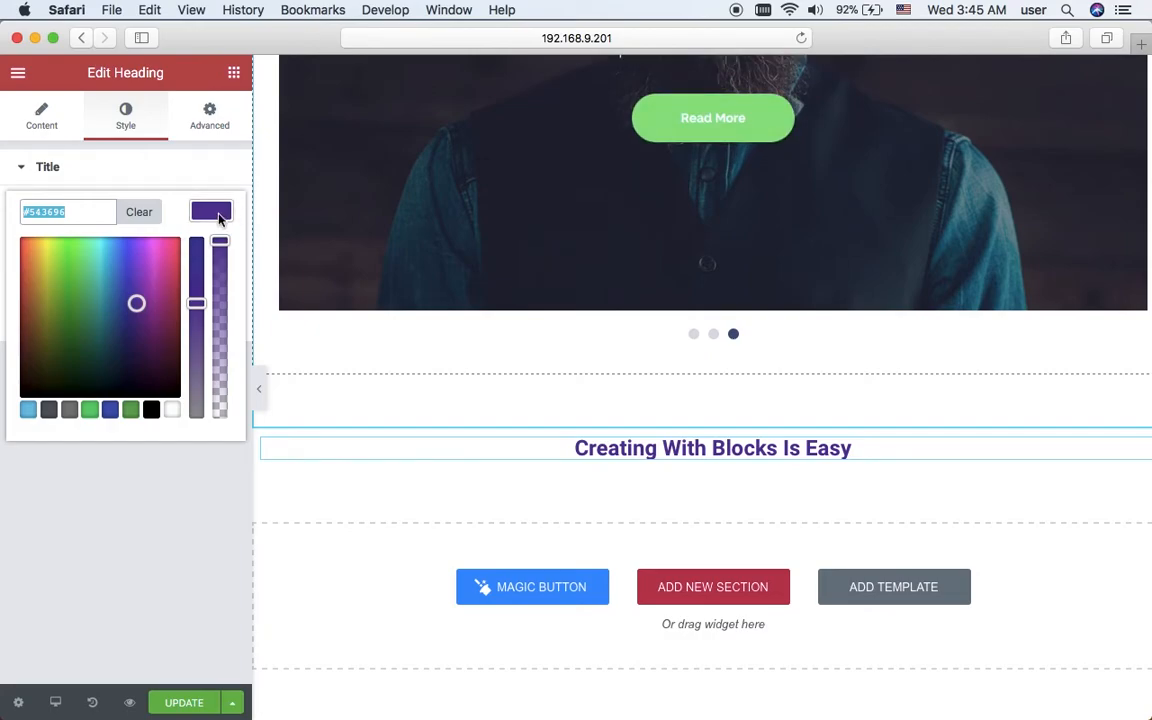
{"action": "left_click", "coordinate": [212, 212]}
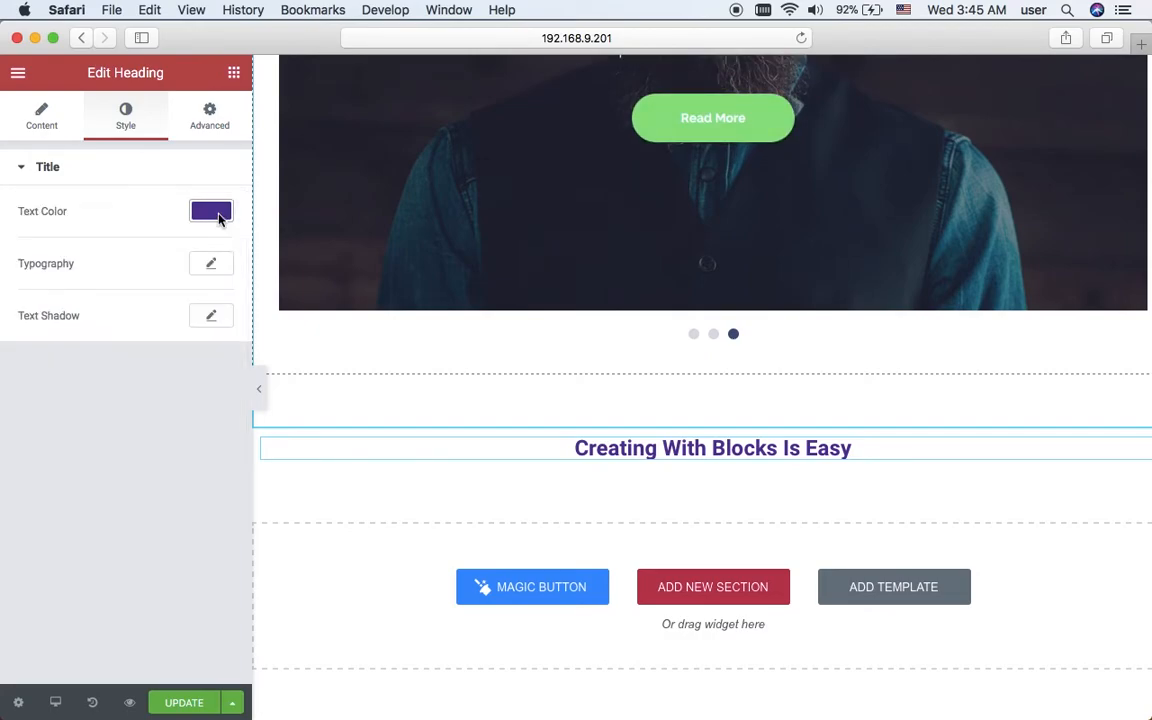
Step: Set the heading typography to Muli, size 36, weight 800
{"action": "left_click", "coordinate": [212, 264]}
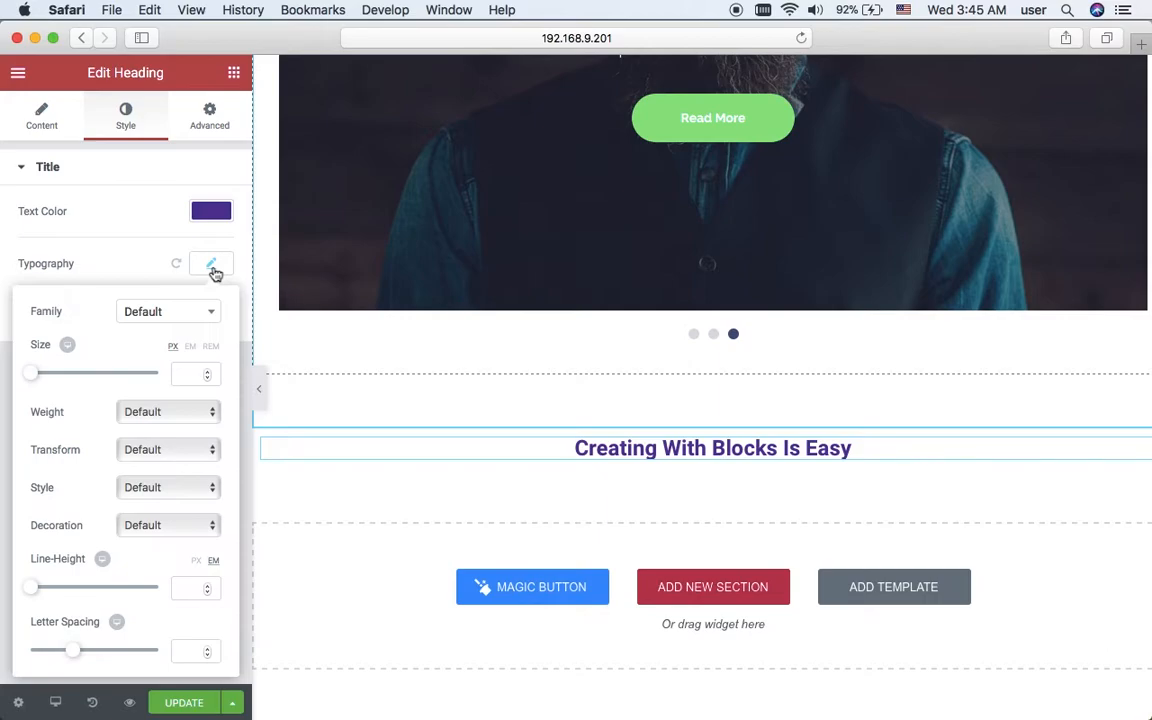
{"action": "left_click", "coordinate": [168, 312]}
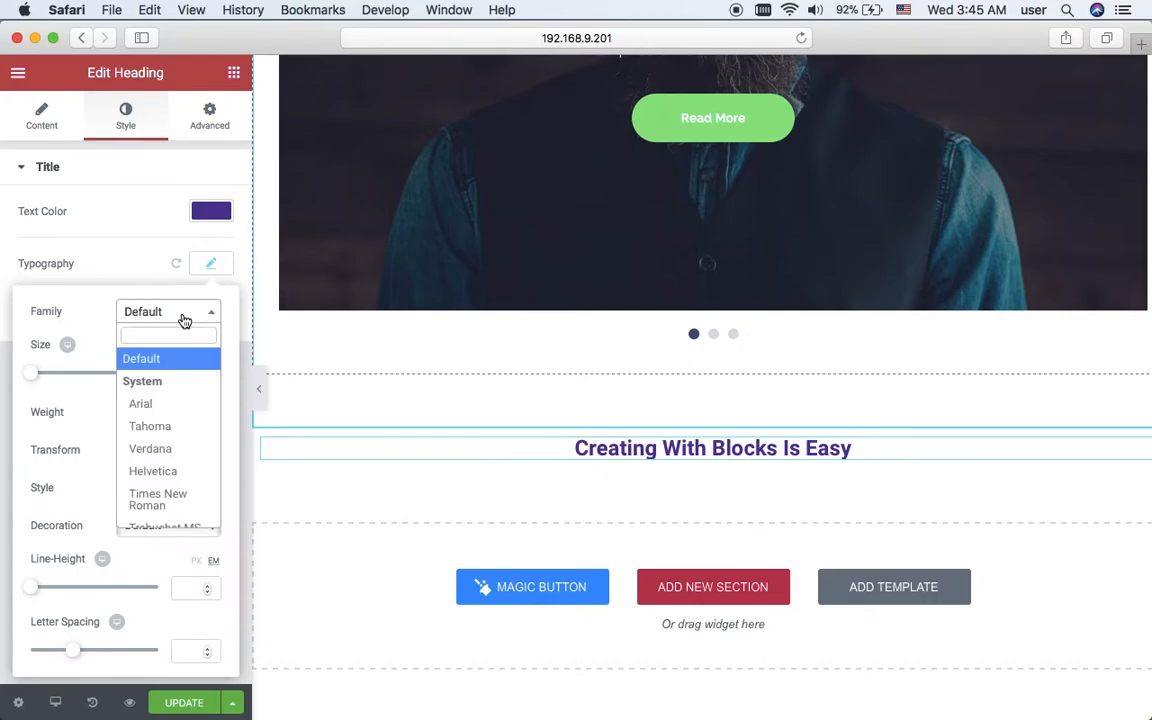
{"action": "type", "text": "muli"}
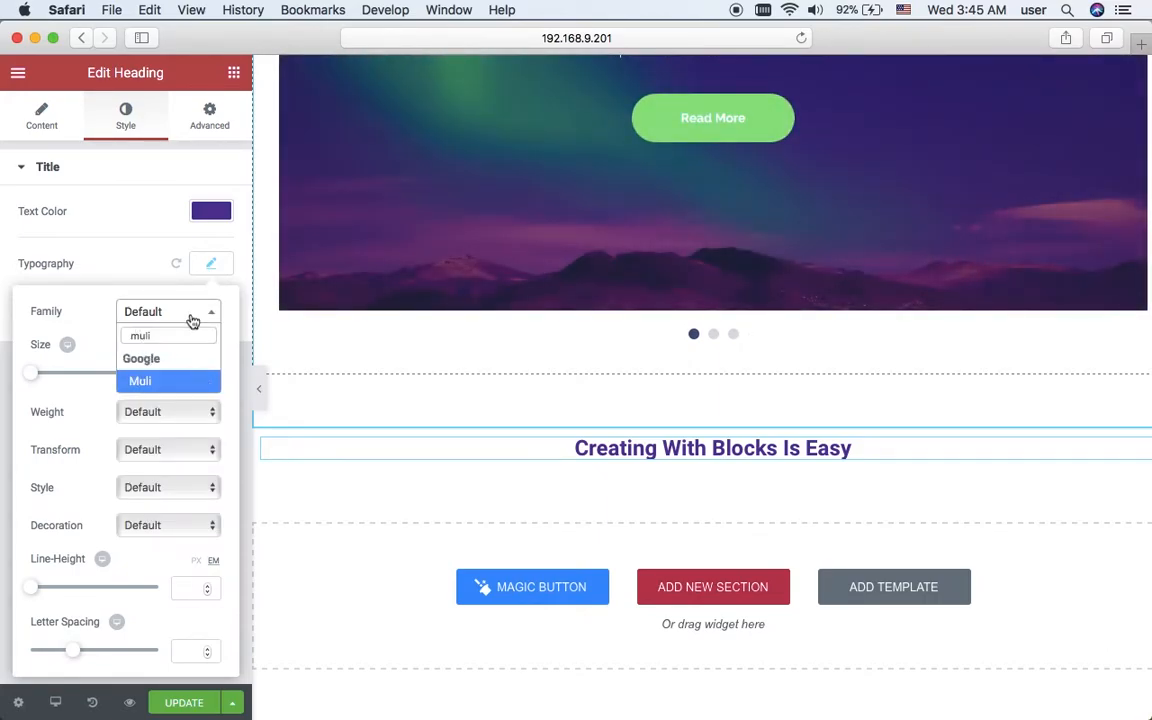
{"action": "left_click", "coordinate": [140, 380]}
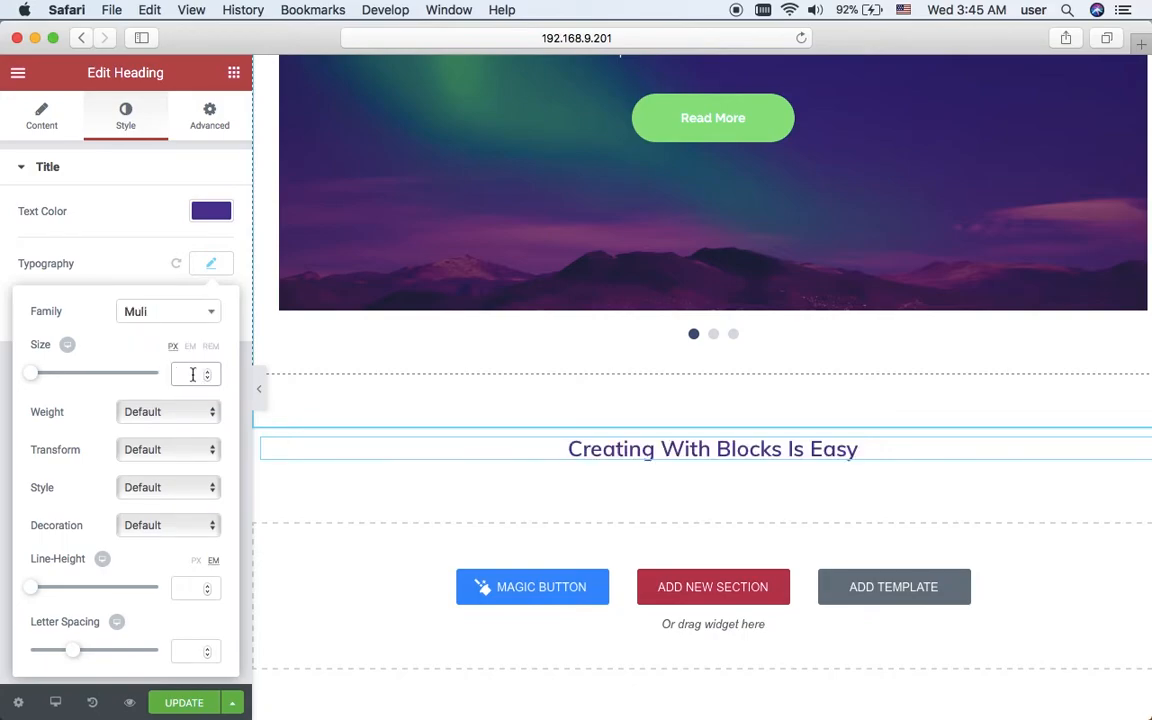
{"action": "type", "text": "36"}
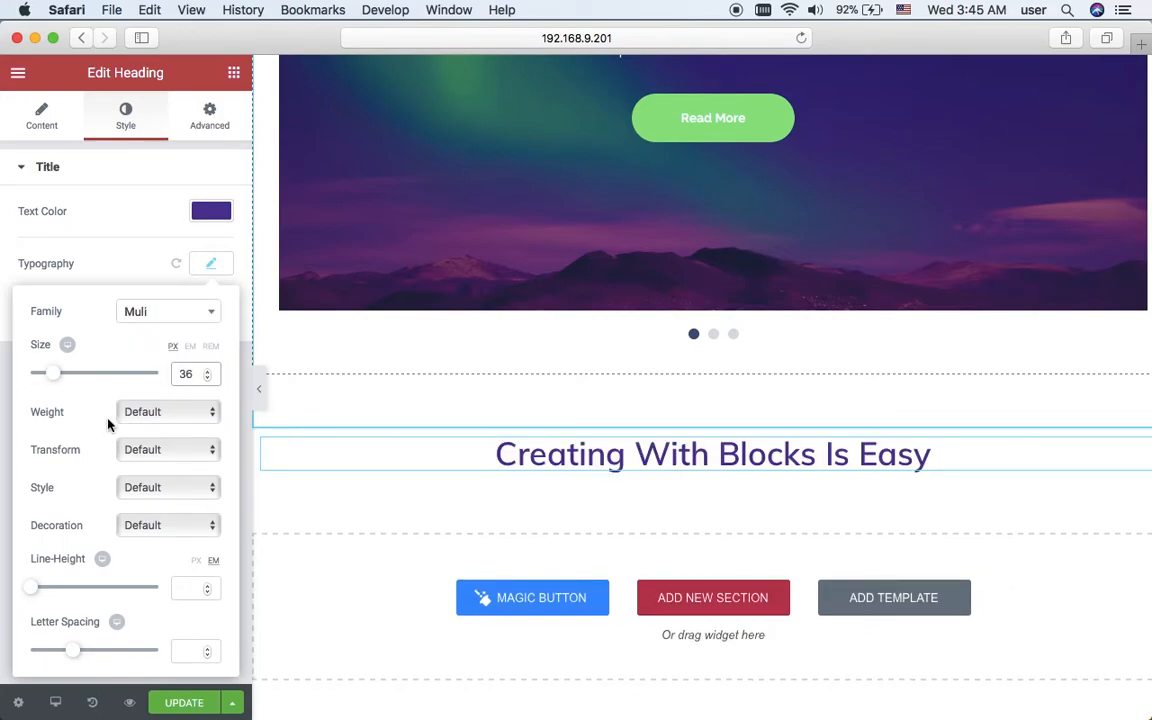
{"action": "left_click", "coordinate": [168, 412]}
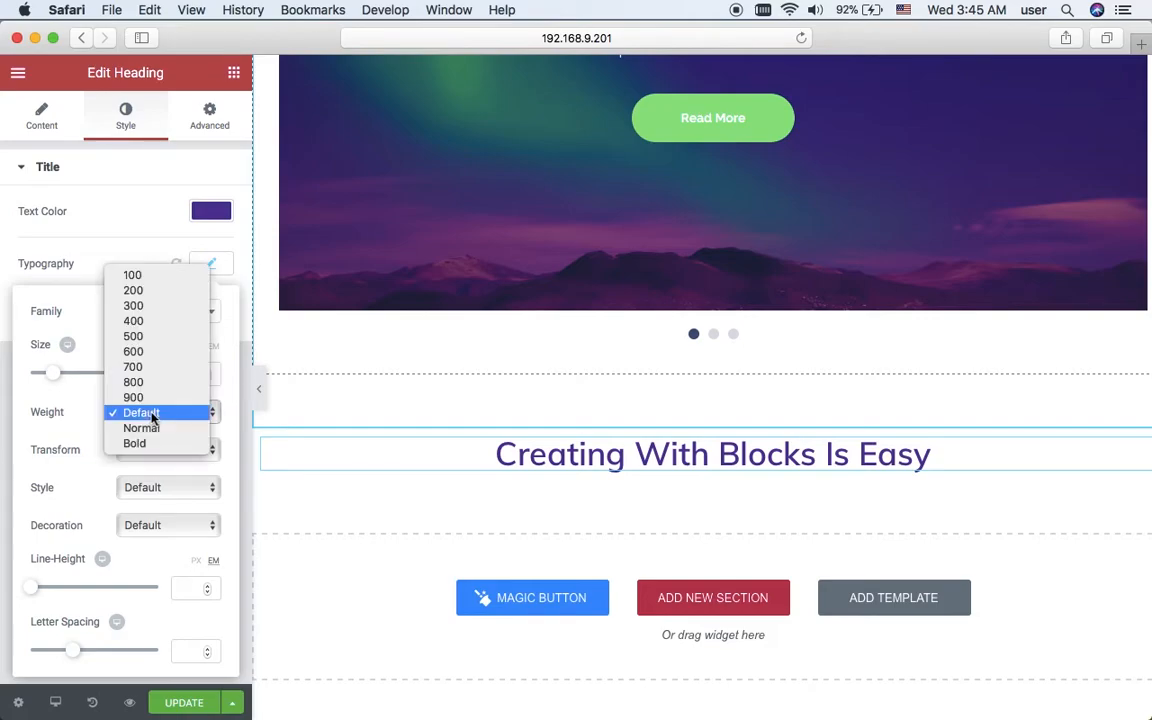
{"action": "left_click", "coordinate": [132, 382]}
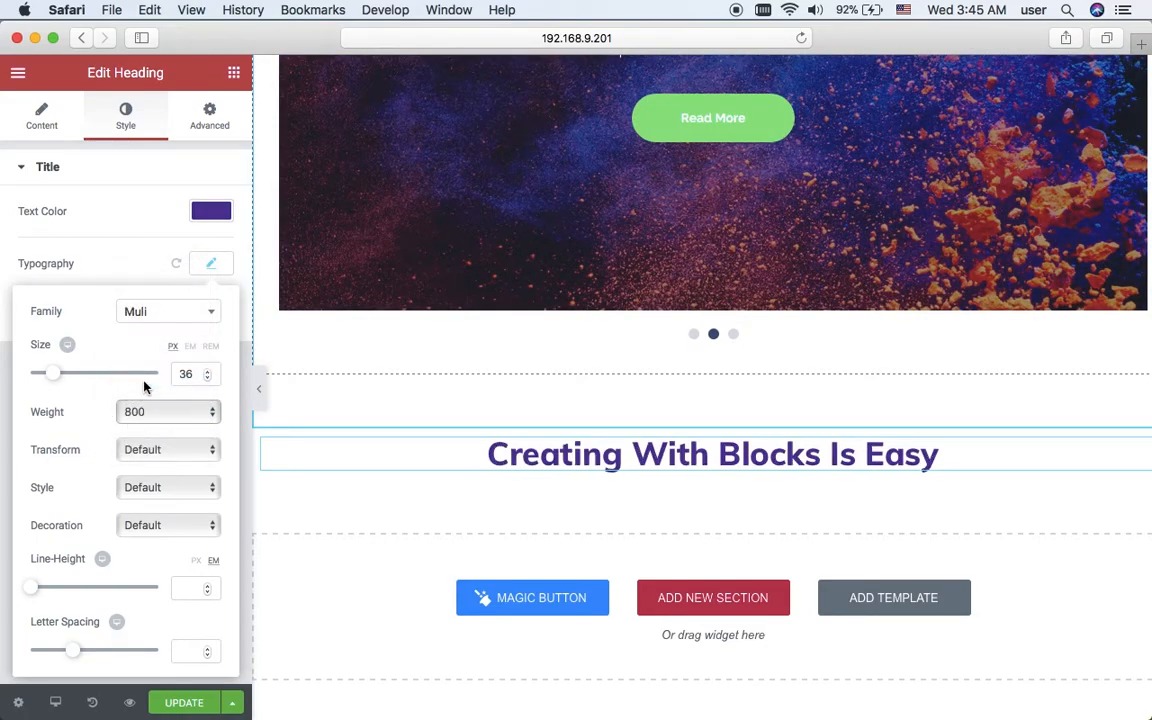
{"action": "left_click", "coordinate": [212, 264]}
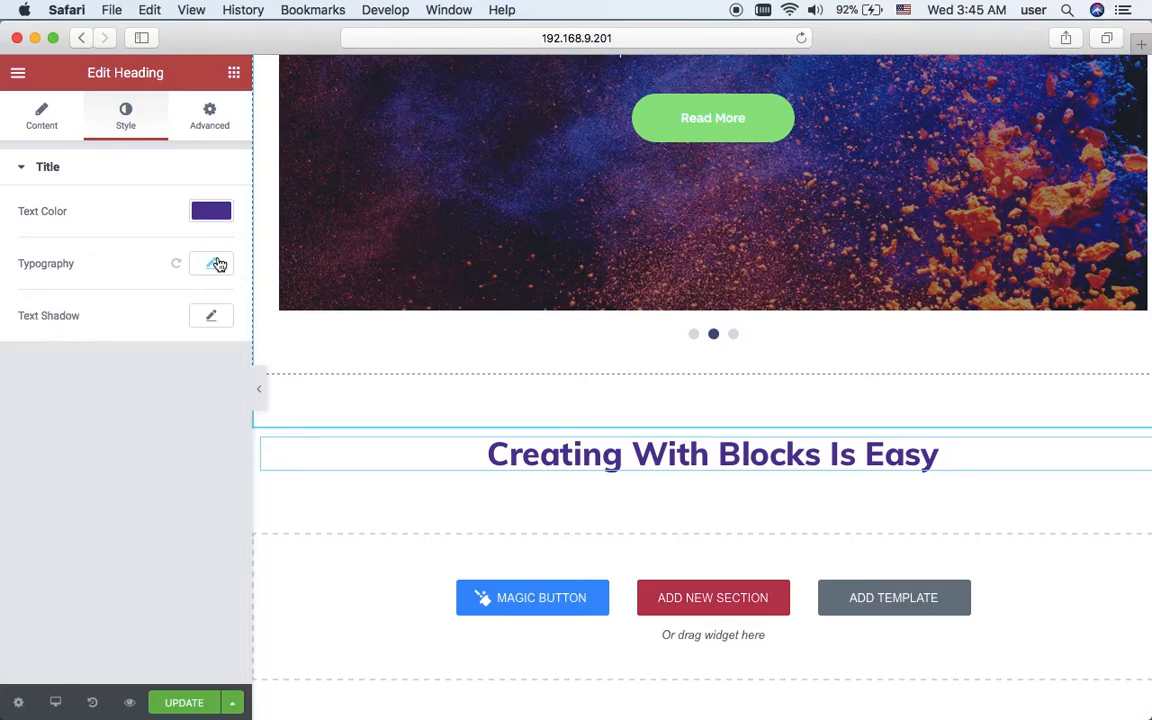
{"action": "mouse_move", "coordinate": [240, 84]}
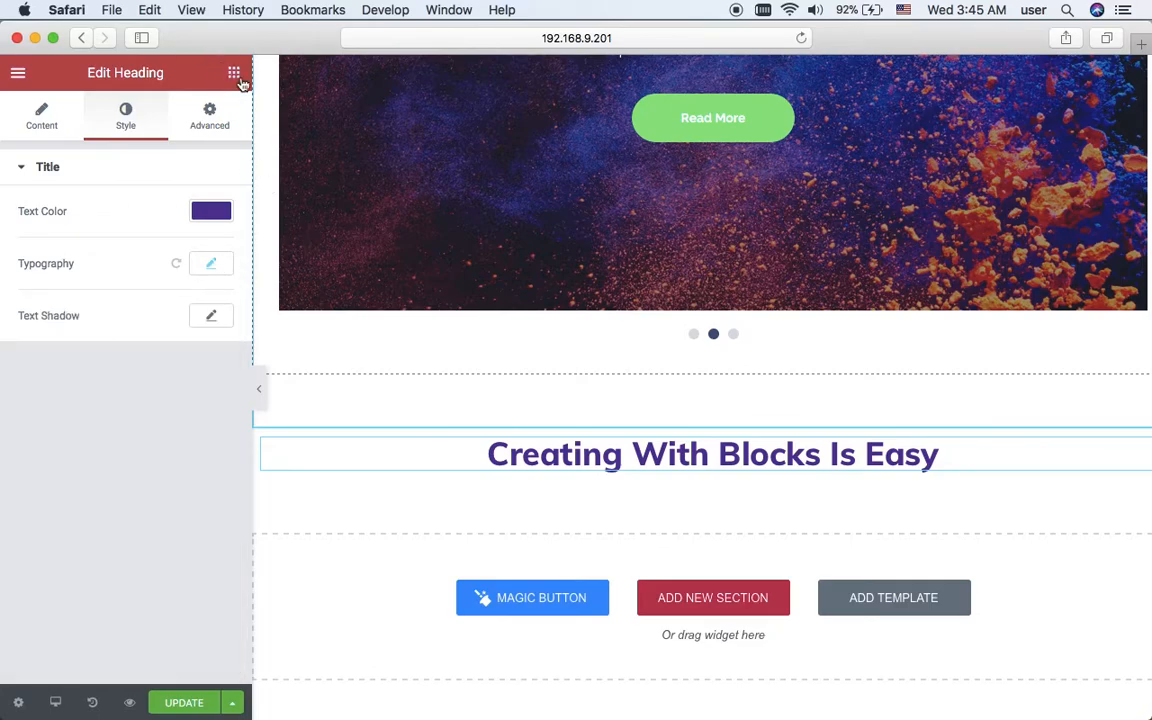
Step: Add a second heading beneath the first reading 'Discover More Opportunities'
{"action": "left_click", "coordinate": [234, 72]}
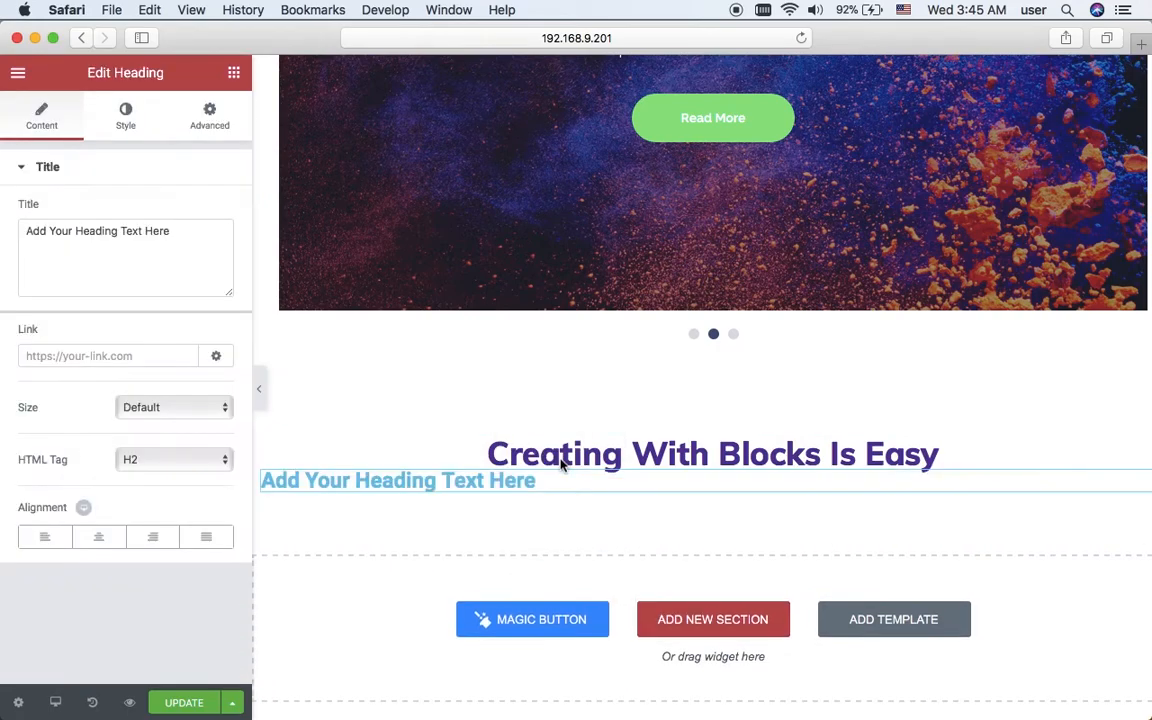
{"action": "left_click", "coordinate": [98, 536]}
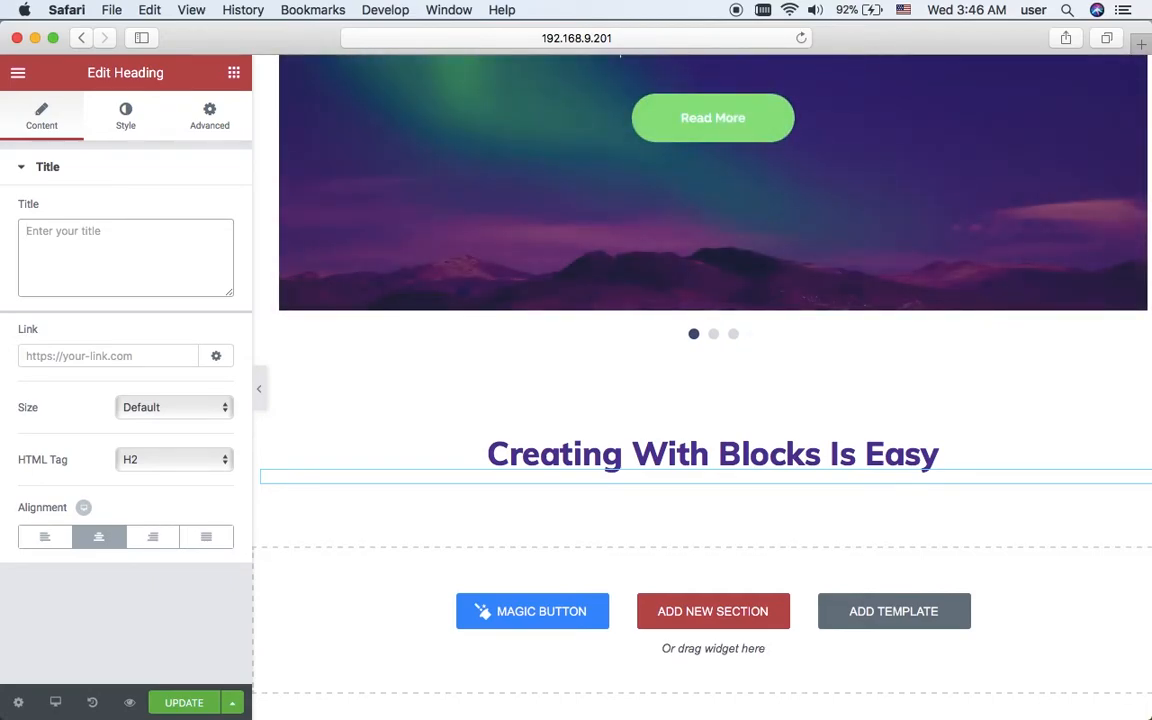
{"action": "type", "text": "Dis"}
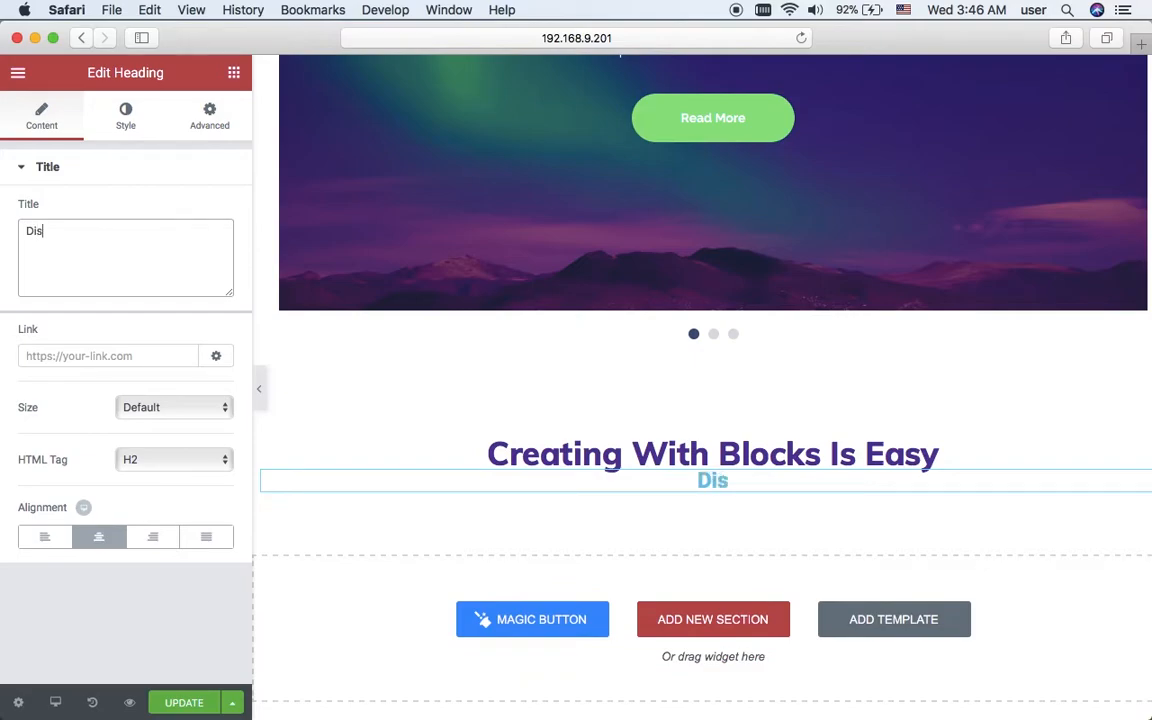
{"action": "type", "text": "cover More Opportunities"}
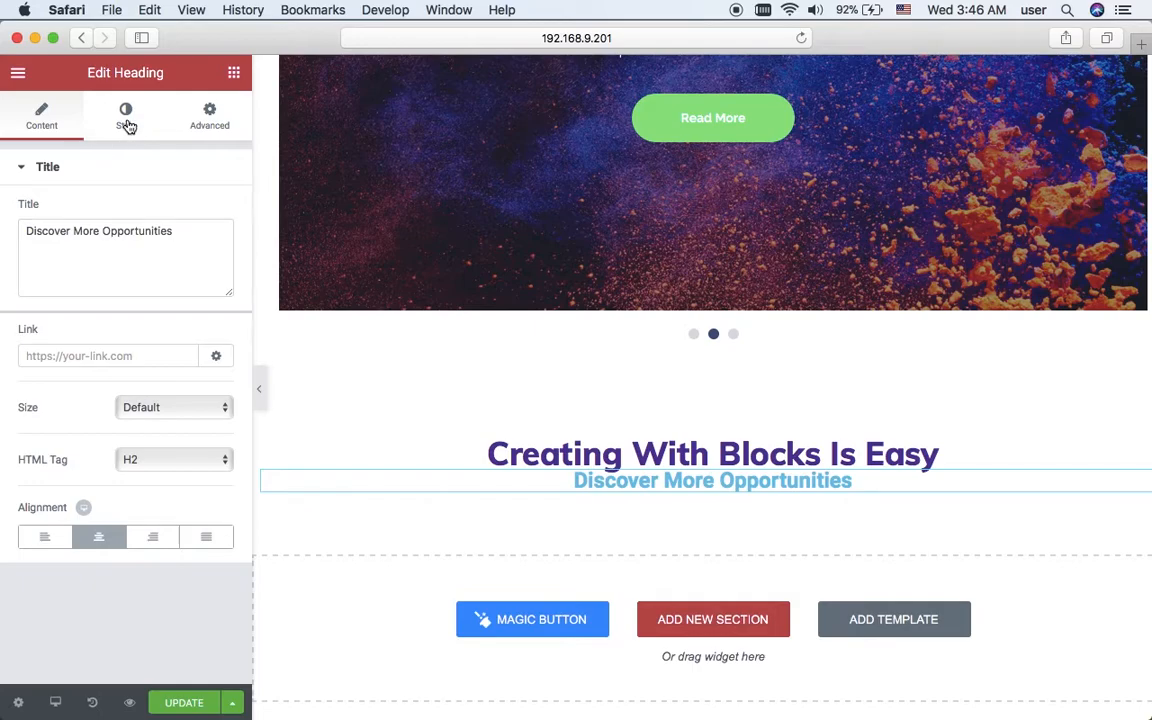
Step: Colour the second heading purple #543696
{"action": "left_click", "coordinate": [124, 114]}
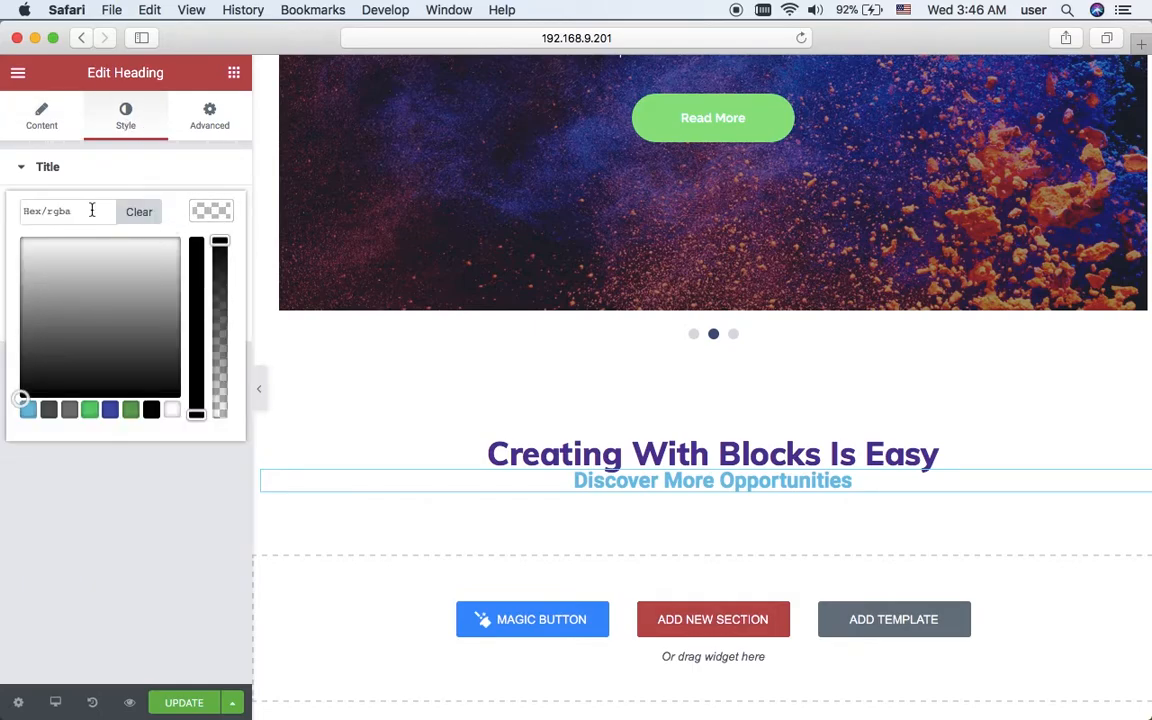
{"action": "type", "text": "#543696"}
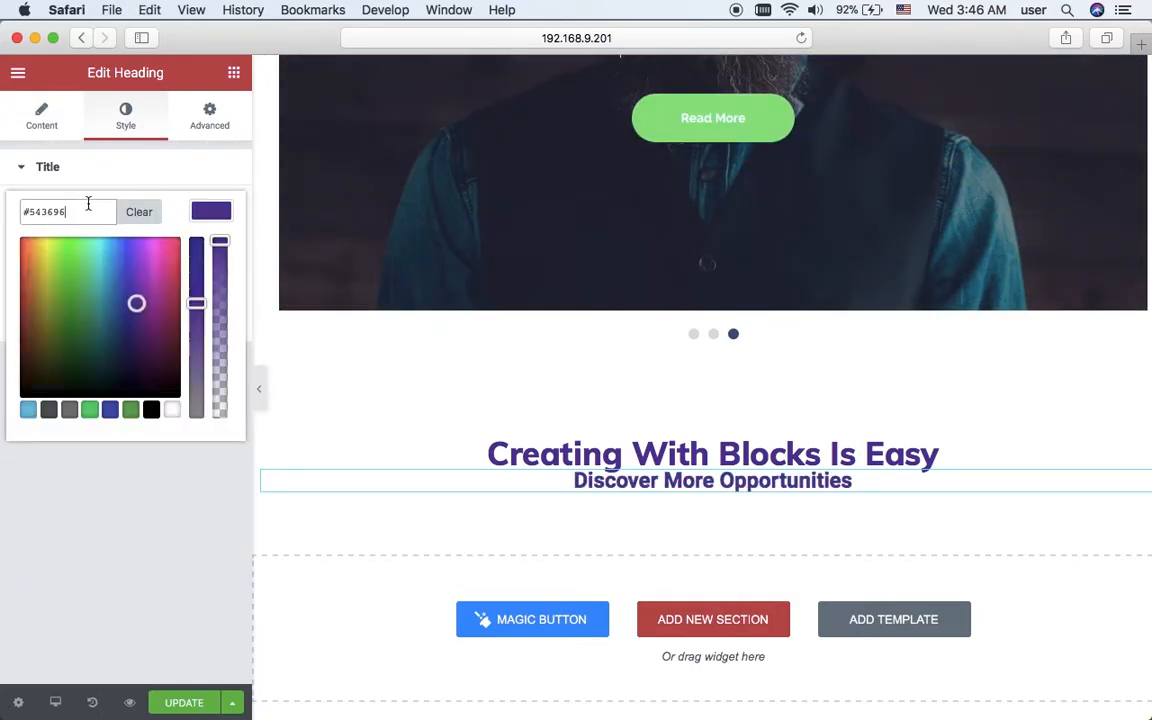
{"action": "left_click", "coordinate": [212, 212]}
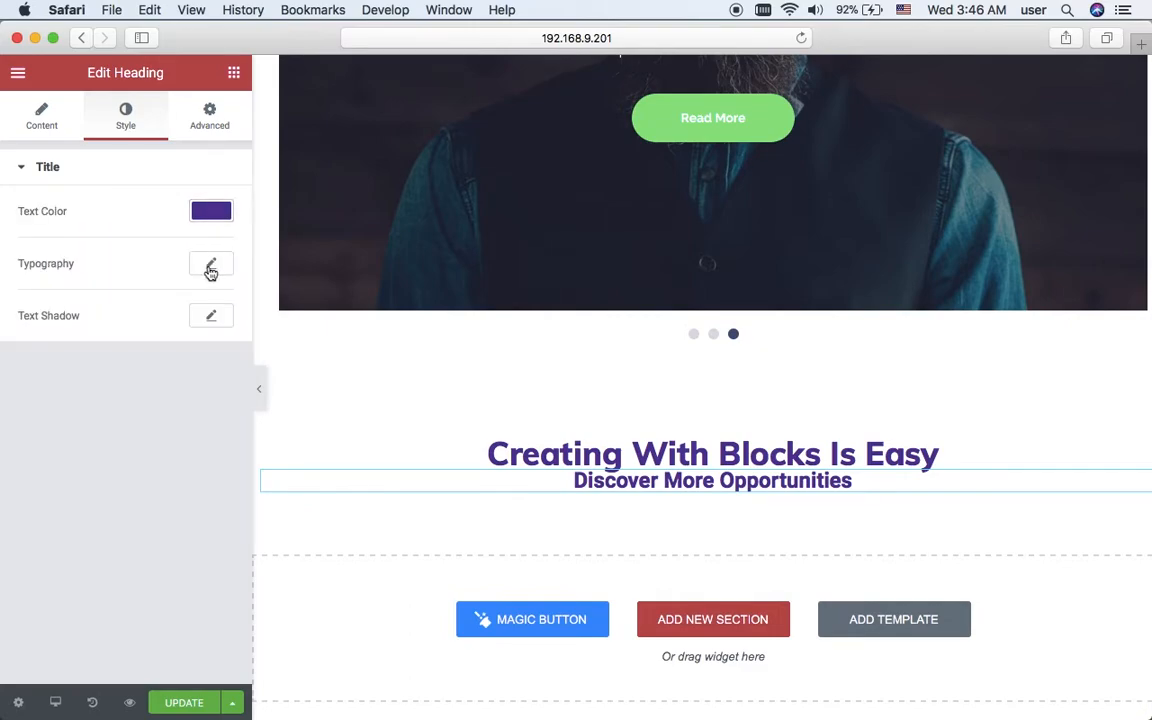
Step: Set the second heading's font to Muli with a light 300 weight
{"action": "left_click", "coordinate": [212, 264]}
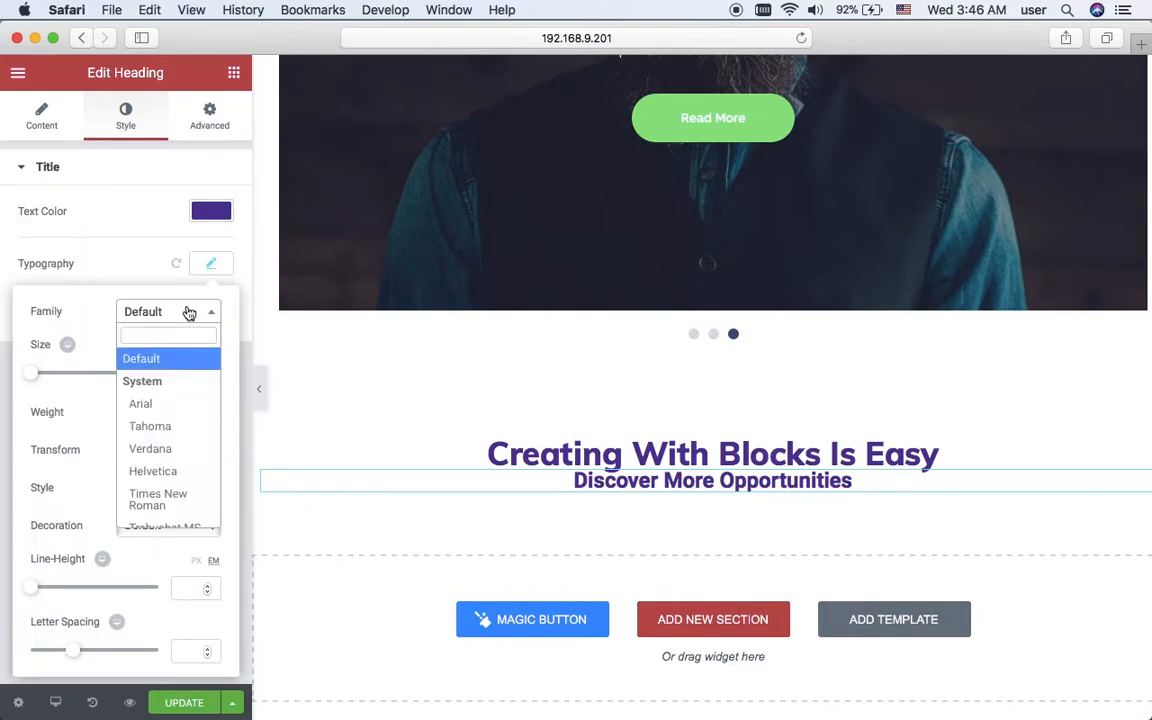
{"action": "type", "text": "muli"}
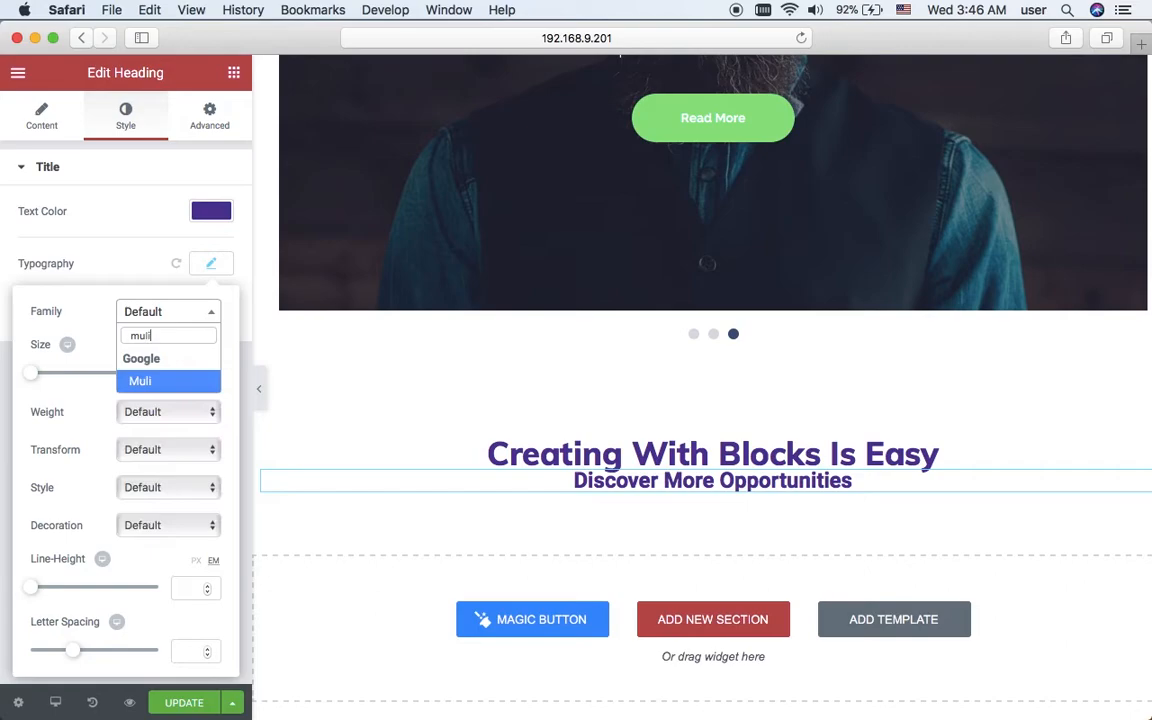
{"action": "left_click", "coordinate": [140, 380]}
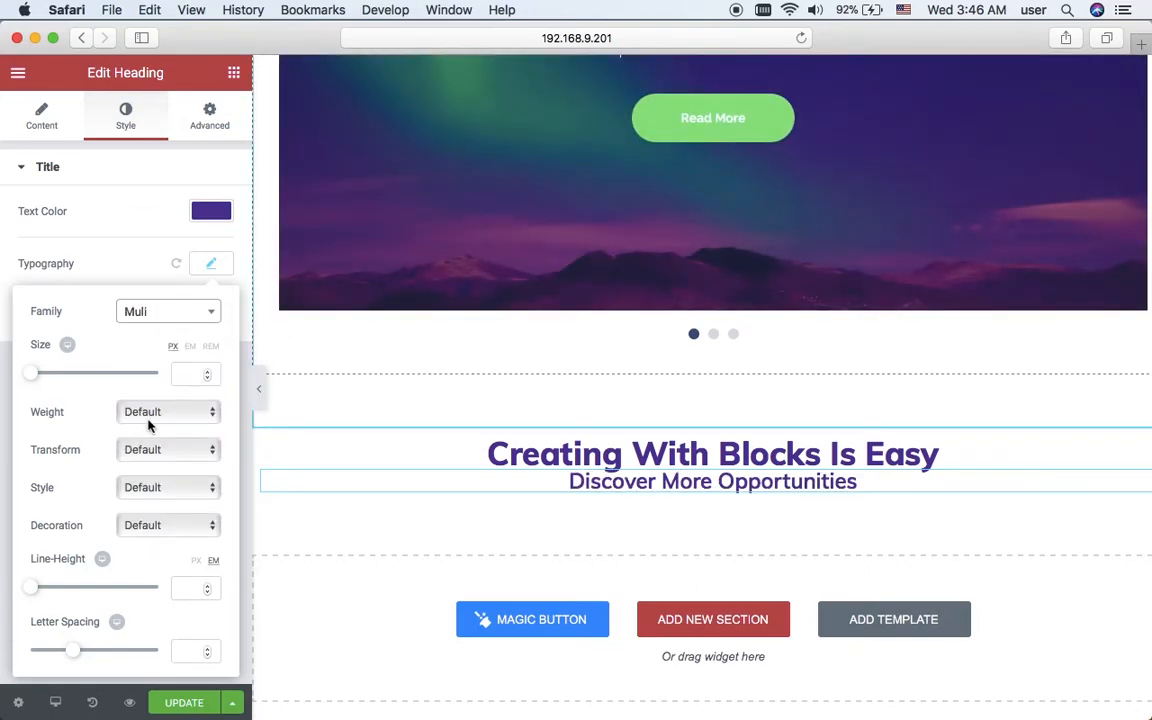
{"action": "left_click", "coordinate": [168, 412]}
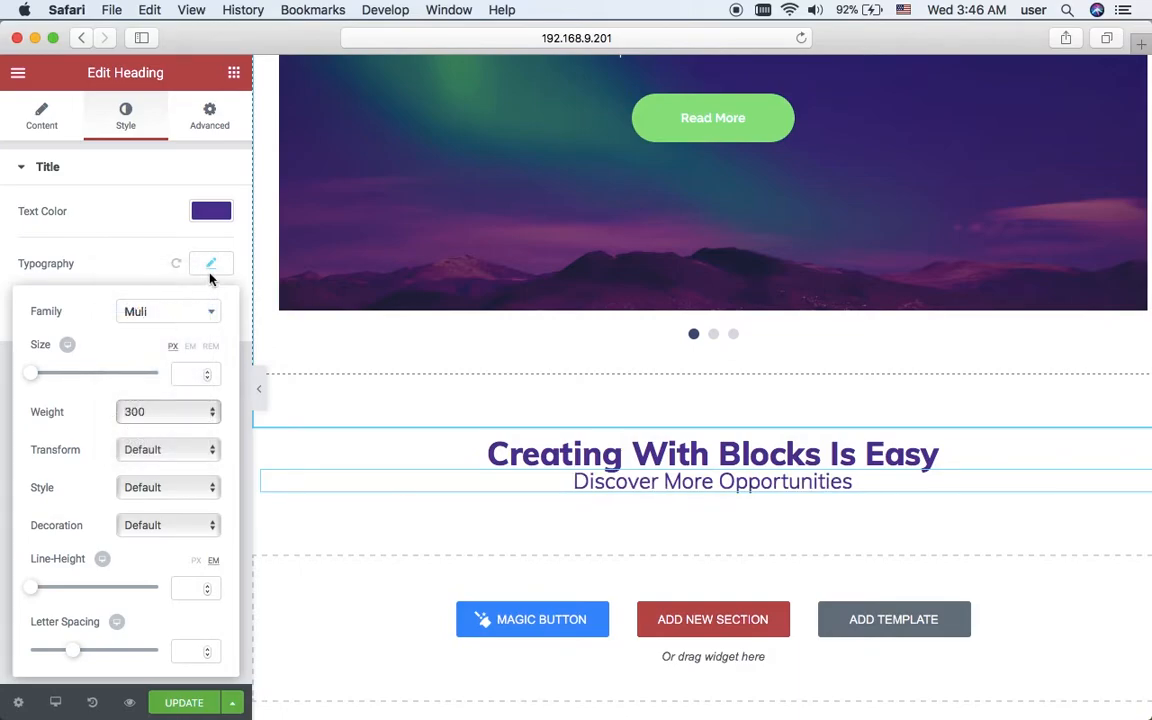
{"action": "left_click", "coordinate": [212, 264]}
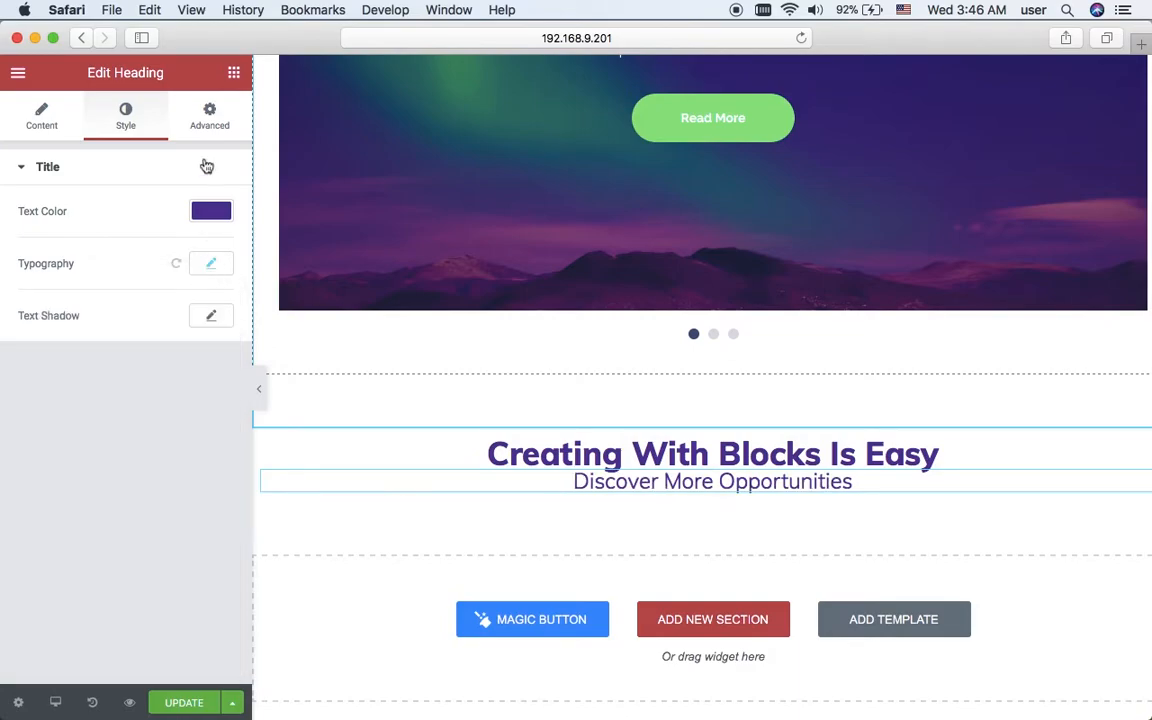
Step: Give the section holding both headings 50 px of top and bottom padding
{"action": "left_click", "coordinate": [208, 114]}
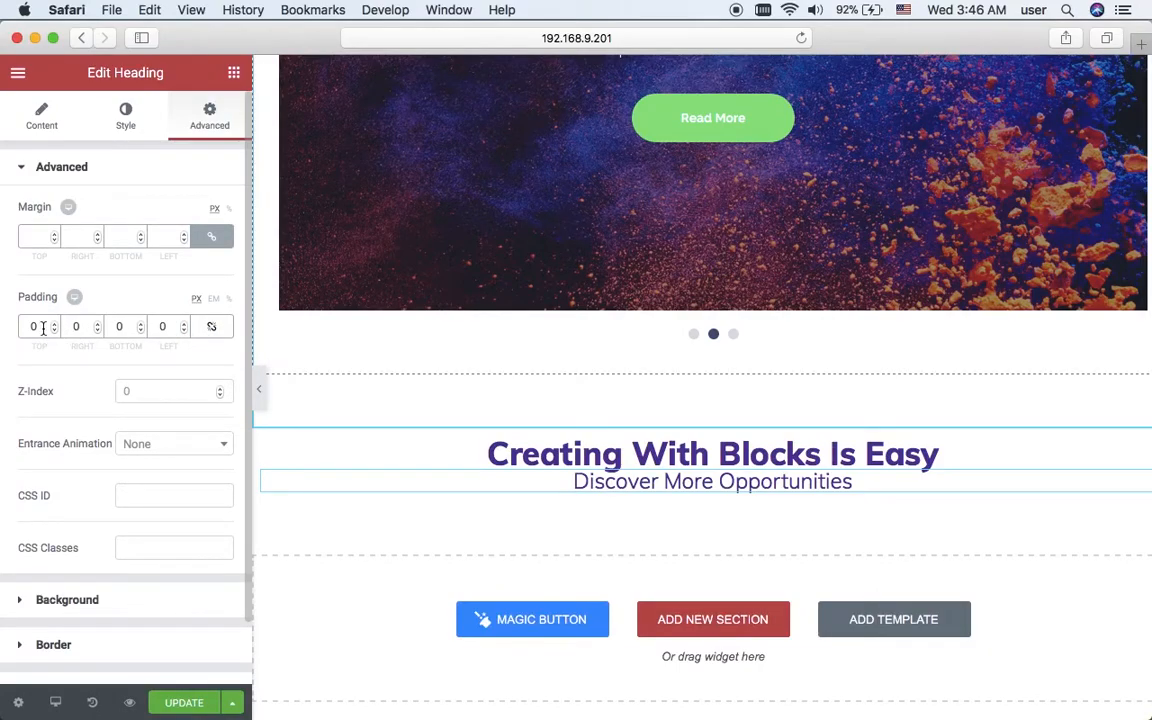
{"action": "left_click", "coordinate": [32, 326]}
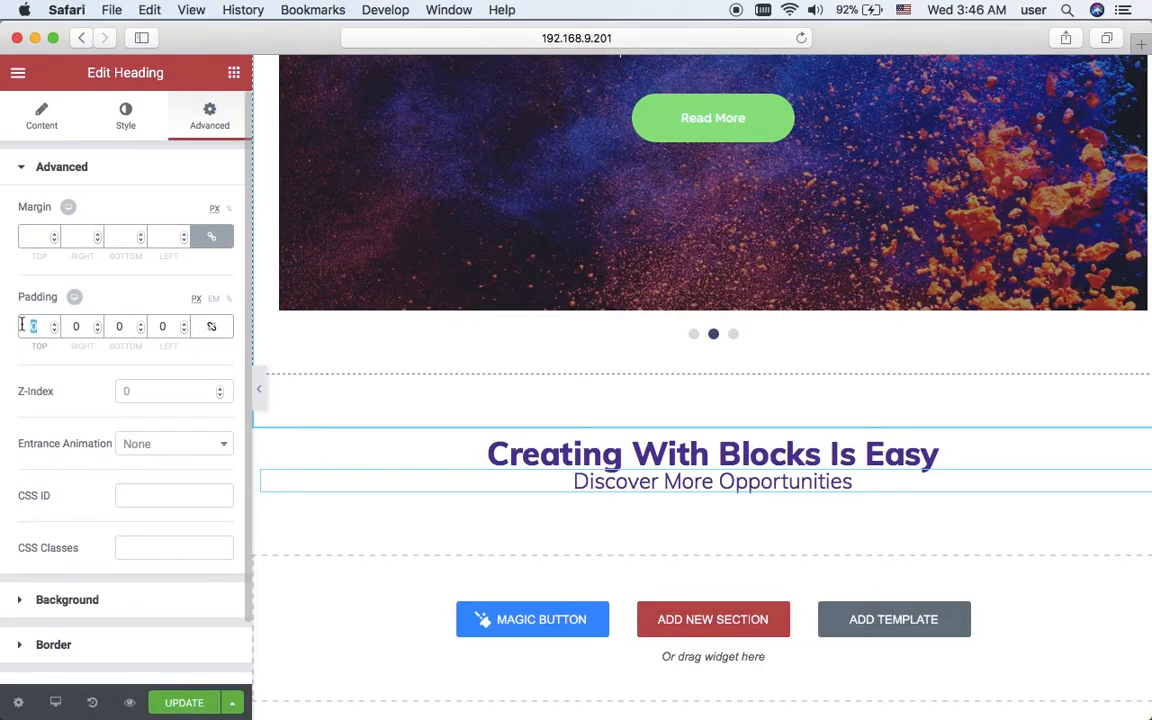
{"action": "type", "text": "2"}
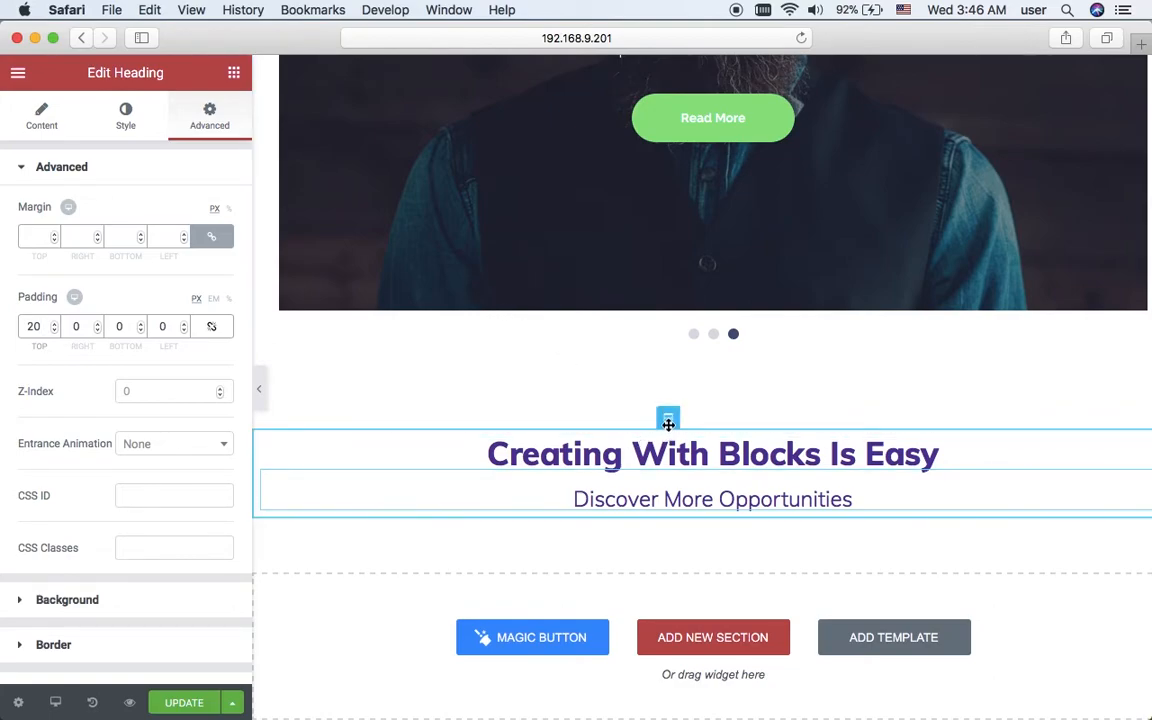
{"action": "left_click", "coordinate": [668, 418]}
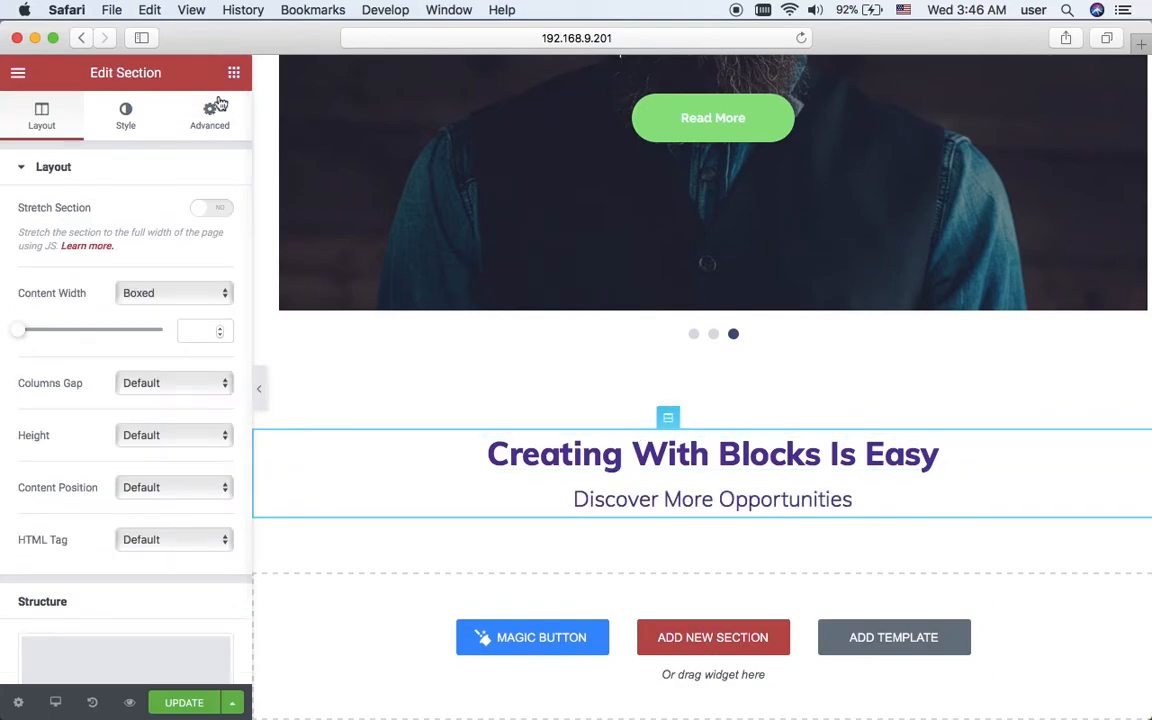
{"action": "left_click", "coordinate": [208, 114]}
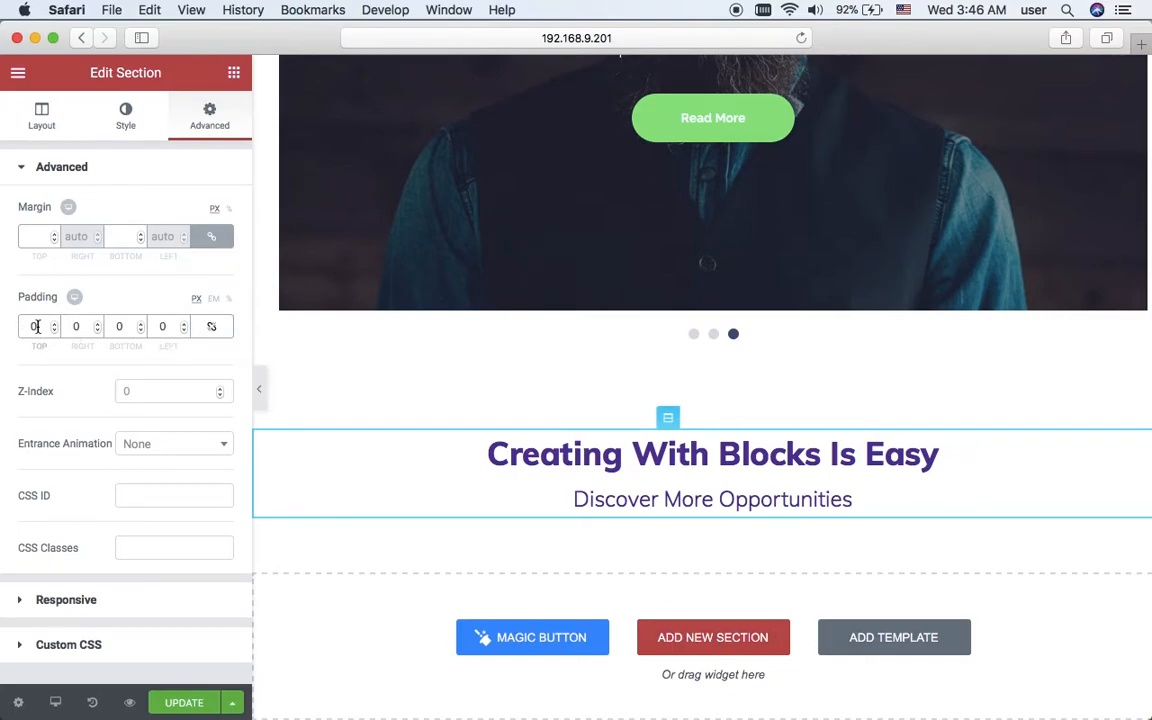
{"action": "left_click", "coordinate": [38, 326]}
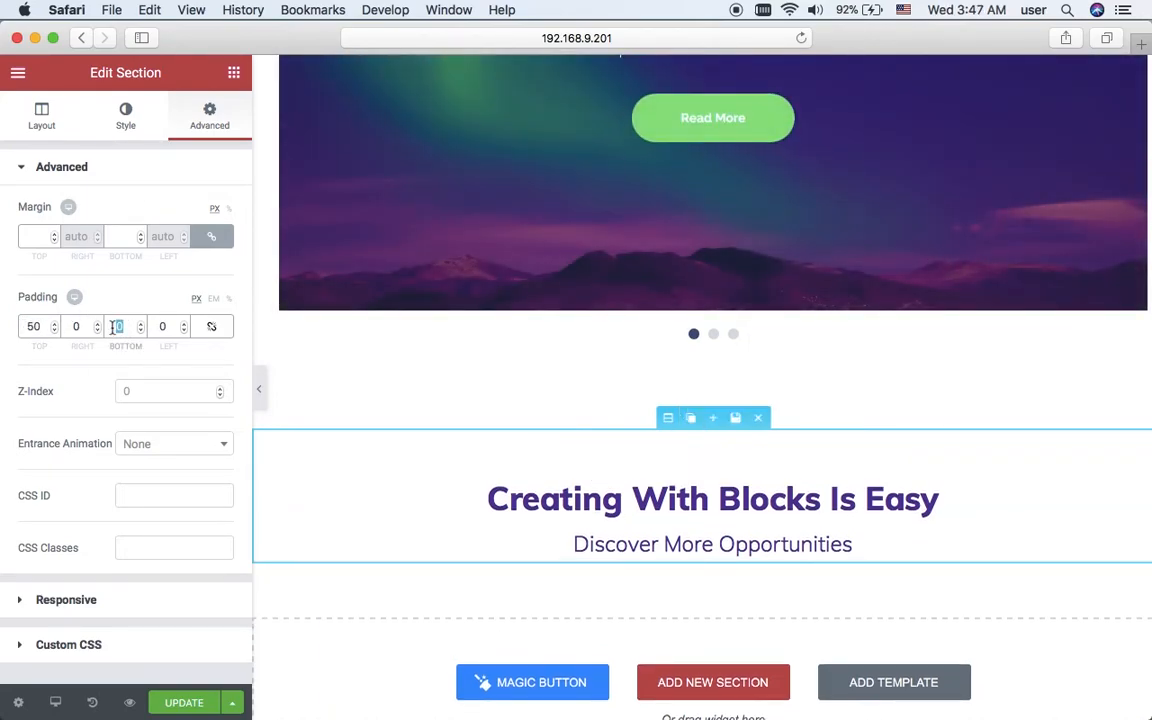
{"action": "type", "text": "50"}
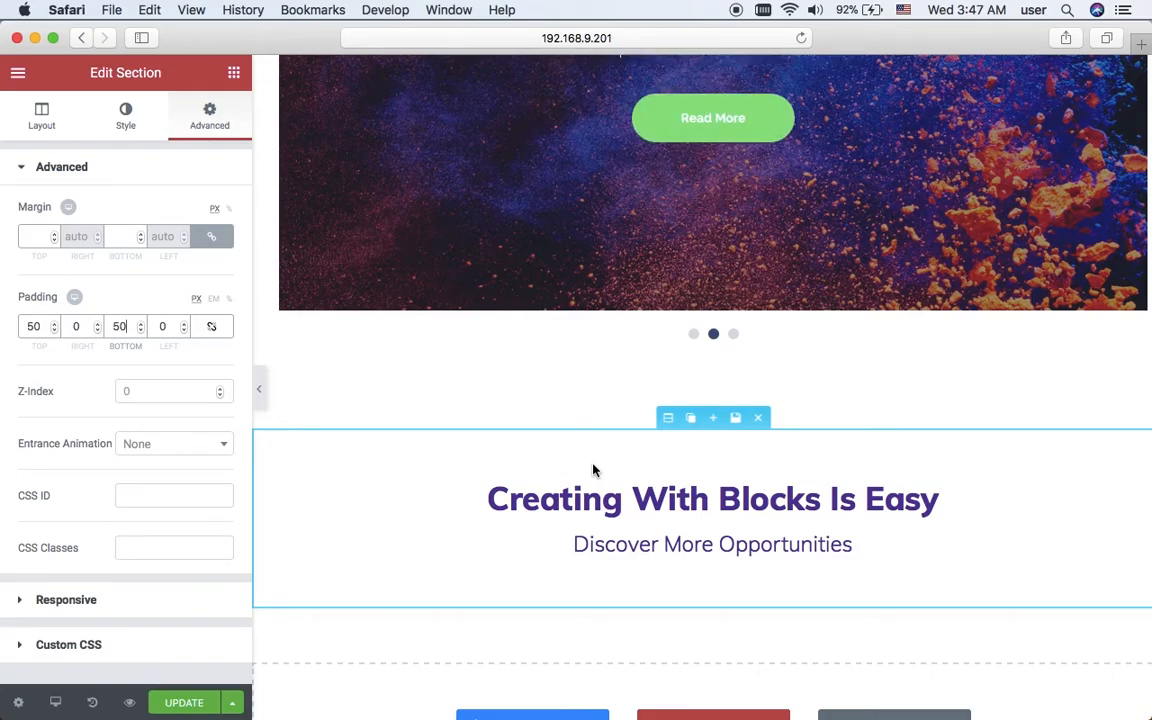
{"action": "mouse_move", "coordinate": [736, 418]}
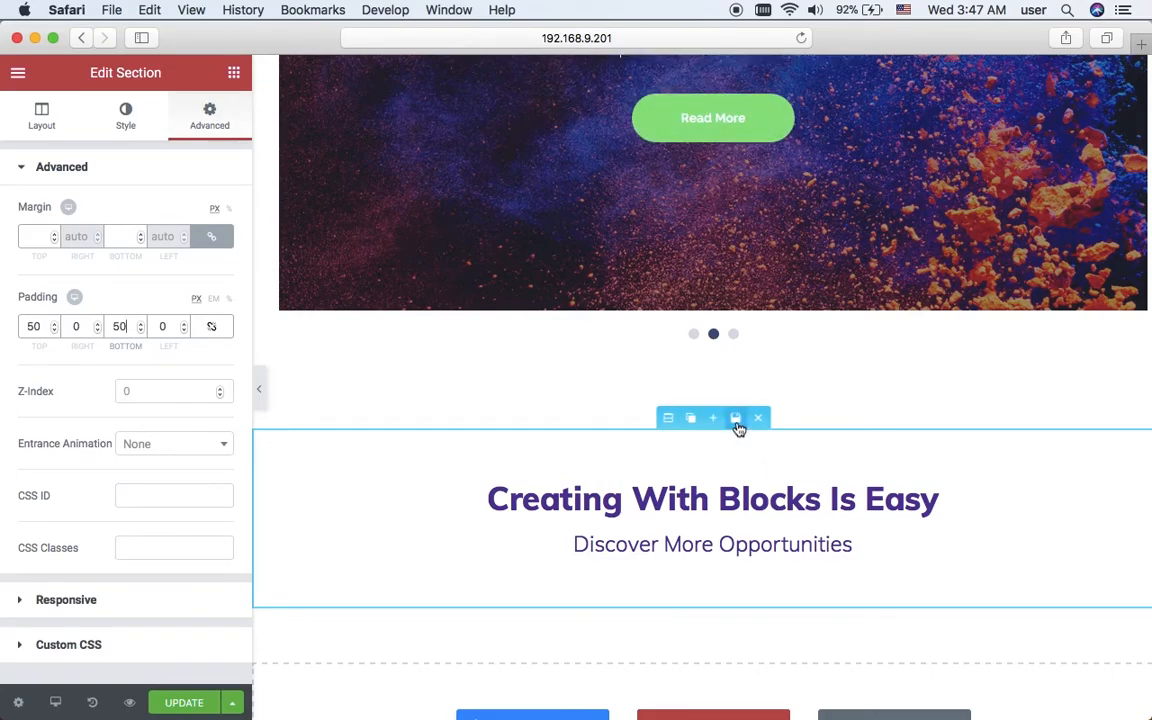
{"action": "mouse_move", "coordinate": [736, 418]}
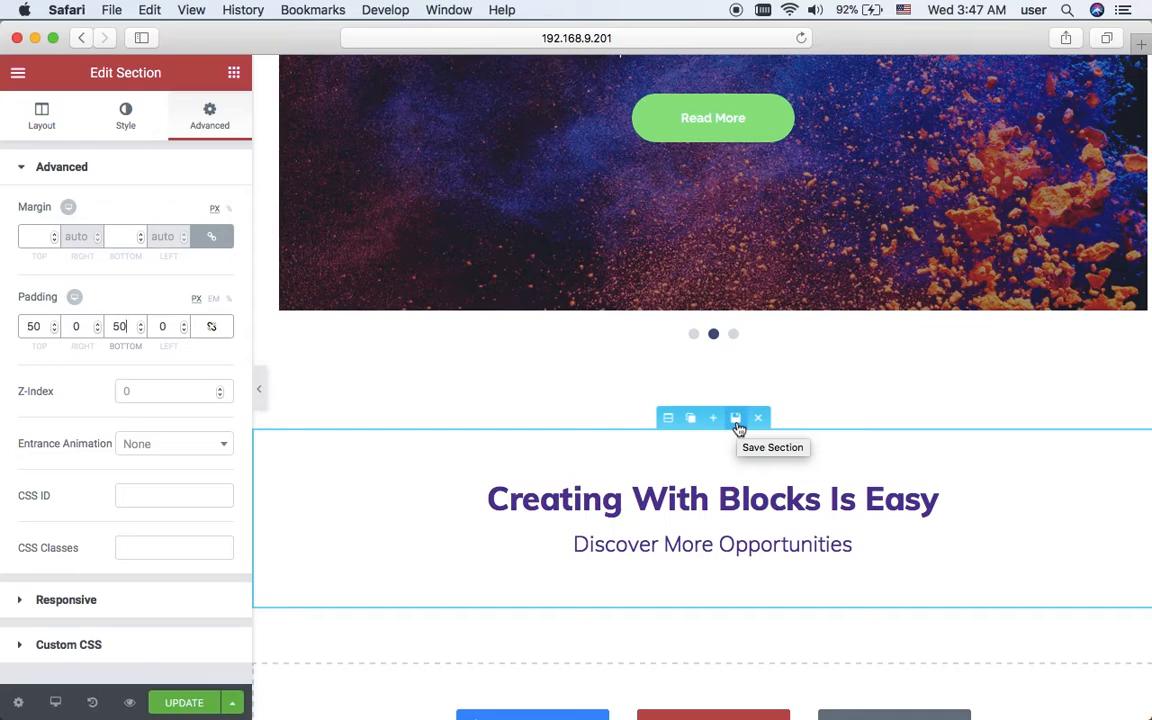
Step: Save the heading section to the library as 'template 1'
{"action": "left_click", "coordinate": [736, 418]}
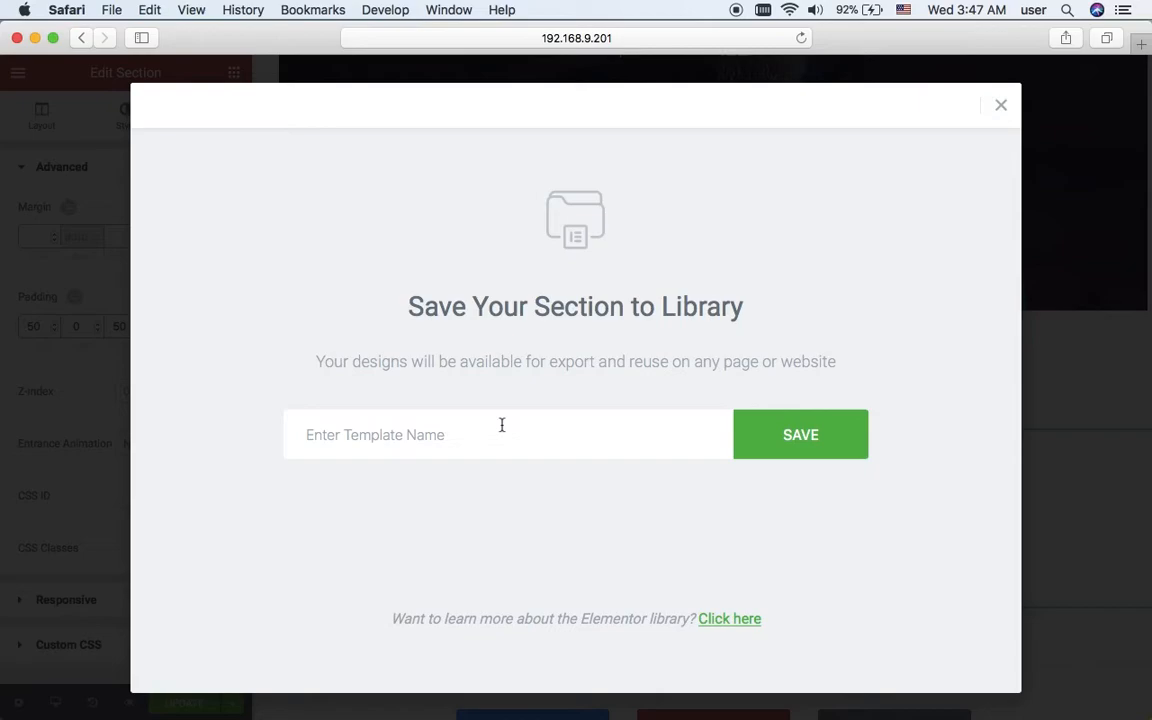
{"action": "type", "text": "tem"}
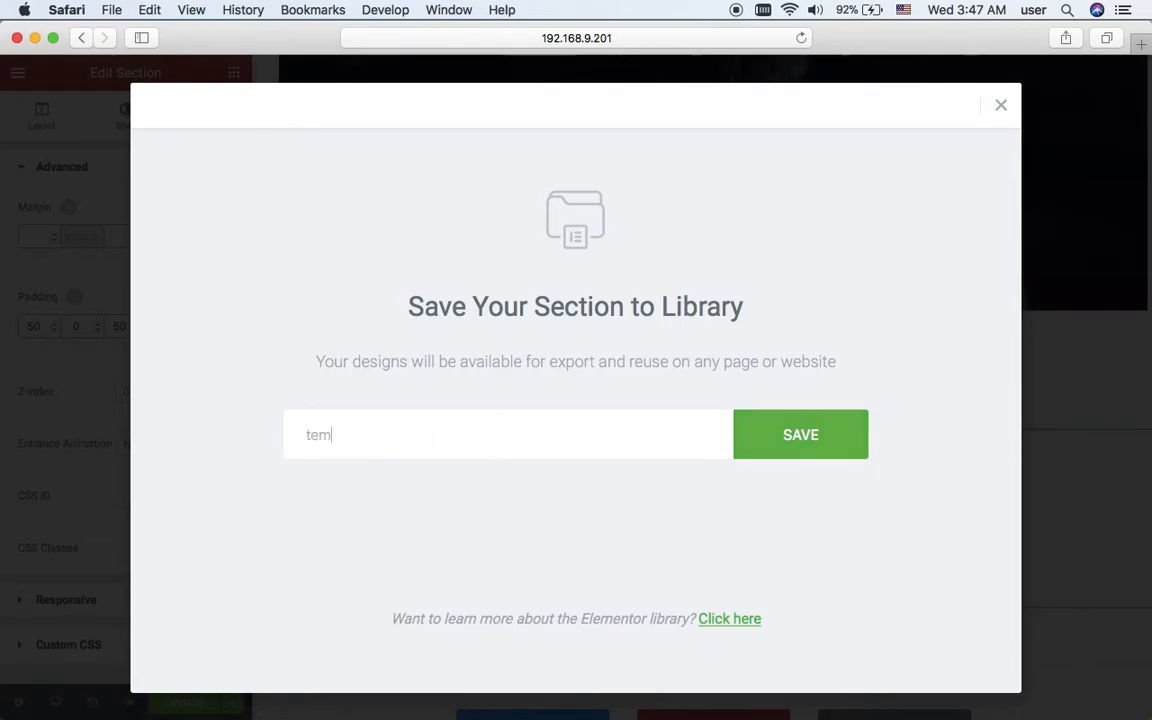
{"action": "type", "text": "plate 1"}
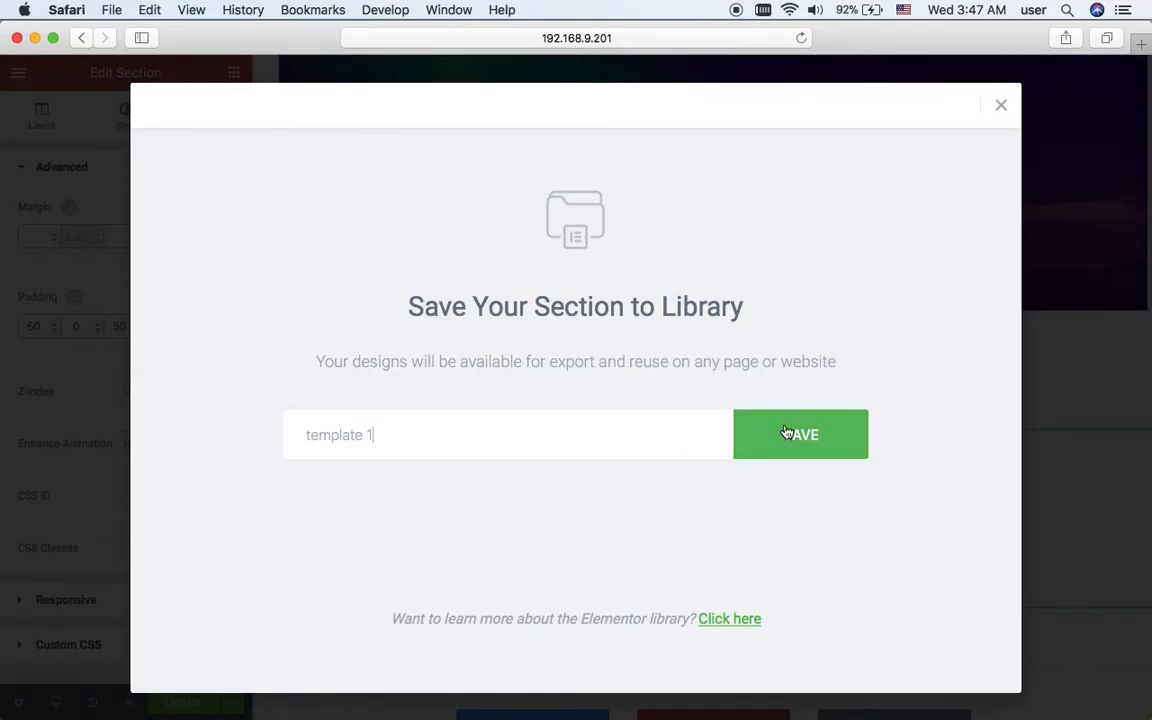
{"action": "left_click", "coordinate": [800, 434]}
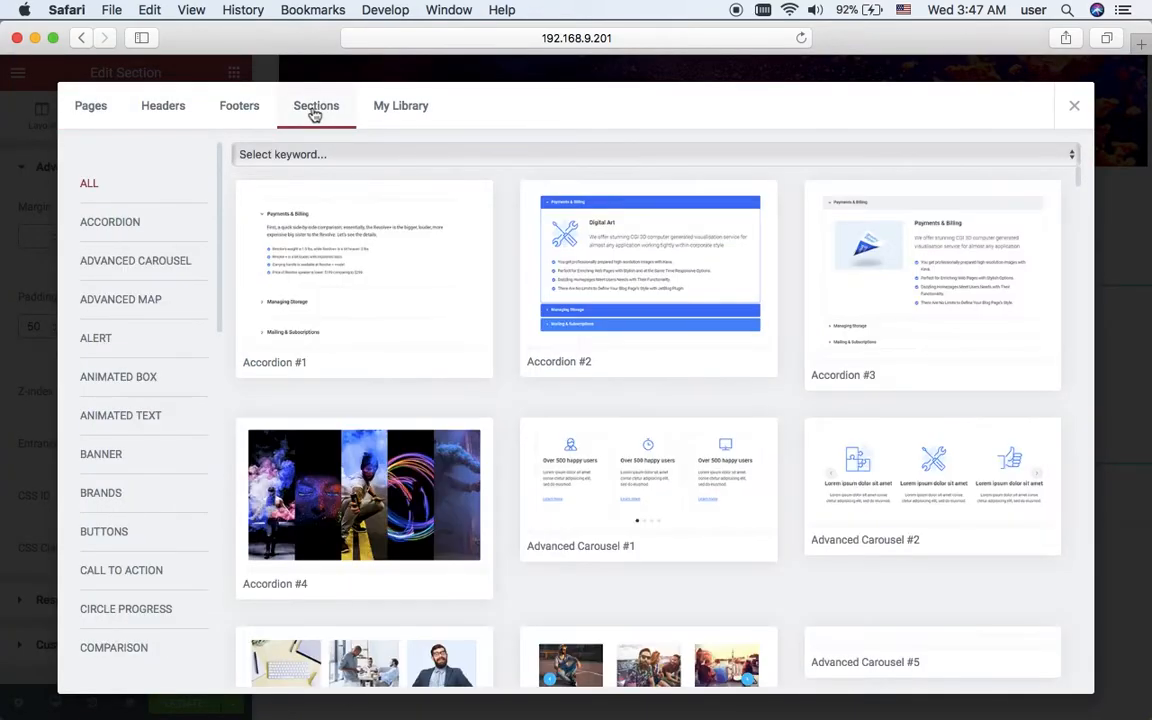
Step: Insert the Download Button #4 block with phone image below the headings
{"action": "scroll", "scroll_direction": "down", "scroll_amount": 3}
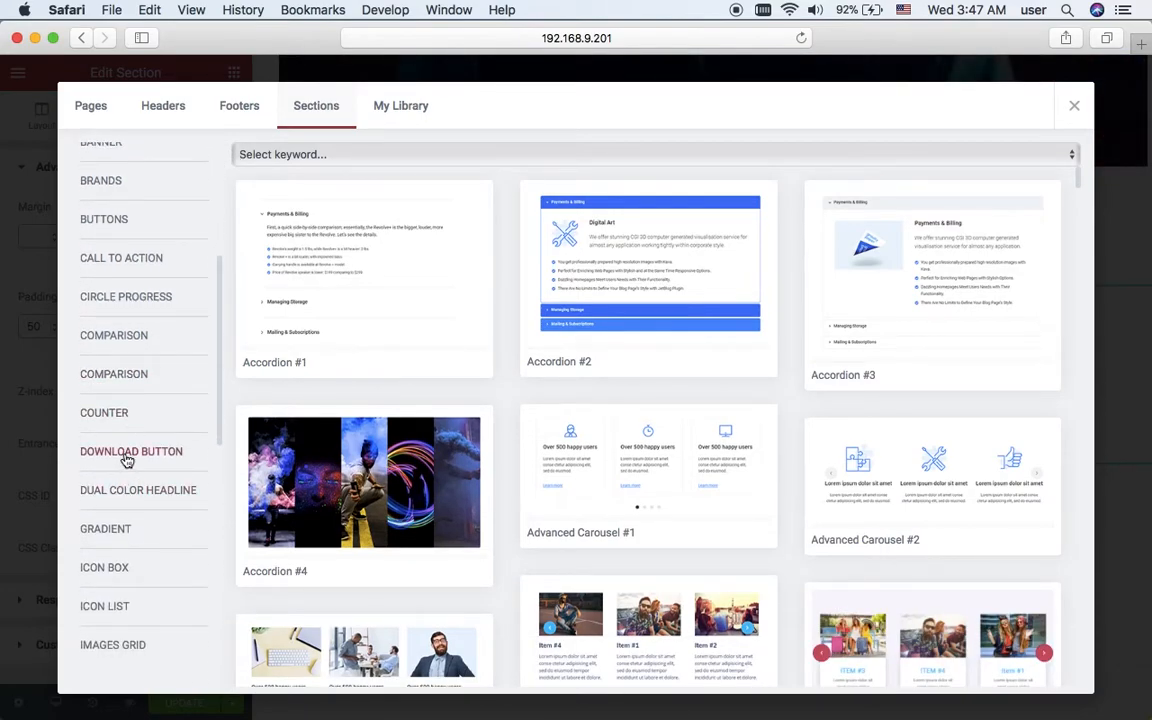
{"action": "left_click", "coordinate": [132, 452]}
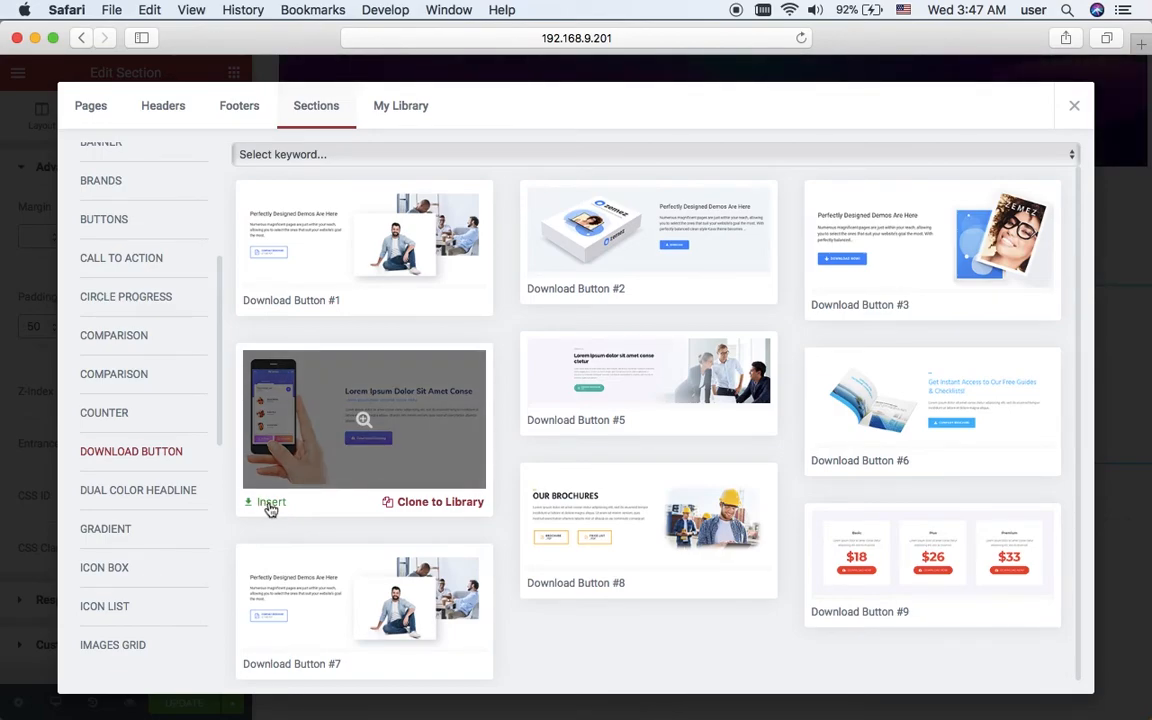
{"action": "left_click", "coordinate": [270, 502]}
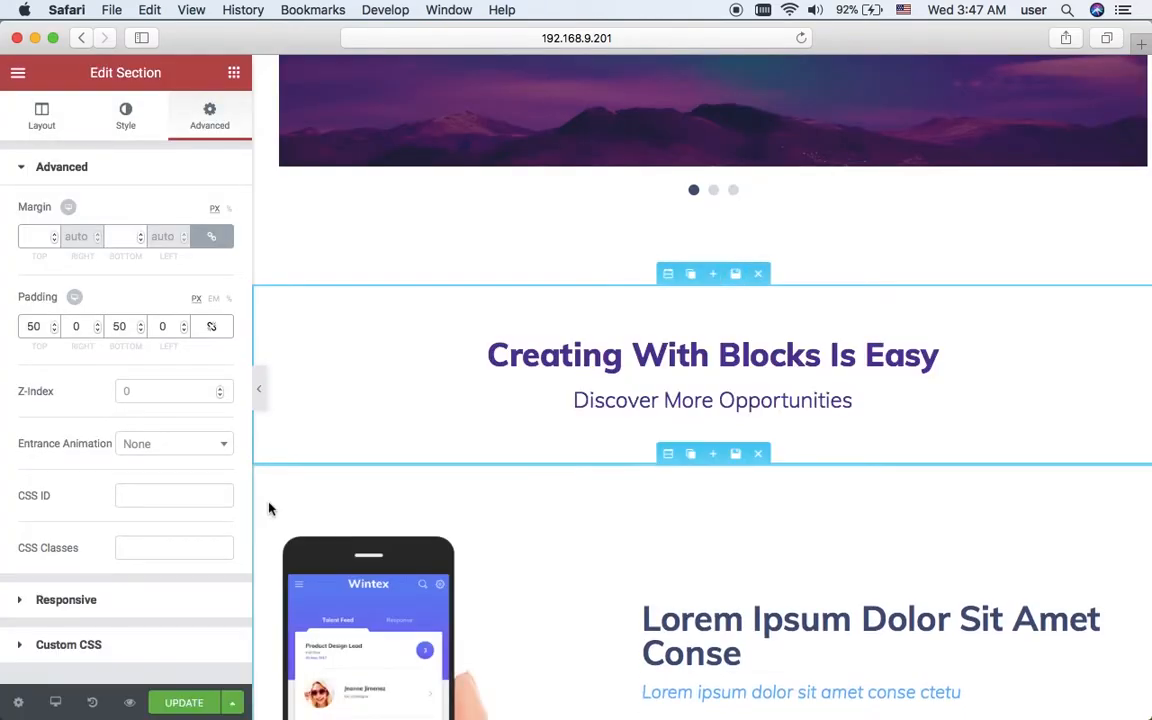
{"action": "scroll", "scroll_direction": "down", "scroll_amount": 3}
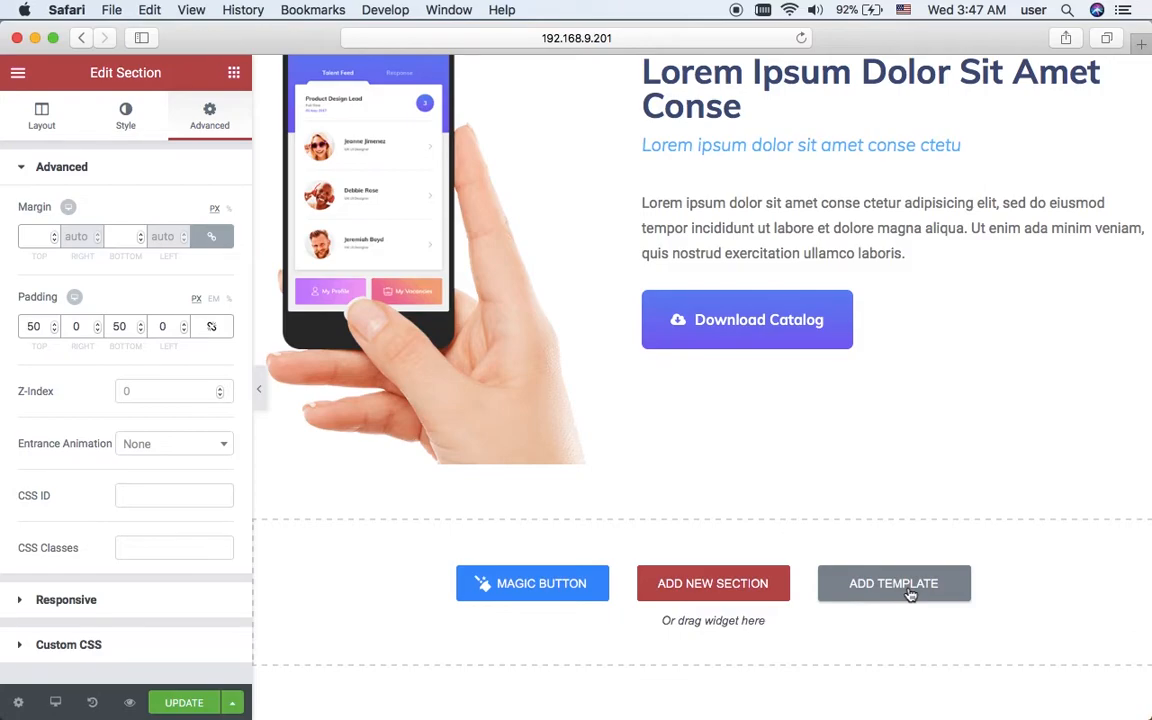
Step: Reinsert the saved 'template 1' heading from My Templates below the download block
{"action": "left_click", "coordinate": [892, 584]}
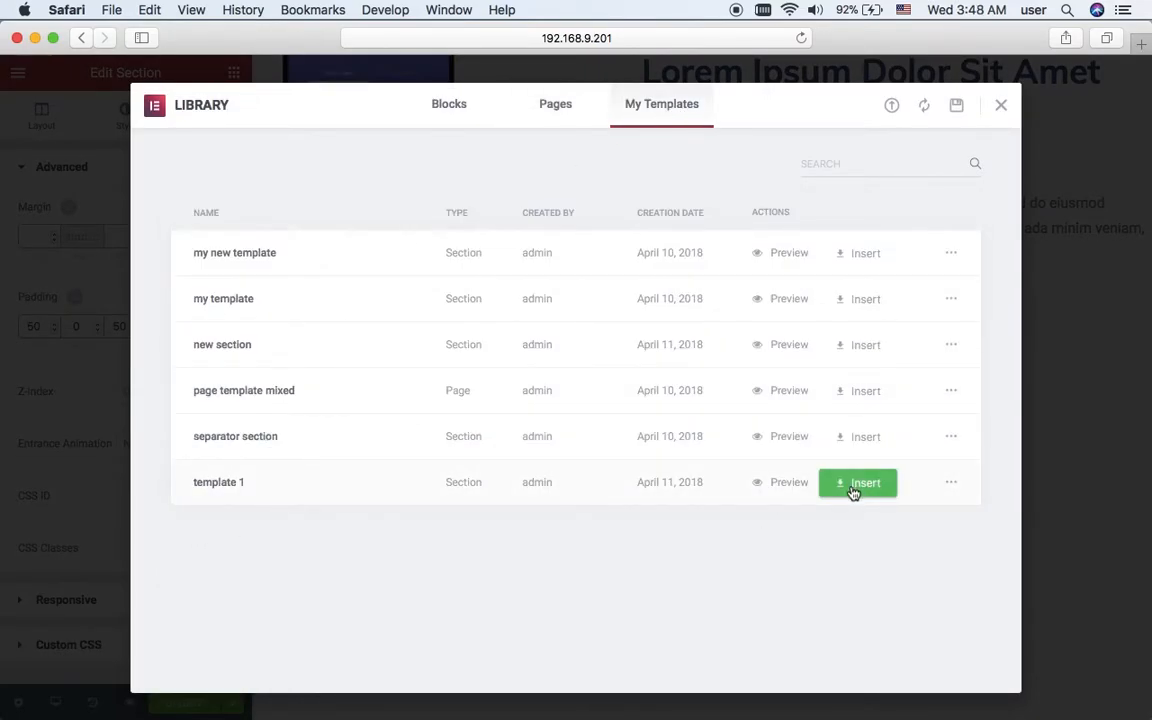
{"action": "left_click", "coordinate": [856, 482]}
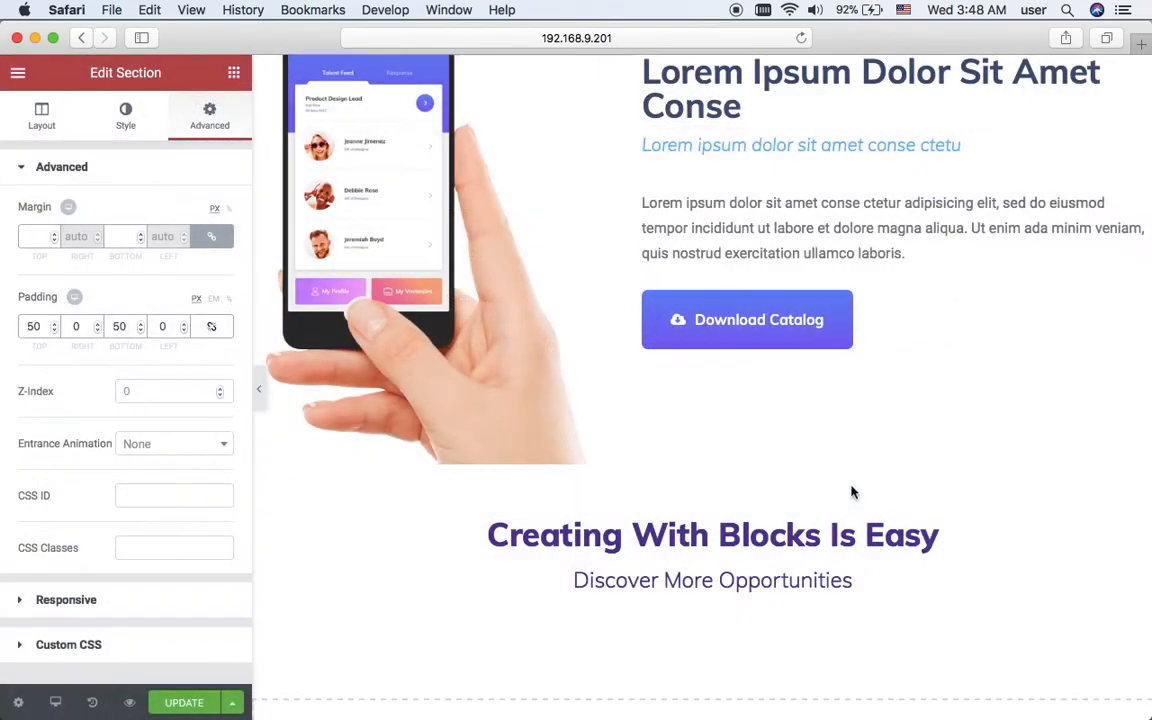
{"action": "scroll", "scroll_direction": "down", "scroll_amount": 3}
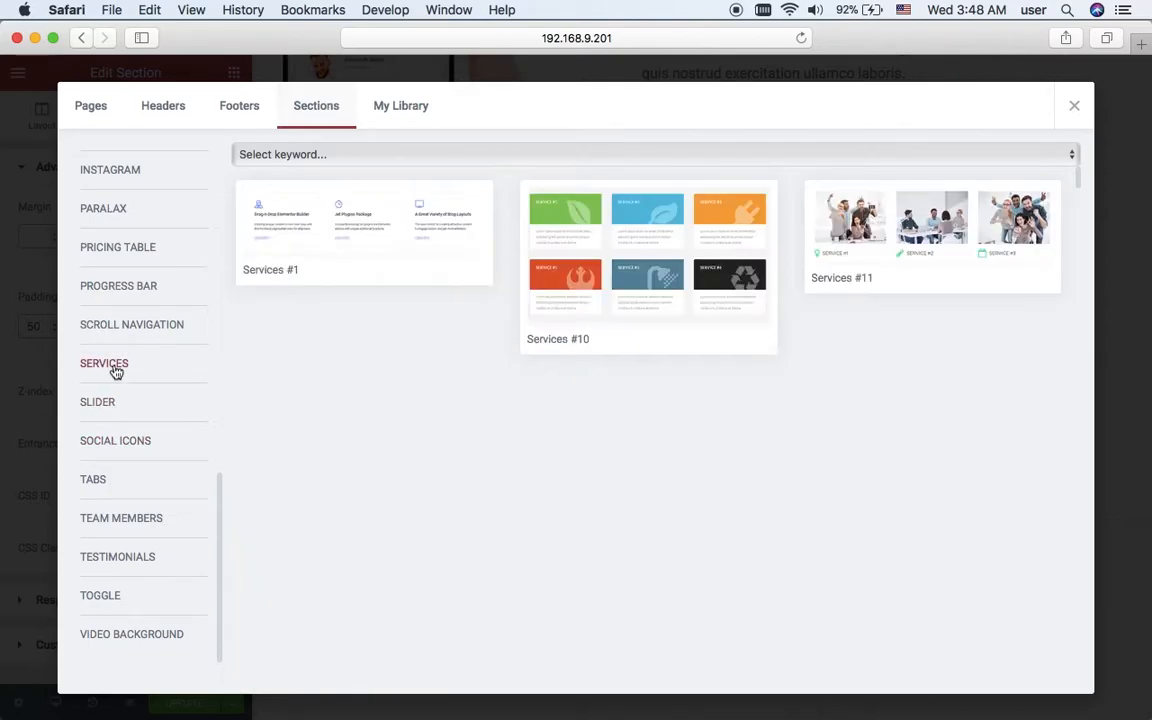
Step: Insert a pre-made Services block with a briefcase icon and the title SERVICE #1
{"action": "left_click", "coordinate": [104, 364]}
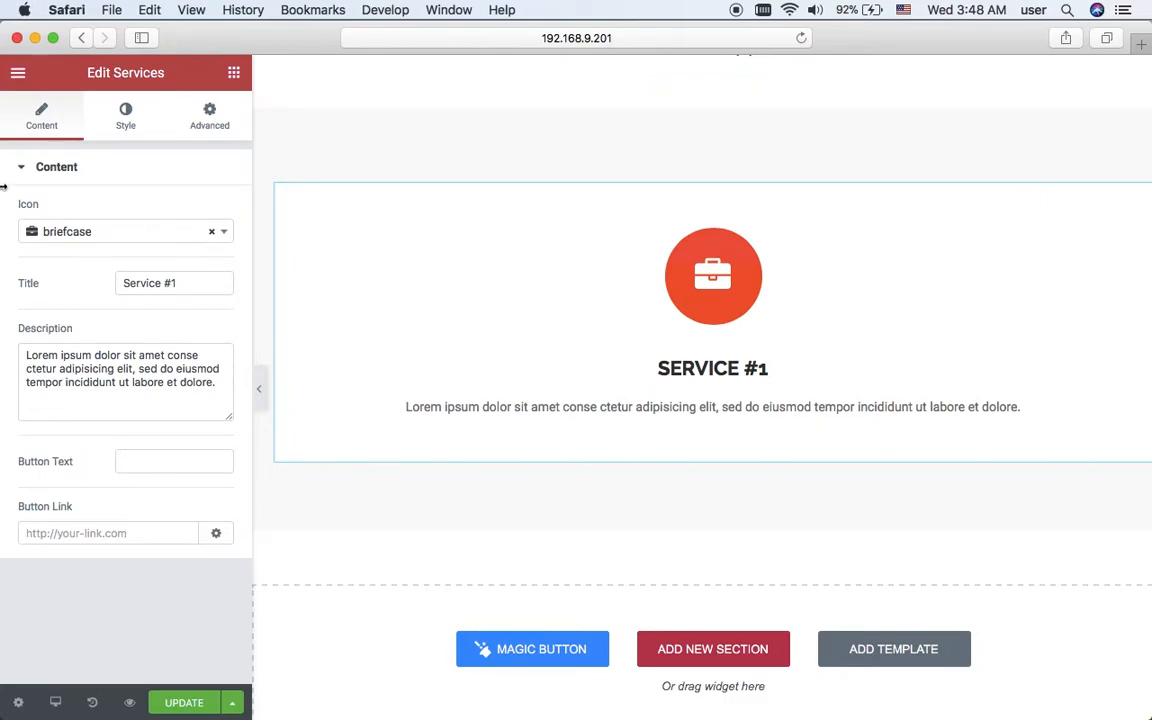
Step: Make the service icon's background colour and border colour purple in the Style settings
{"action": "left_click", "coordinate": [124, 114]}
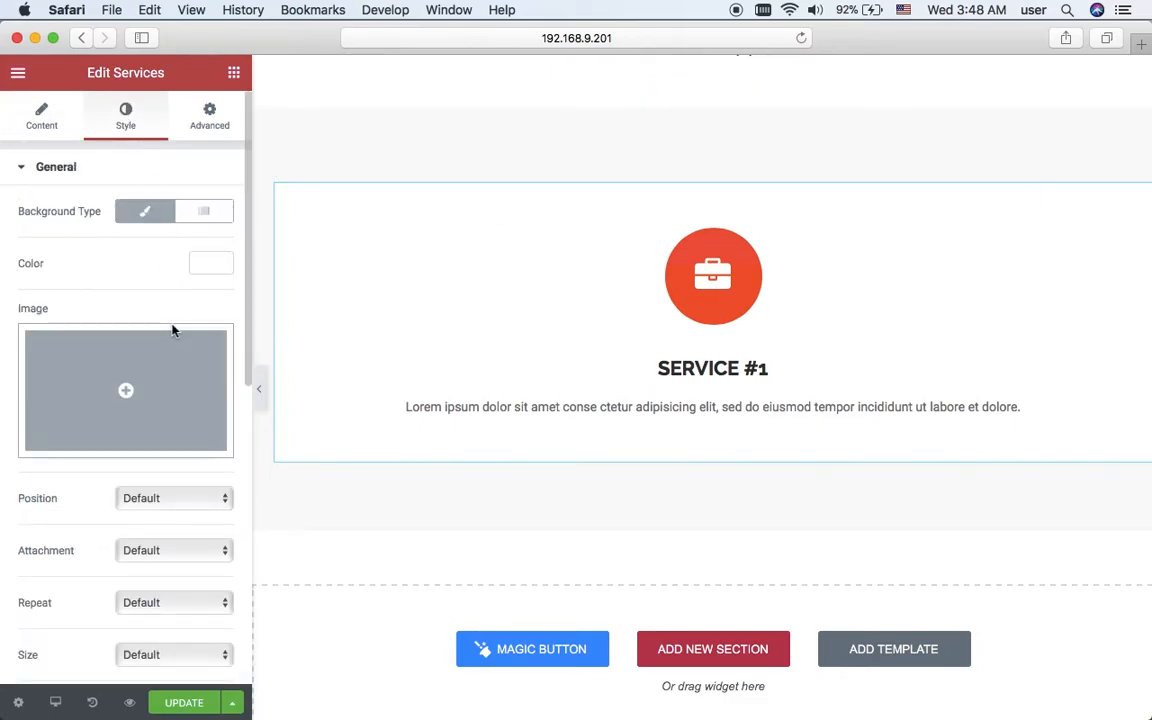
{"action": "scroll", "scroll_direction": "down", "scroll_amount": 3}
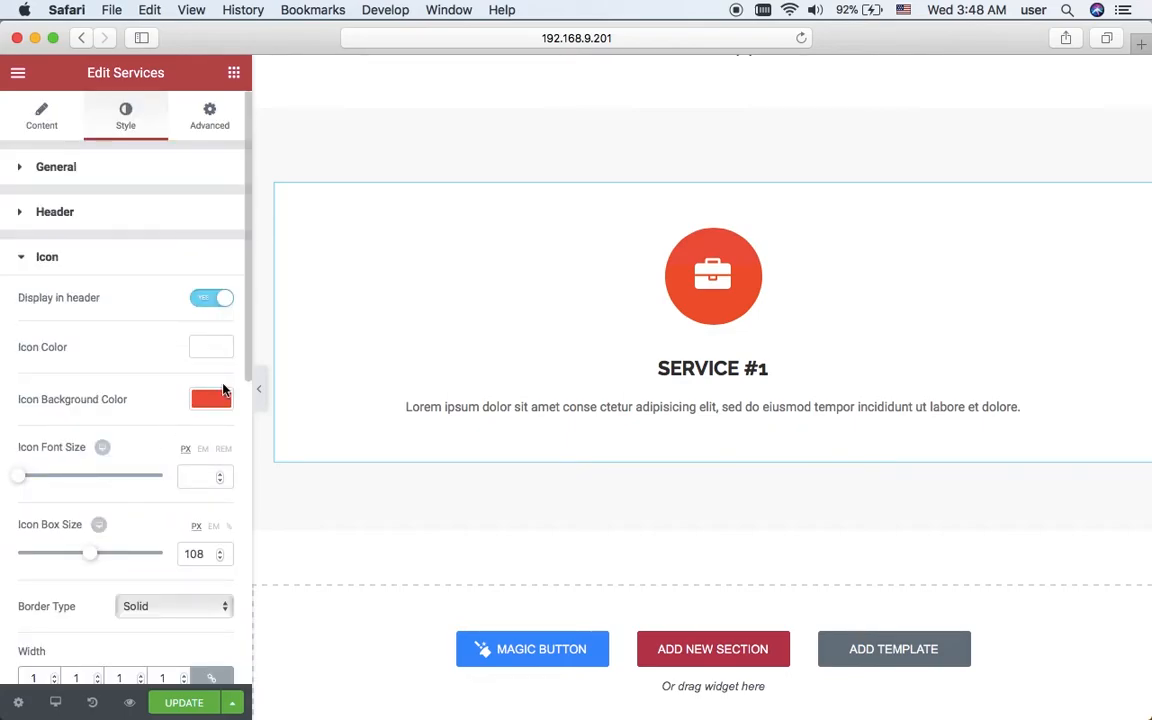
{"action": "left_click", "coordinate": [212, 398]}
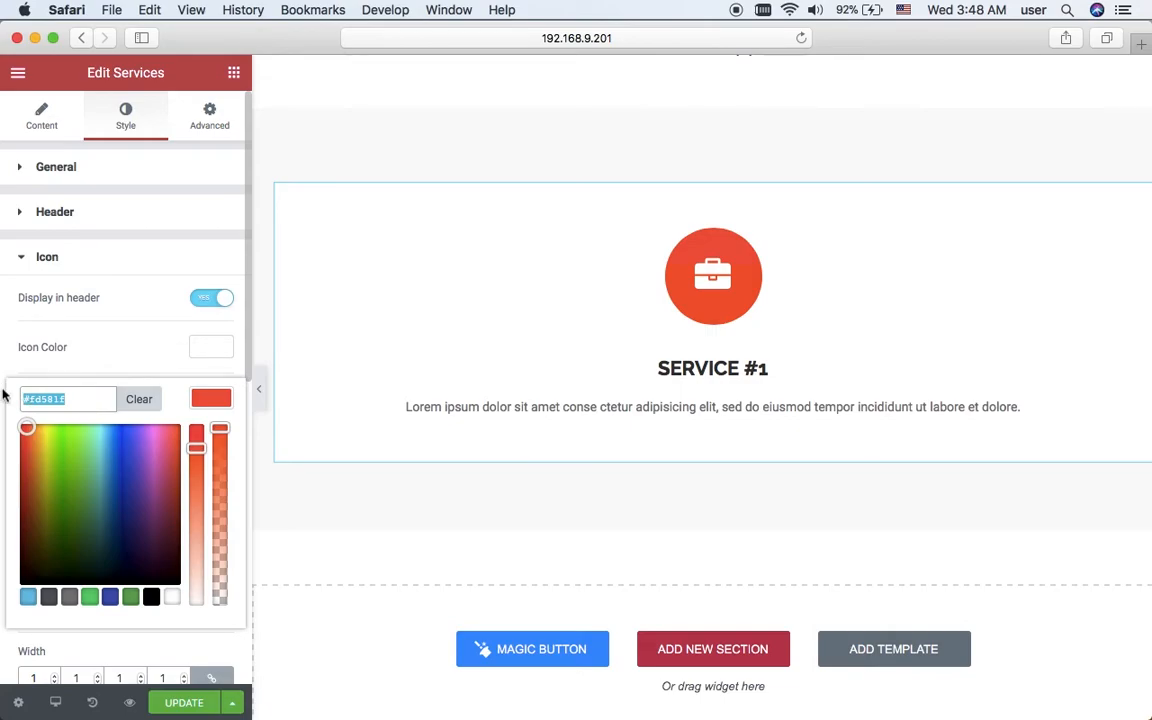
{"action": "left_click", "coordinate": [212, 400]}
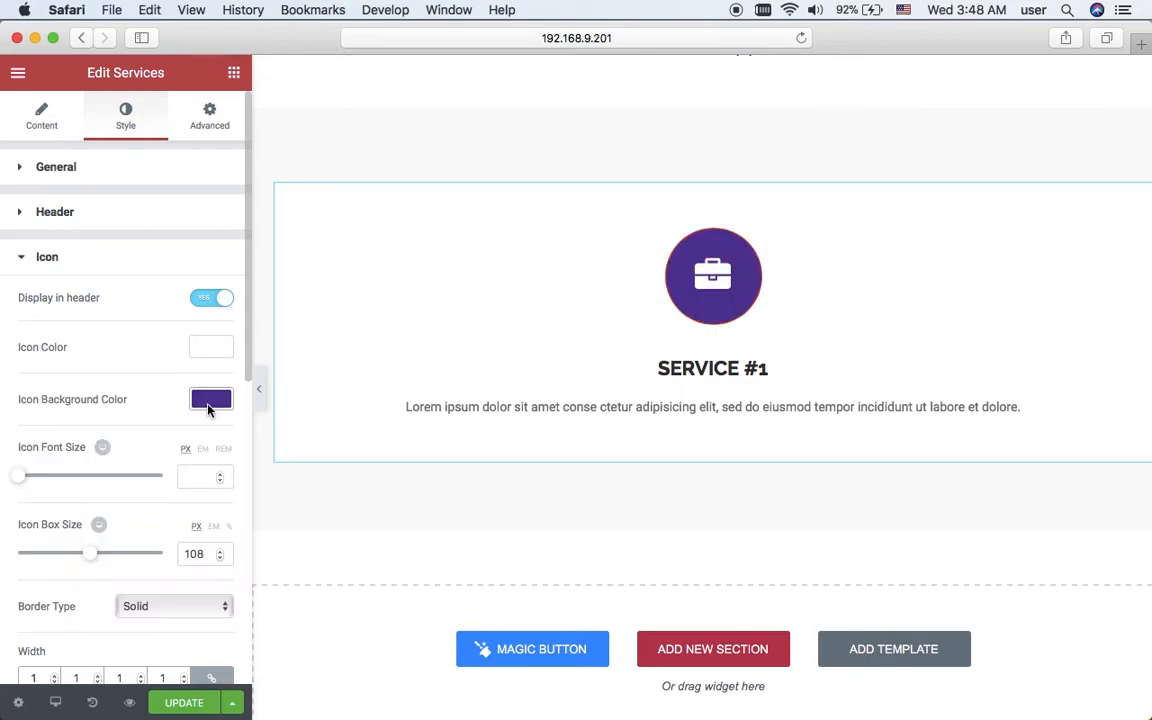
{"action": "scroll", "scroll_direction": "down", "scroll_amount": 3}
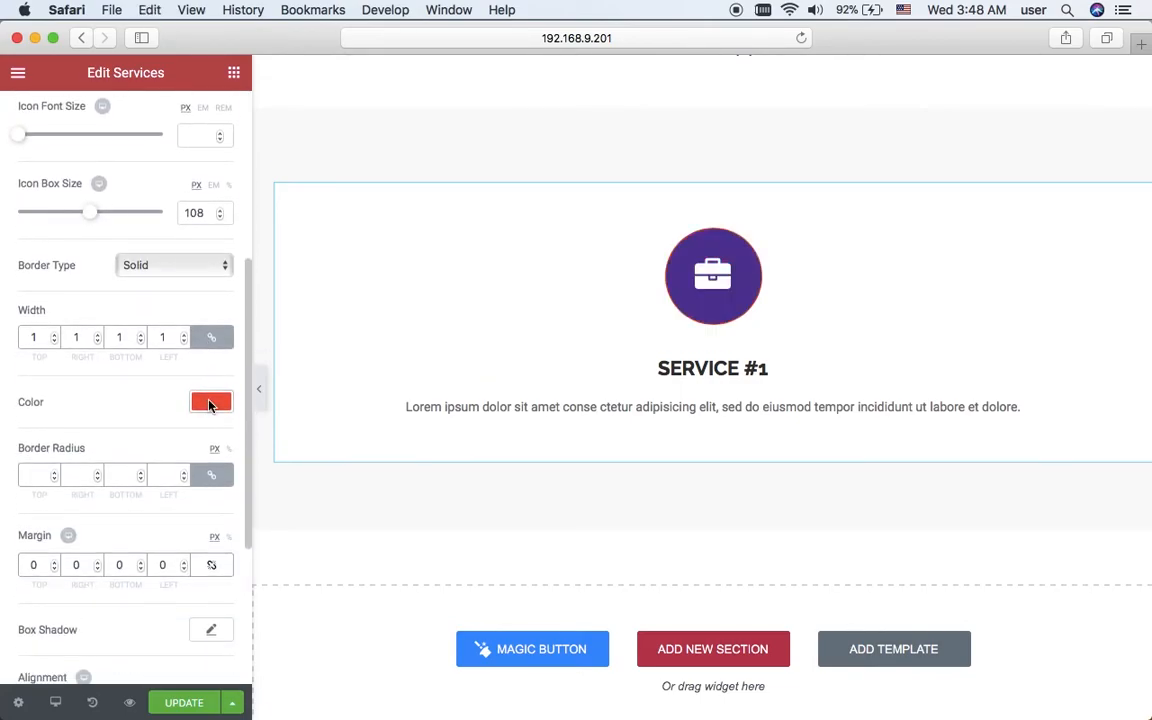
{"action": "left_click", "coordinate": [212, 400]}
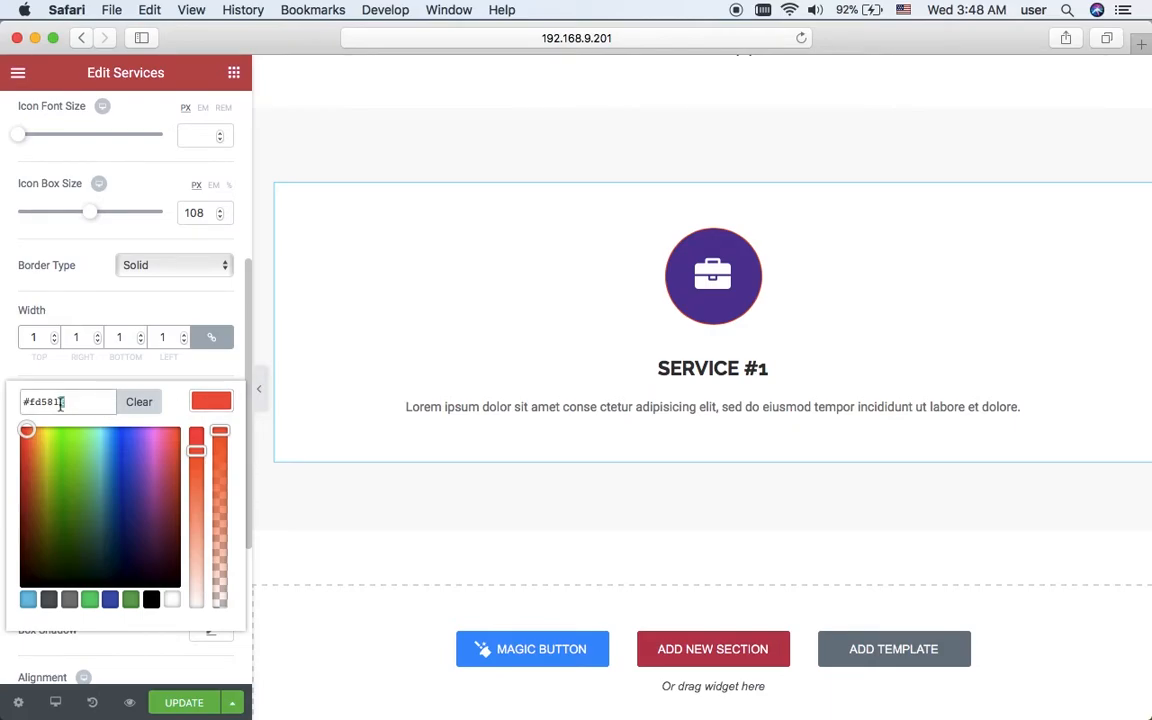
{"action": "left_click", "coordinate": [136, 492]}
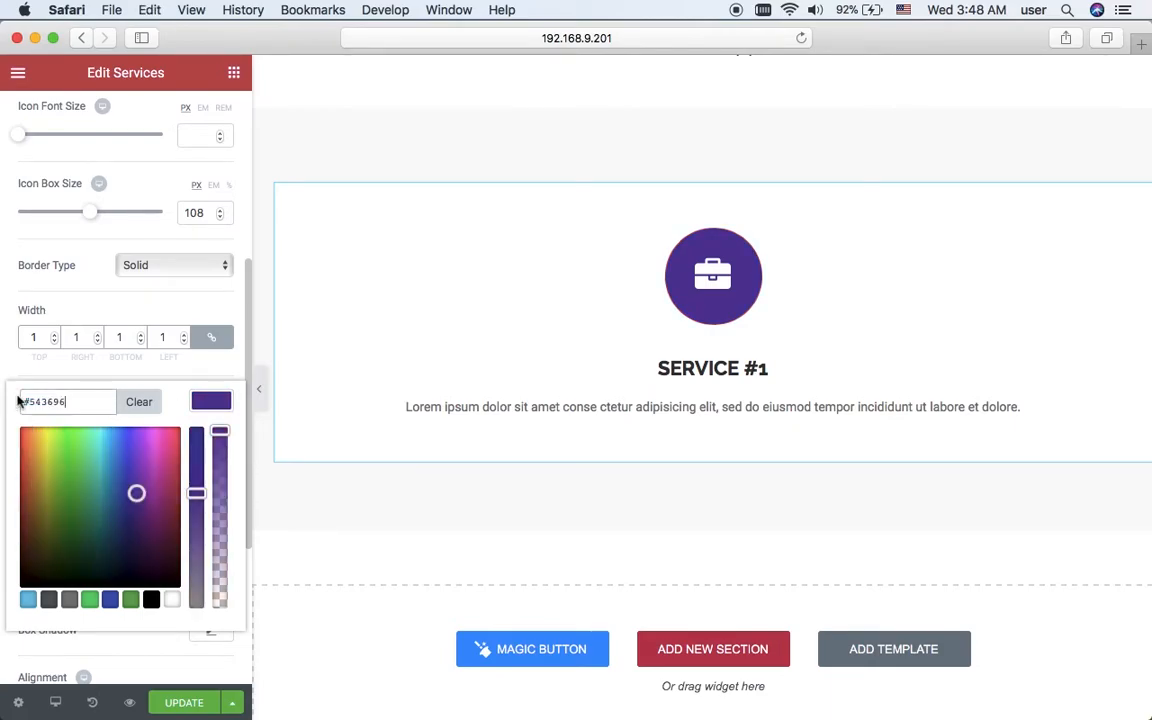
{"action": "left_click", "coordinate": [212, 400]}
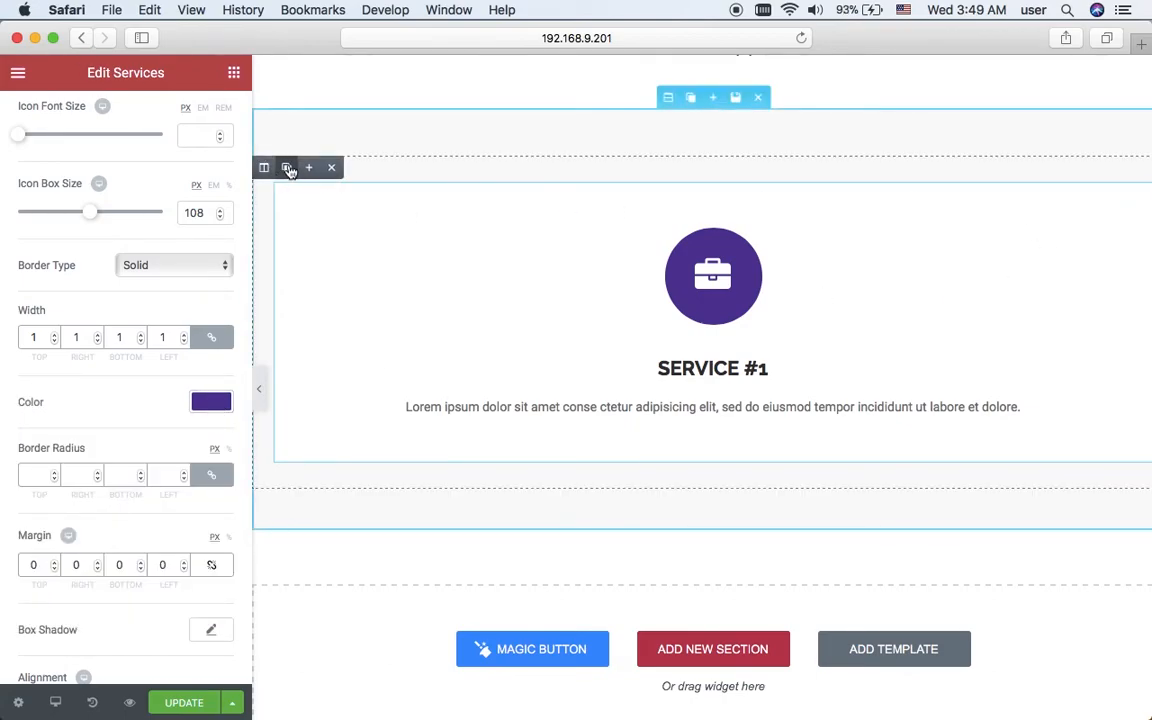
Step: Duplicate the service column so three identical SERVICE #1 columns sit side by side
{"action": "left_click", "coordinate": [288, 168]}
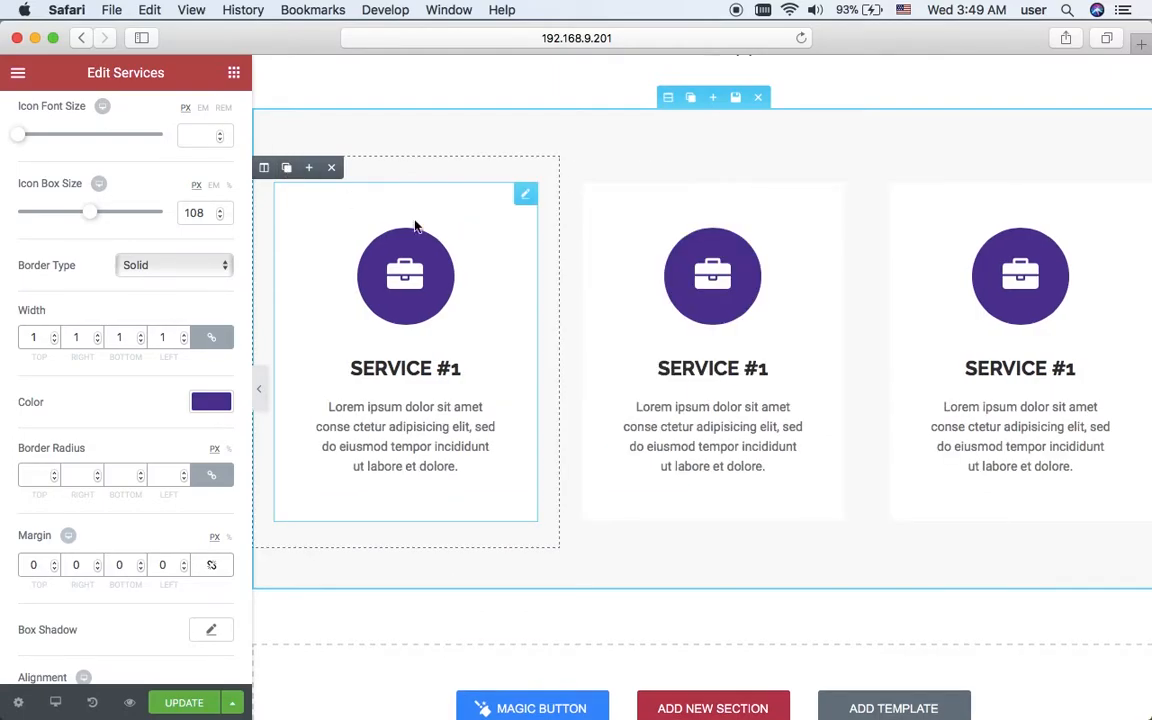
{"action": "left_click", "coordinate": [234, 72]}
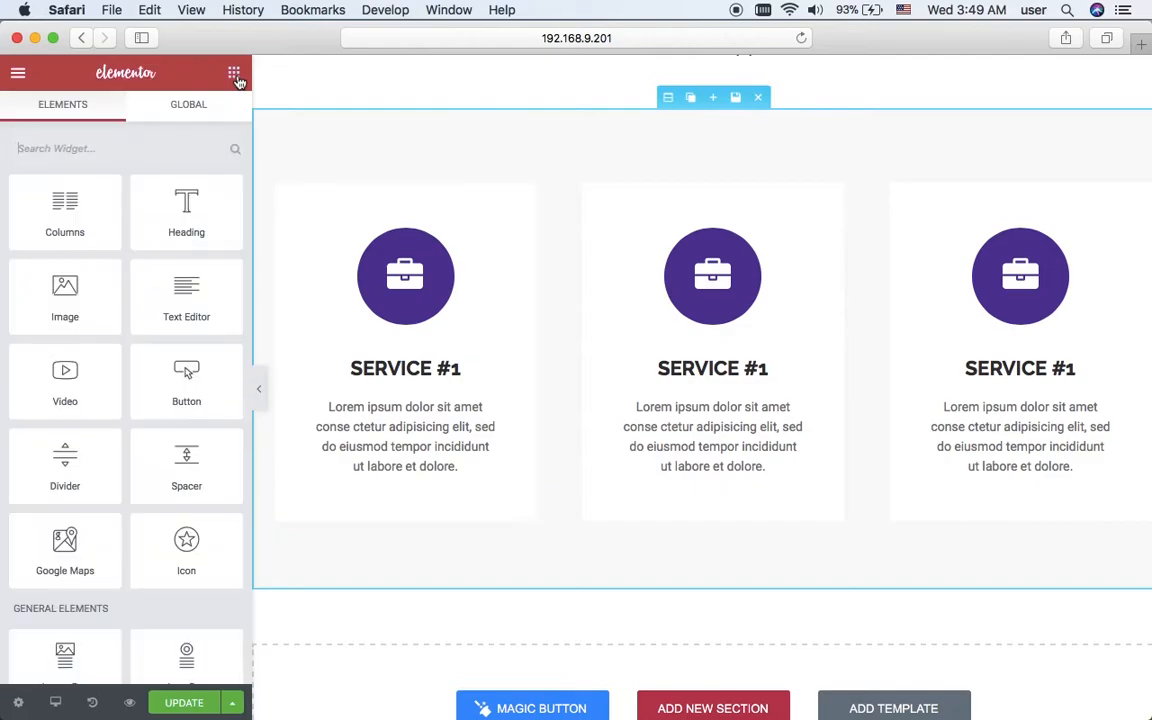
{"action": "scroll", "scroll_direction": "down", "scroll_amount": 3}
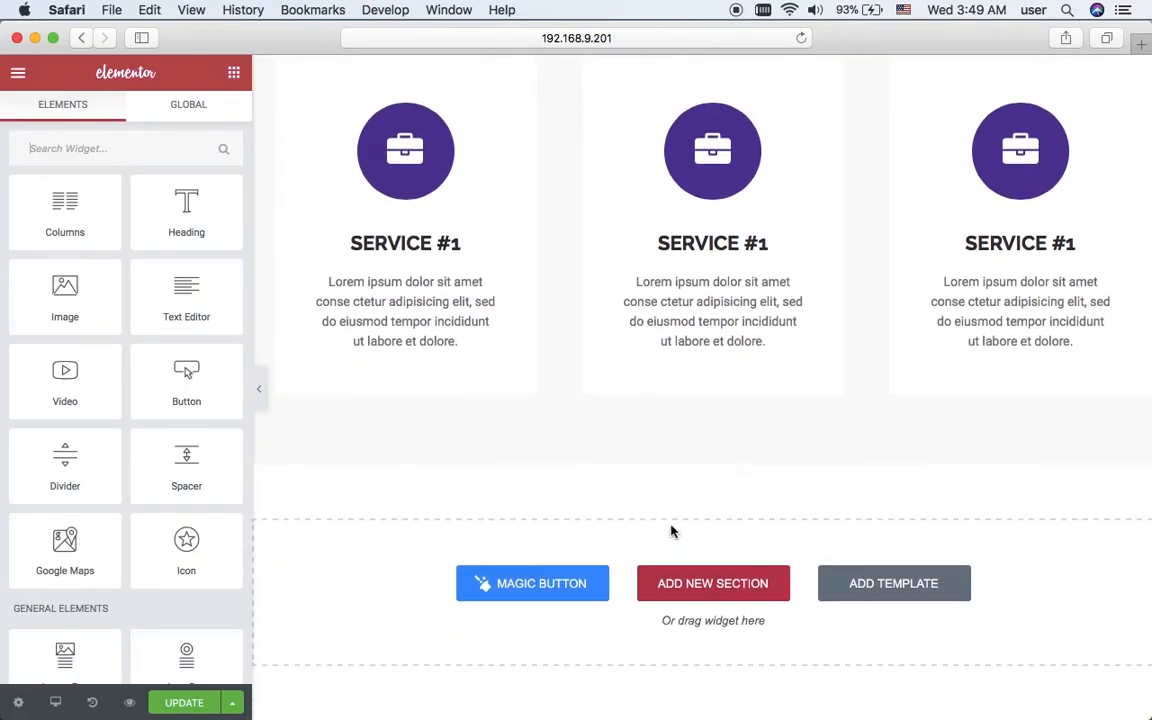
Step: Insert the saved 'template 1' purple heading below the services block
{"action": "left_click", "coordinate": [892, 584]}
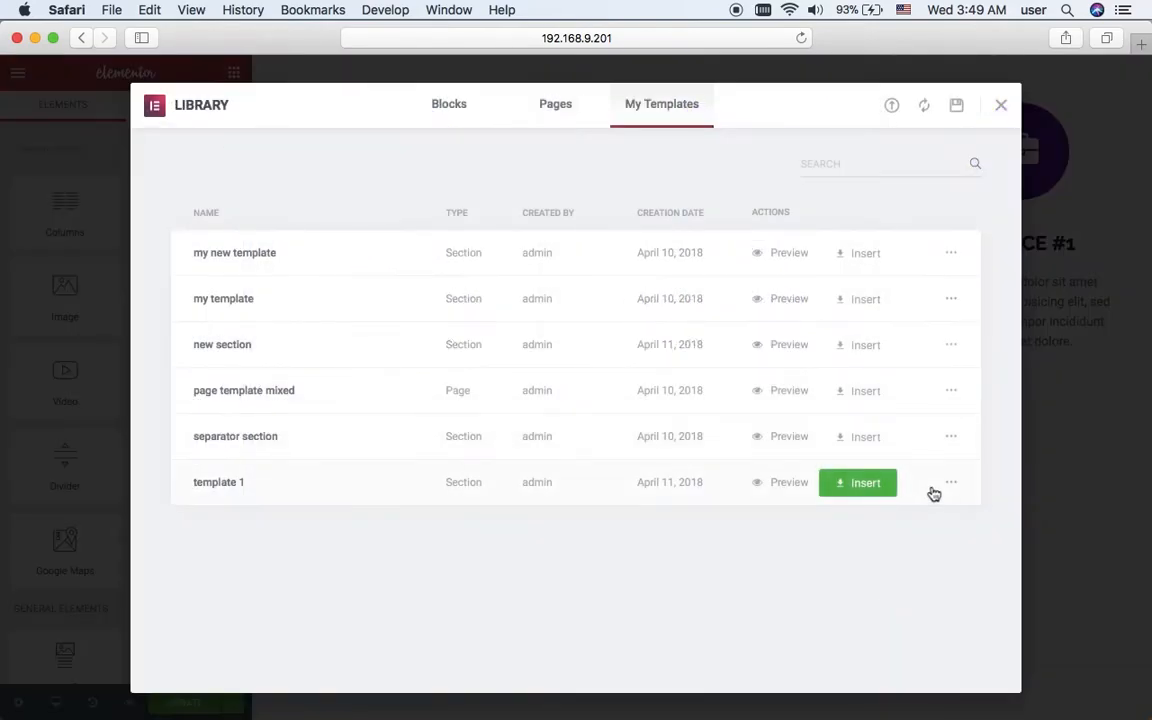
{"action": "left_click", "coordinate": [858, 482]}
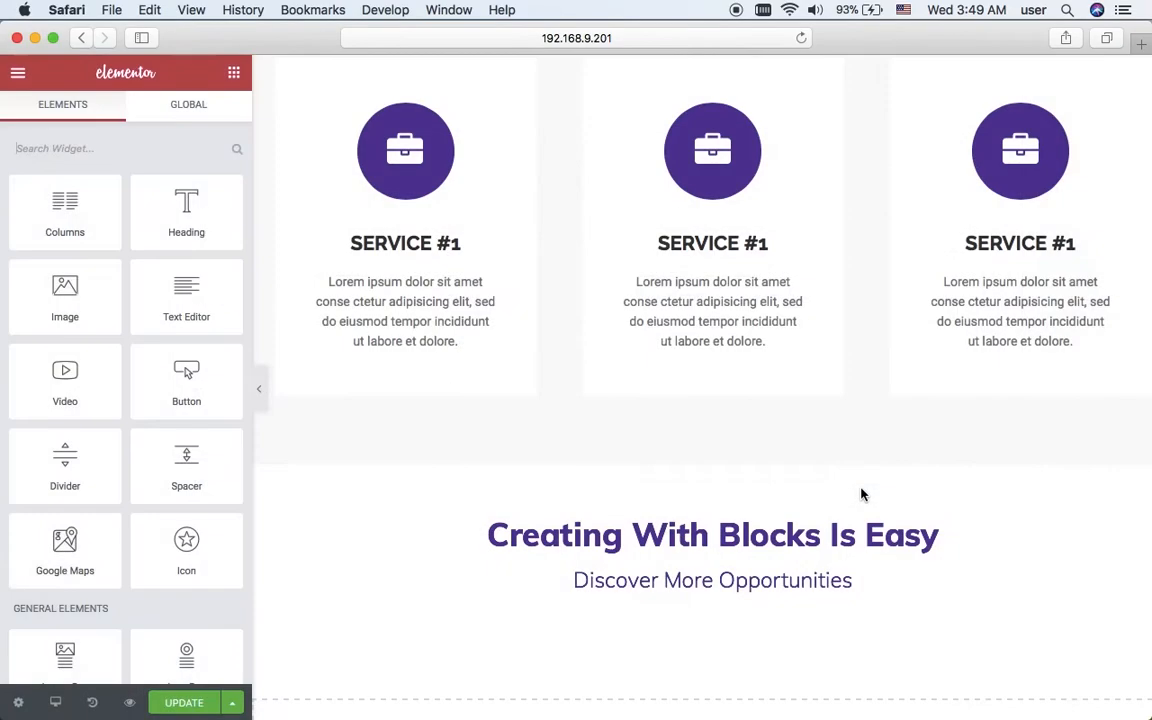
{"action": "scroll", "scroll_direction": "down", "scroll_amount": 3}
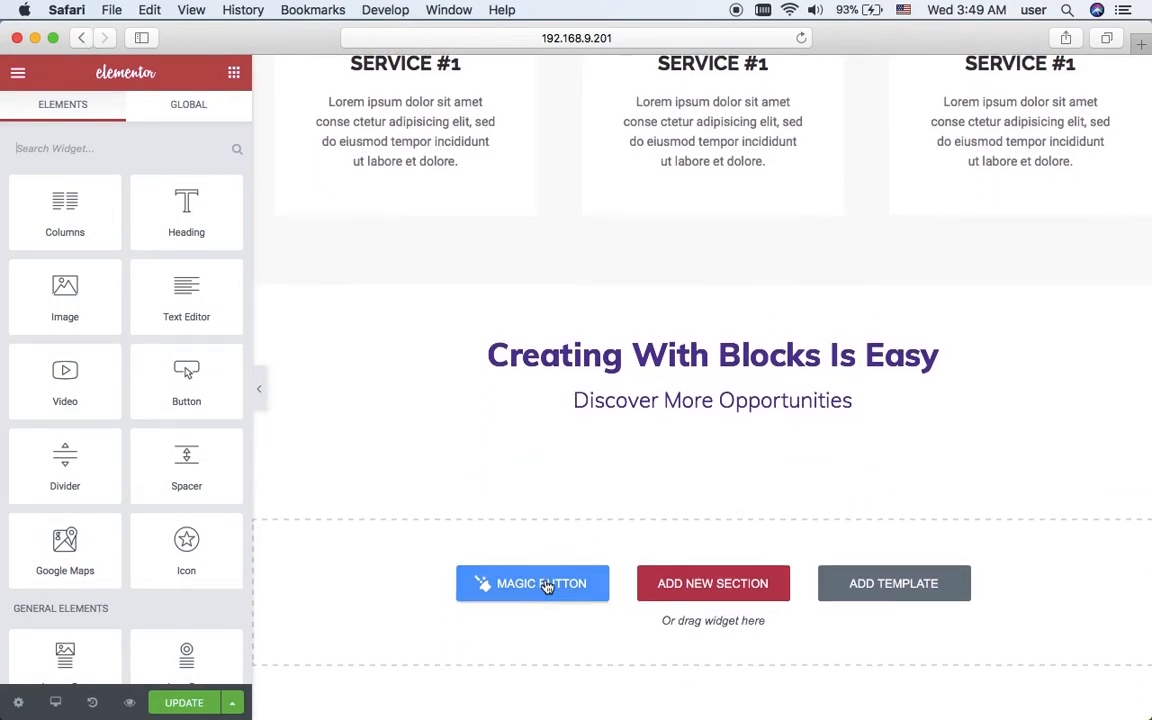
Step: Insert the Images Masonry #2 gallery with the blue-and-pink product photos
{"action": "left_click", "coordinate": [892, 584]}
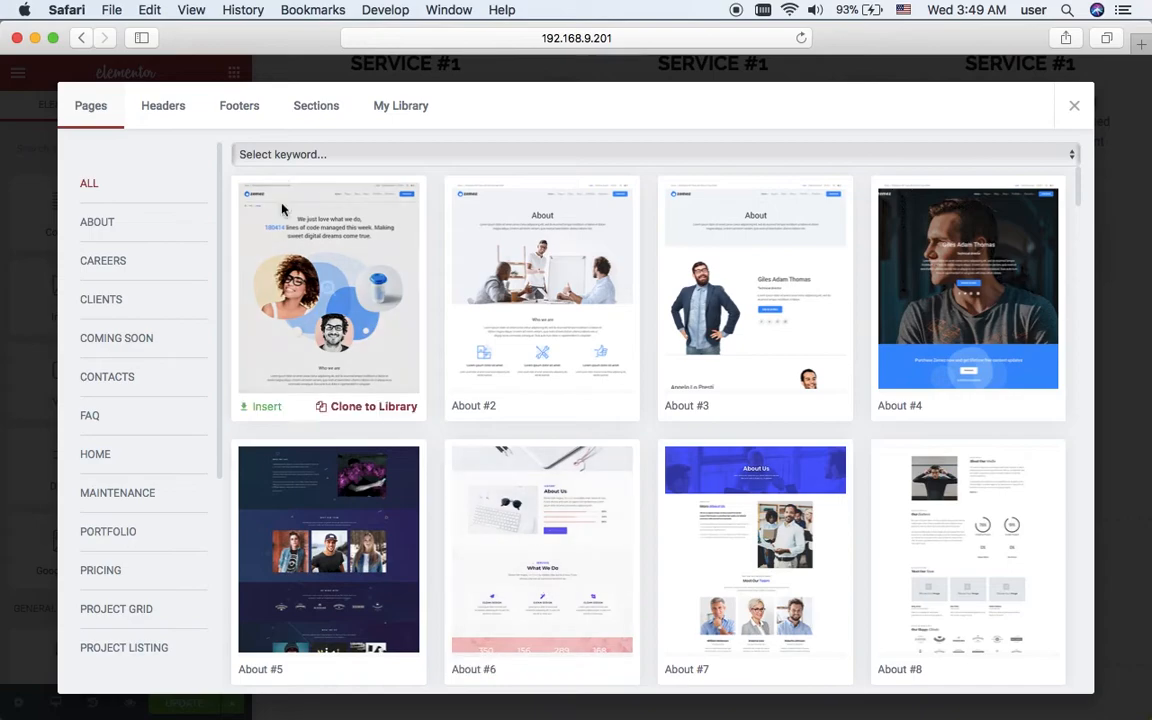
{"action": "left_click", "coordinate": [316, 104]}
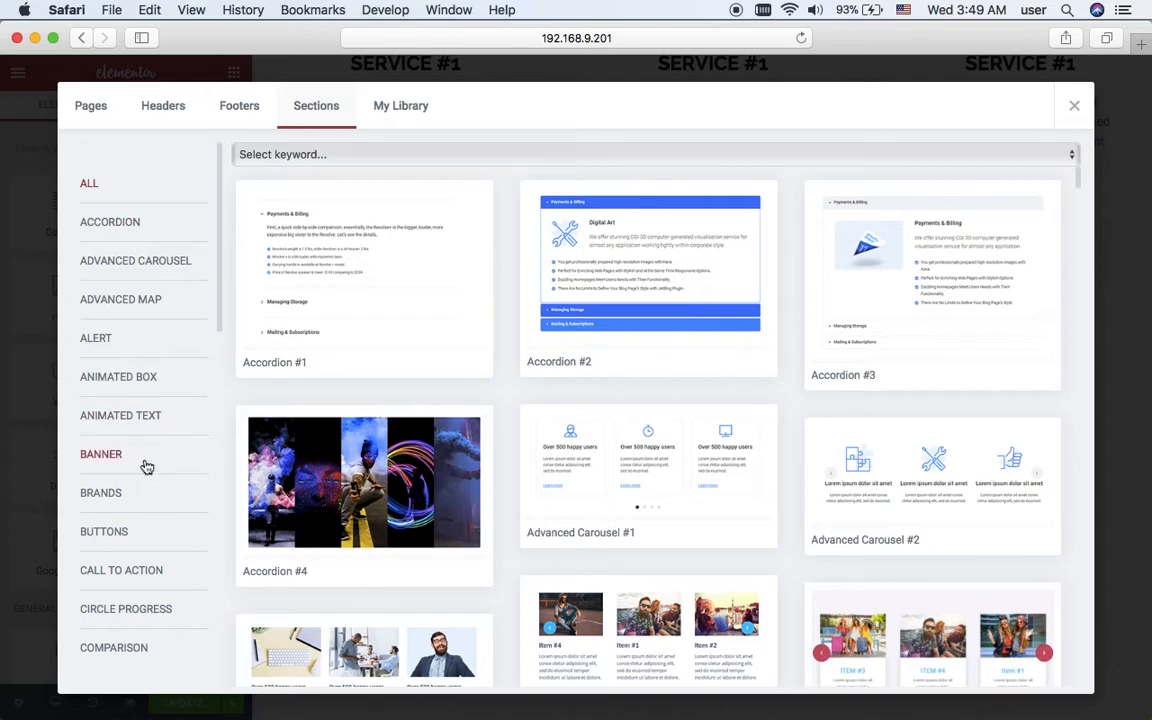
{"action": "scroll", "scroll_direction": "down", "scroll_amount": 3}
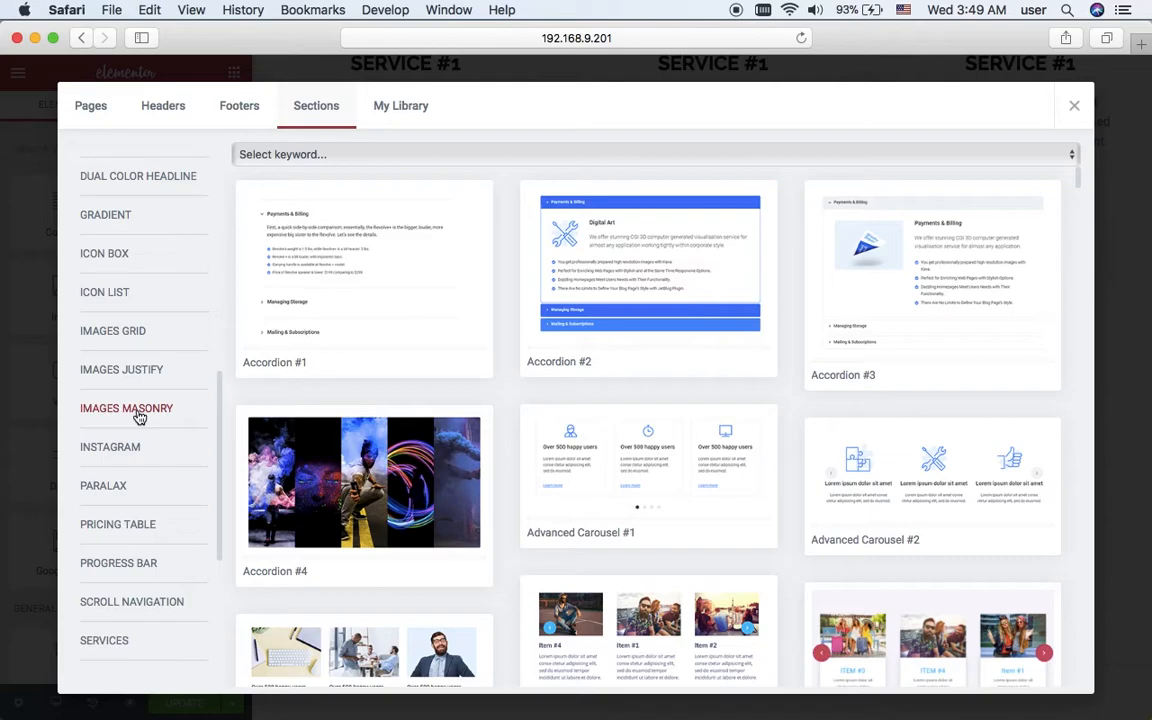
{"action": "mouse_move", "coordinate": [118, 414]}
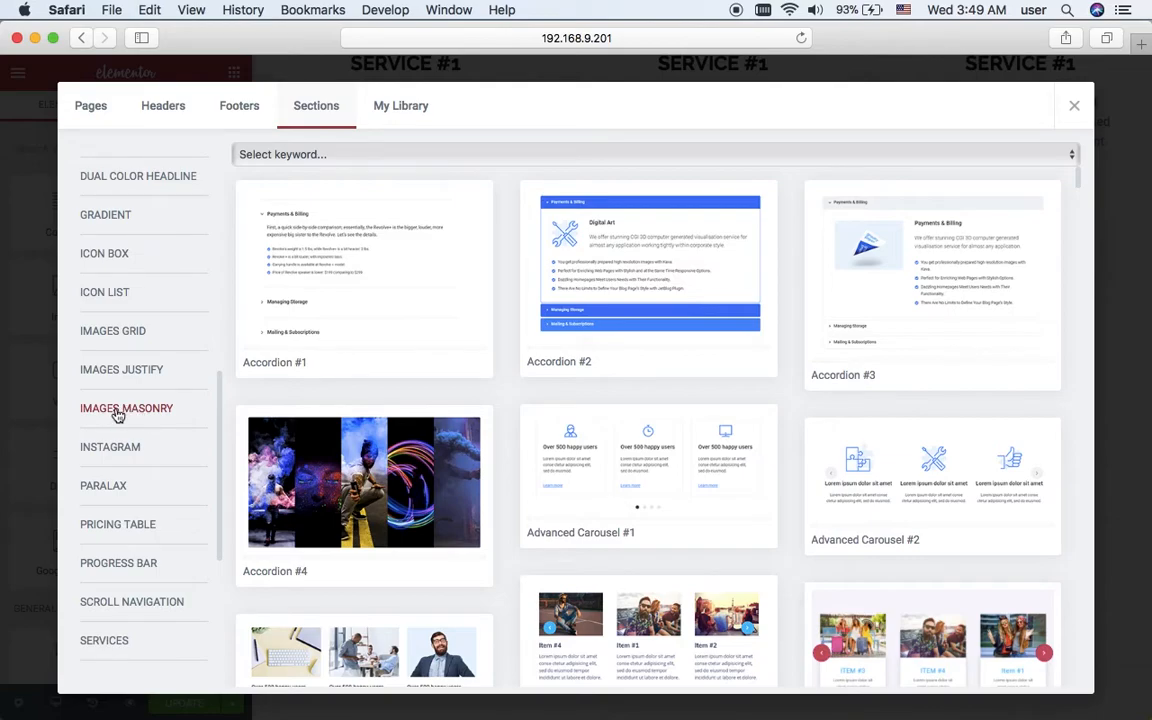
{"action": "left_click", "coordinate": [126, 408]}
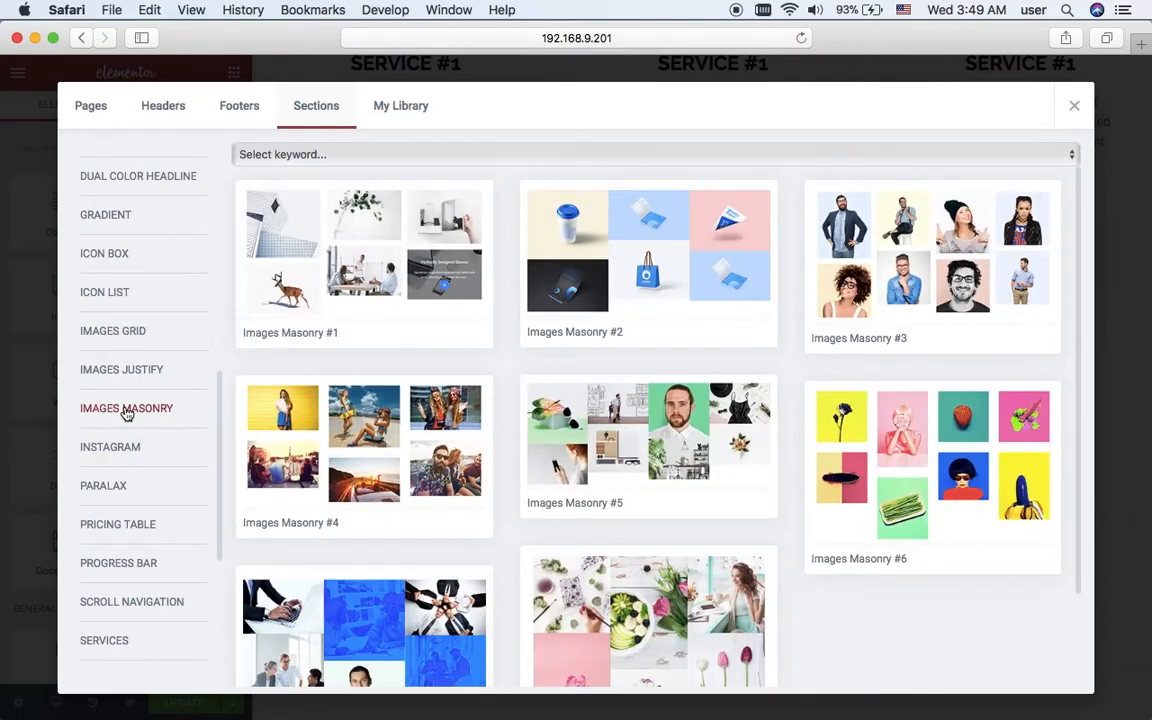
{"action": "mouse_move", "coordinate": [540, 354]}
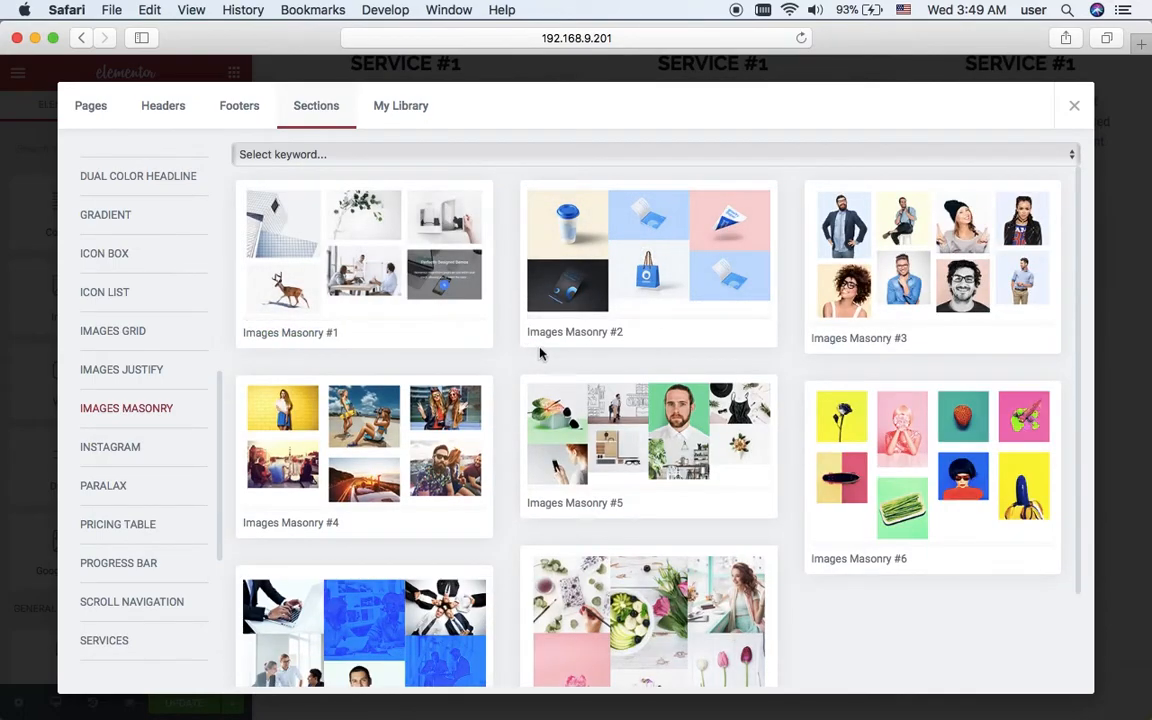
{"action": "left_click", "coordinate": [1074, 104]}
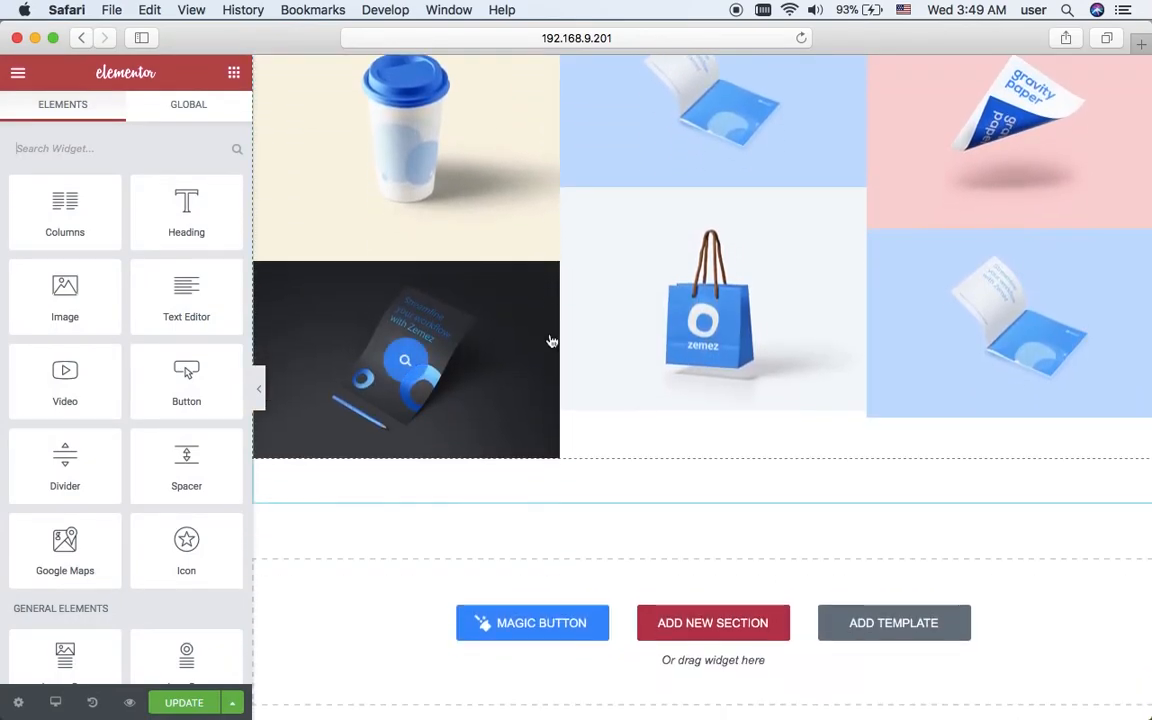
Step: Insert the saved 'template 1' purple heading below the masonry gallery
{"action": "left_click", "coordinate": [892, 622]}
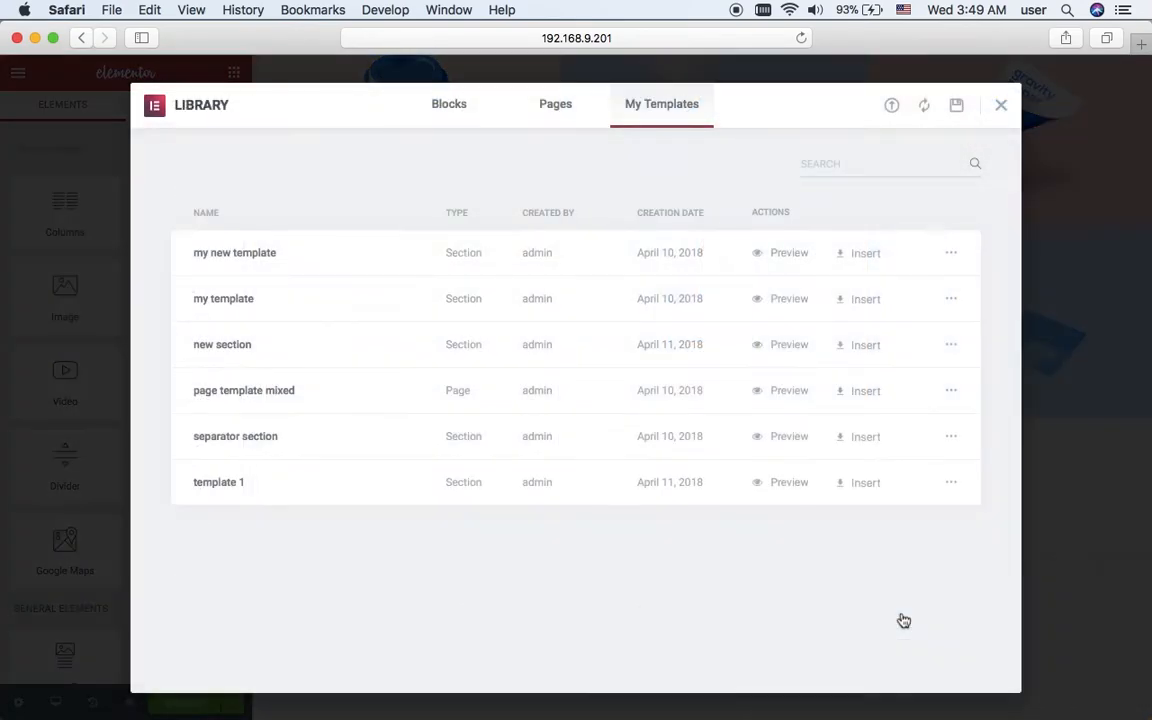
{"action": "left_click", "coordinate": [1000, 104]}
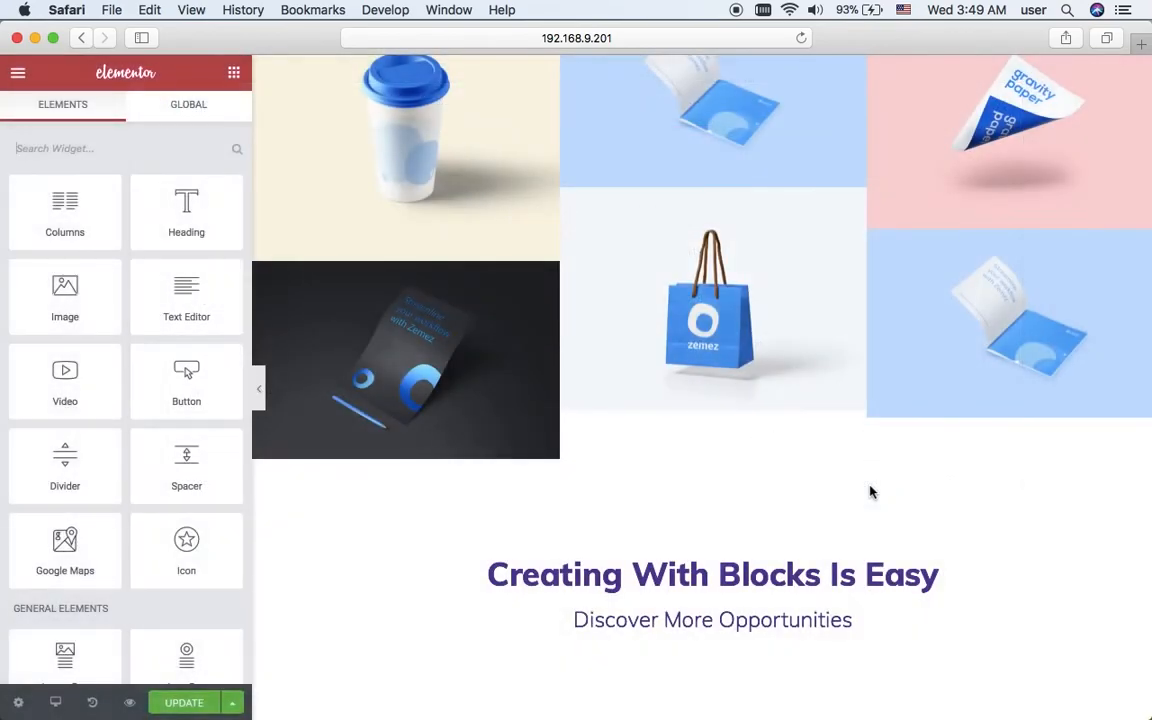
{"action": "scroll", "scroll_direction": "down", "scroll_amount": 3}
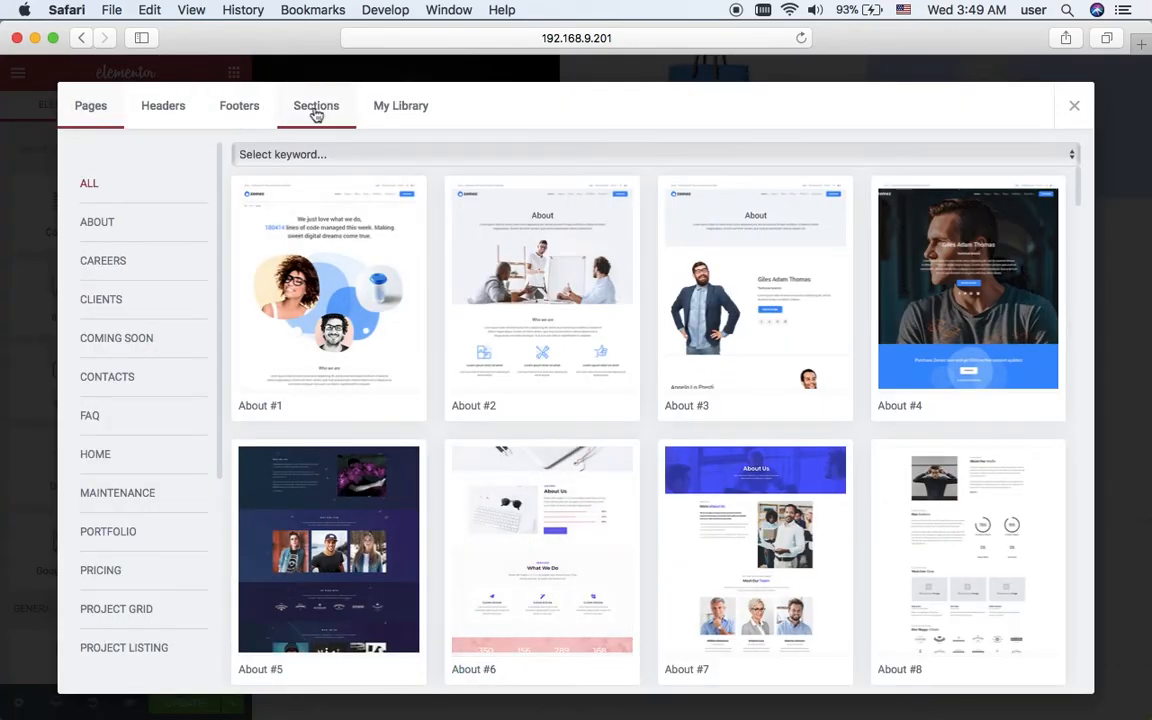
Step: Insert a pre-made Team Members block with three founder profiles and social icons
{"action": "left_click", "coordinate": [316, 104]}
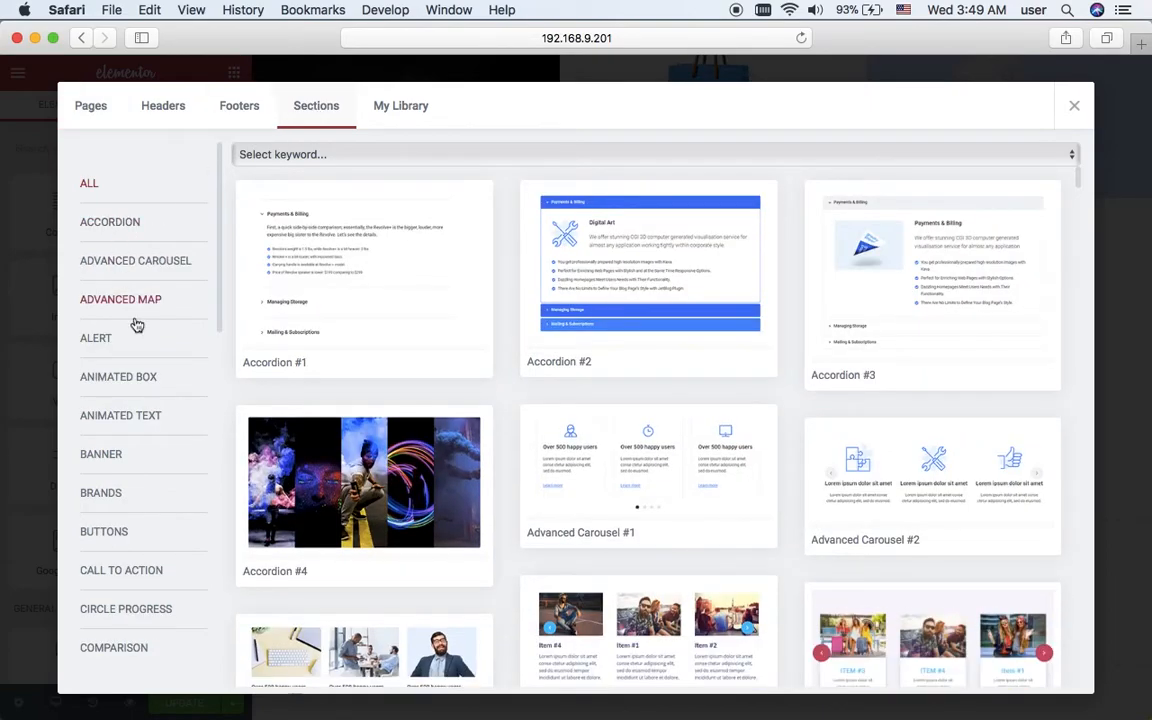
{"action": "scroll", "scroll_direction": "down", "scroll_amount": 3}
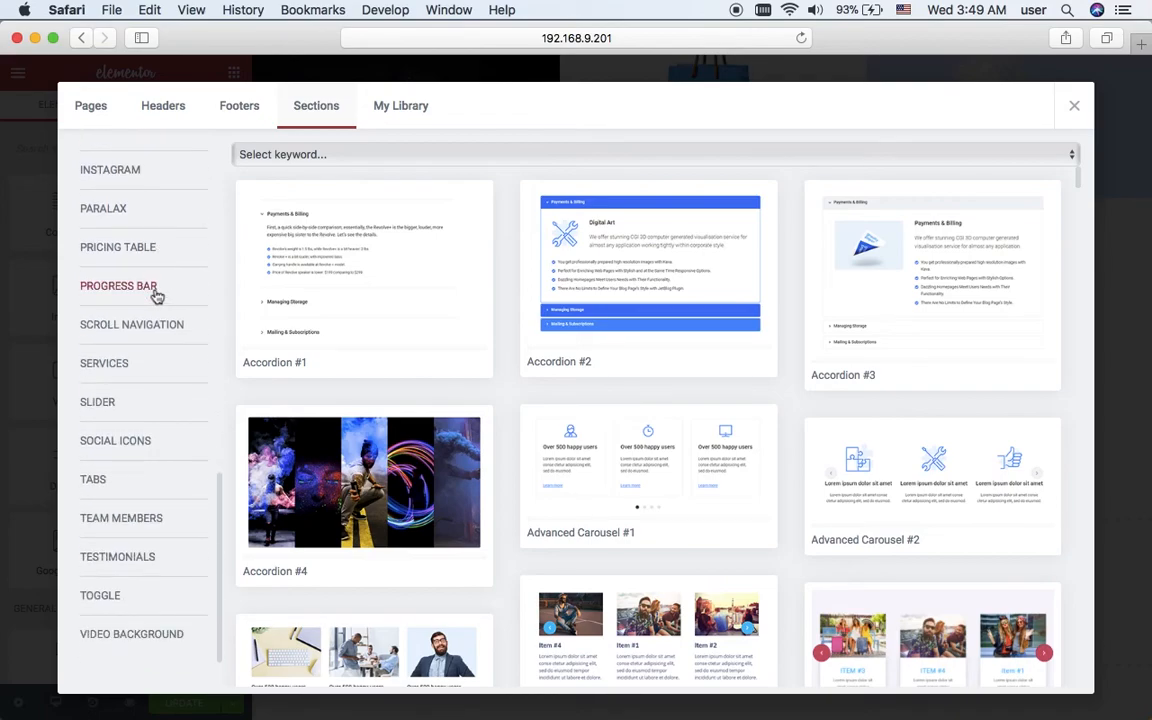
{"action": "left_click", "coordinate": [120, 518]}
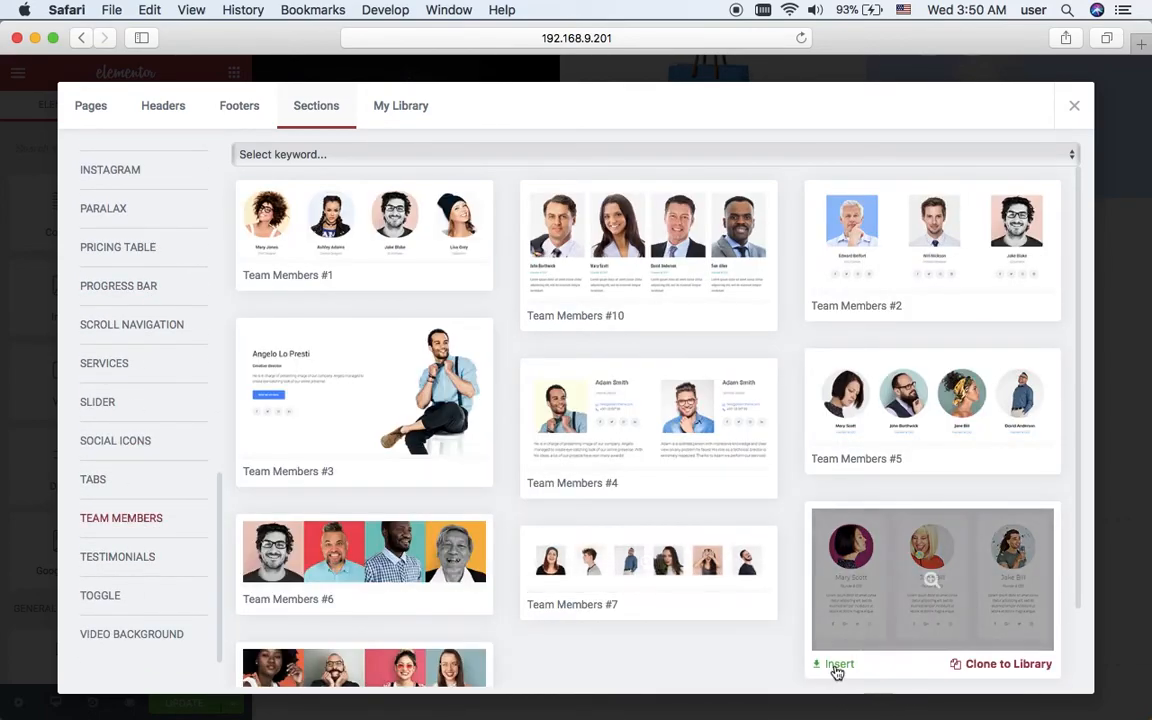
{"action": "left_click", "coordinate": [834, 664]}
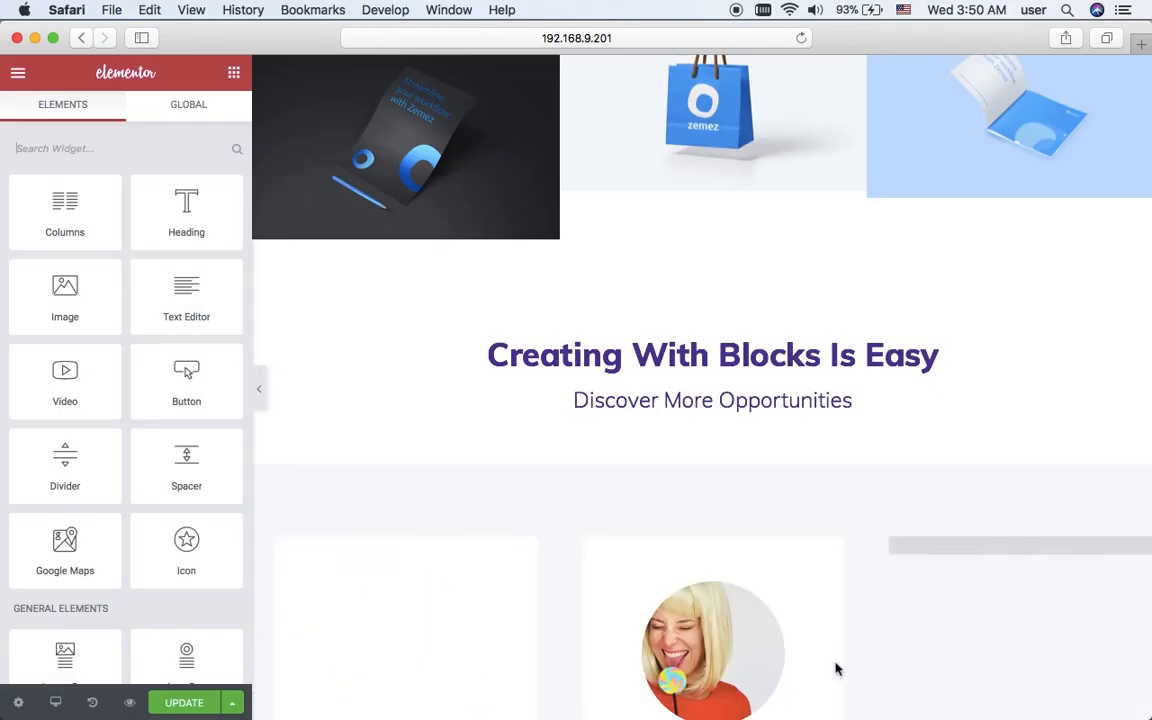
{"action": "scroll", "scroll_direction": "down", "scroll_amount": 3}
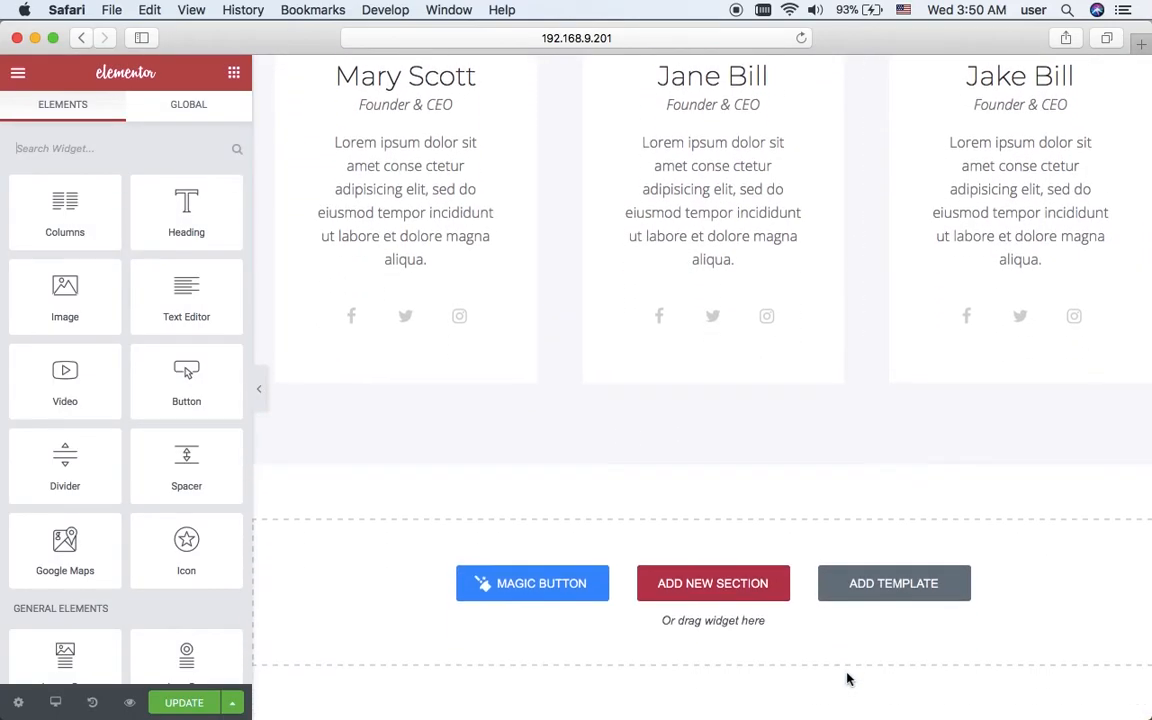
Step: Insert the saved 'template 1' purple heading below the team block
{"action": "left_click", "coordinate": [892, 584]}
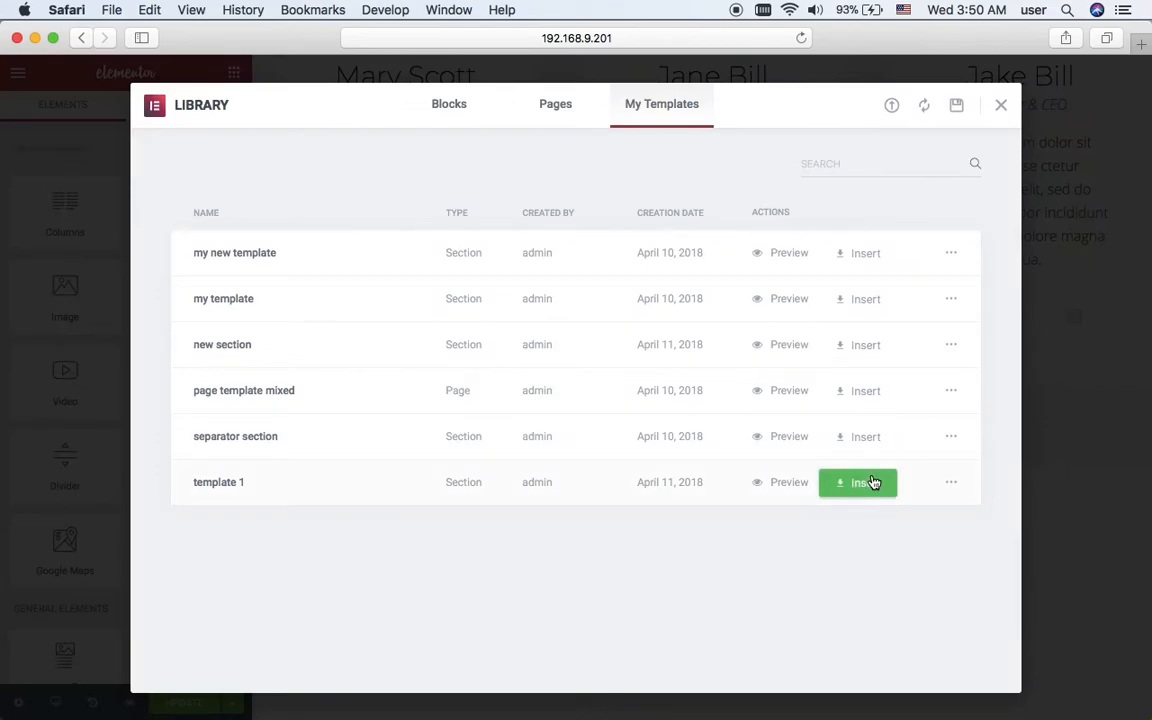
{"action": "left_click", "coordinate": [856, 482]}
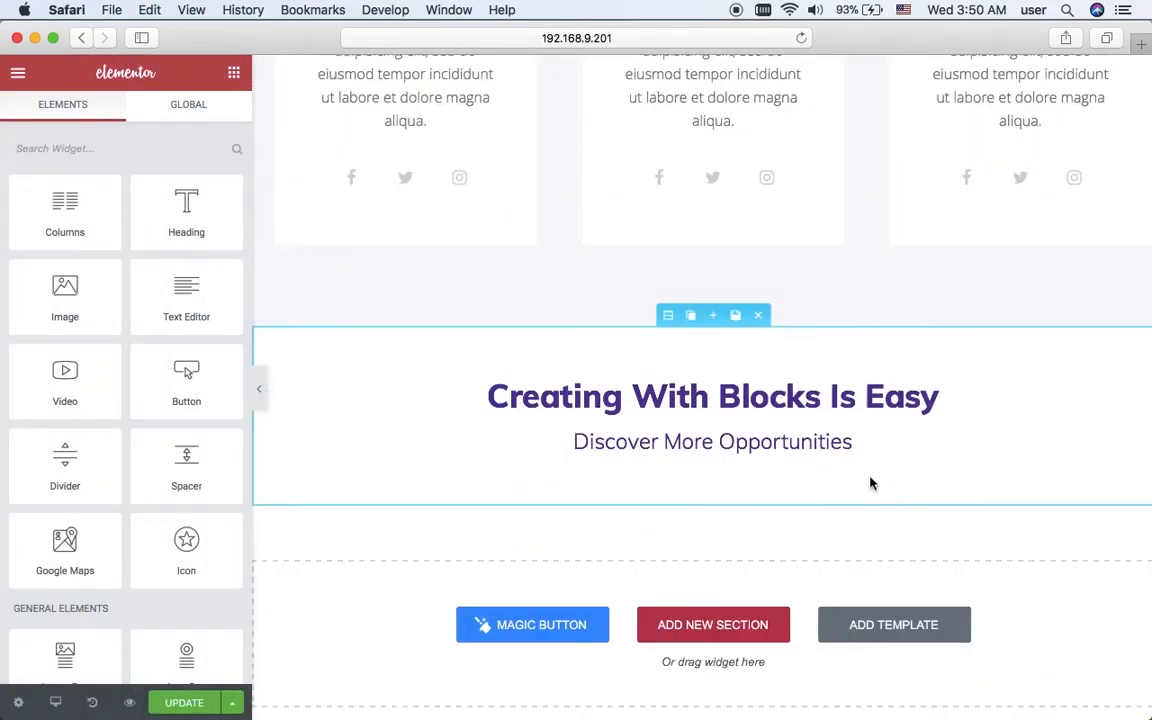
{"action": "scroll", "scroll_direction": "down", "scroll_amount": 3}
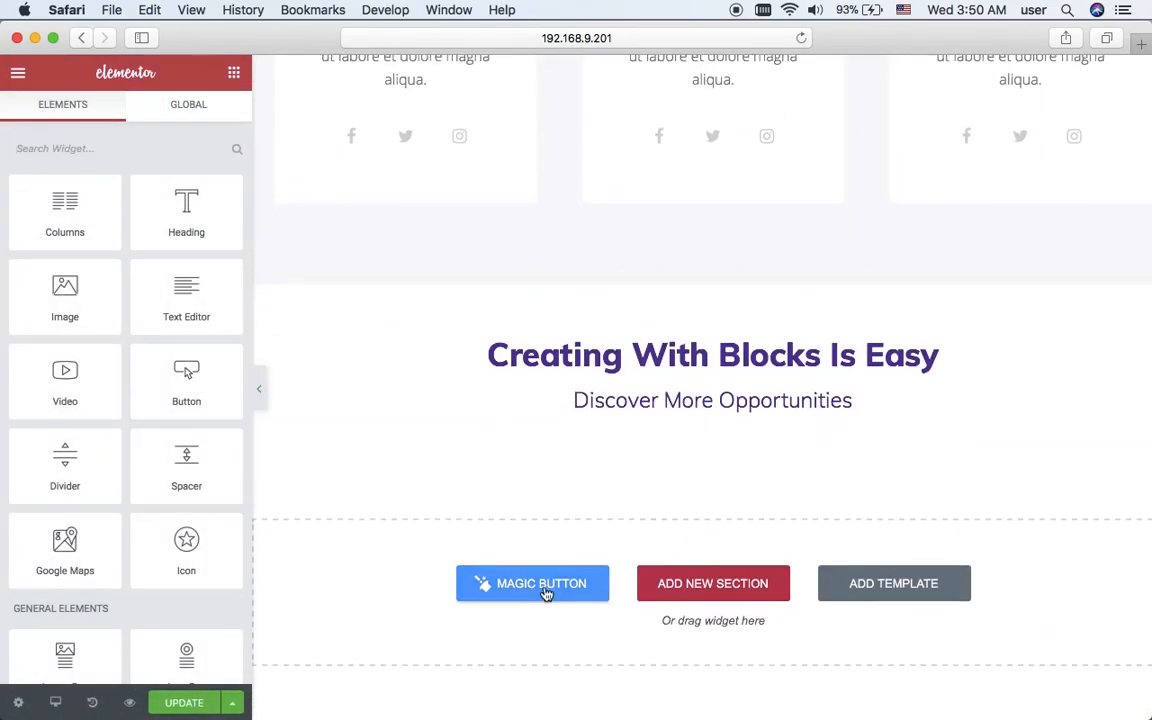
Step: Insert the Testimonials #3 block with the seated man quoting Adam Smith
{"action": "left_click", "coordinate": [892, 584]}
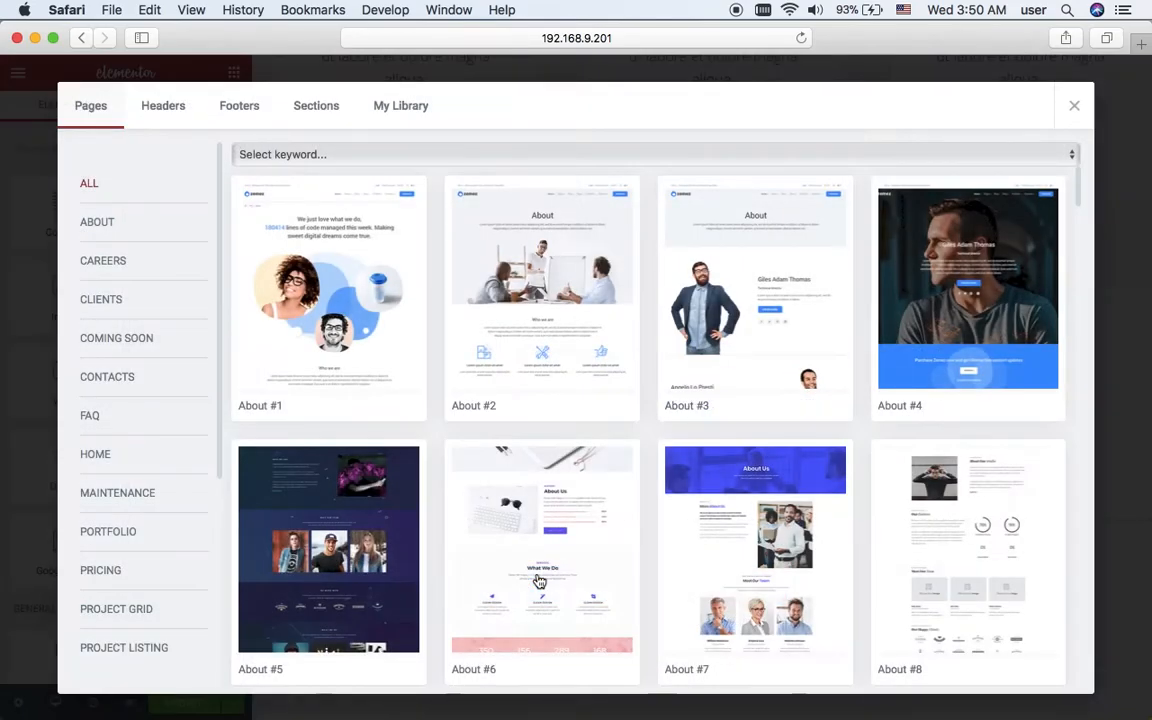
{"action": "left_click", "coordinate": [316, 104]}
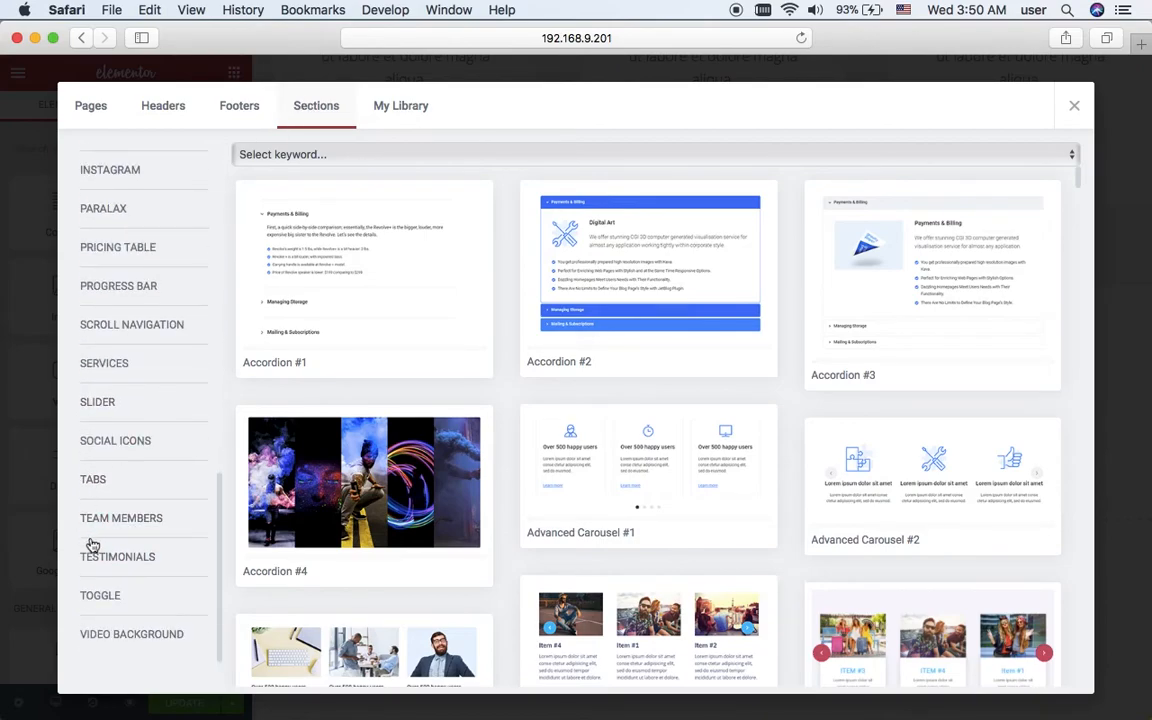
{"action": "left_click", "coordinate": [116, 556]}
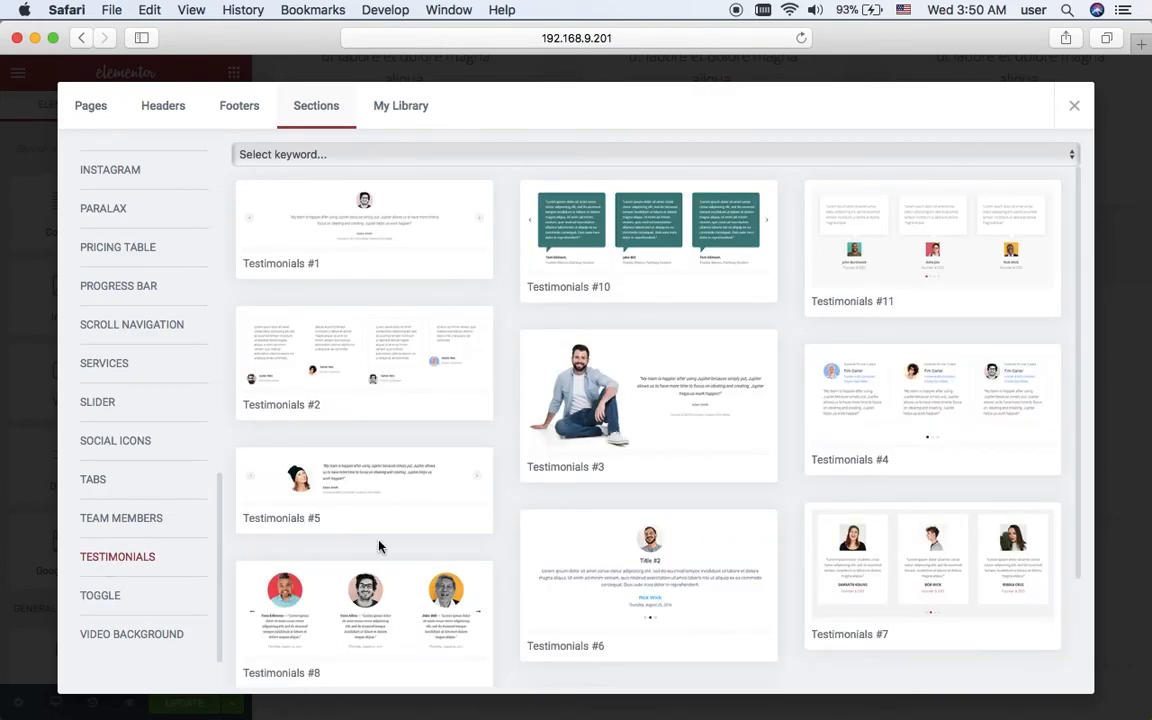
{"action": "left_click", "coordinate": [1074, 104]}
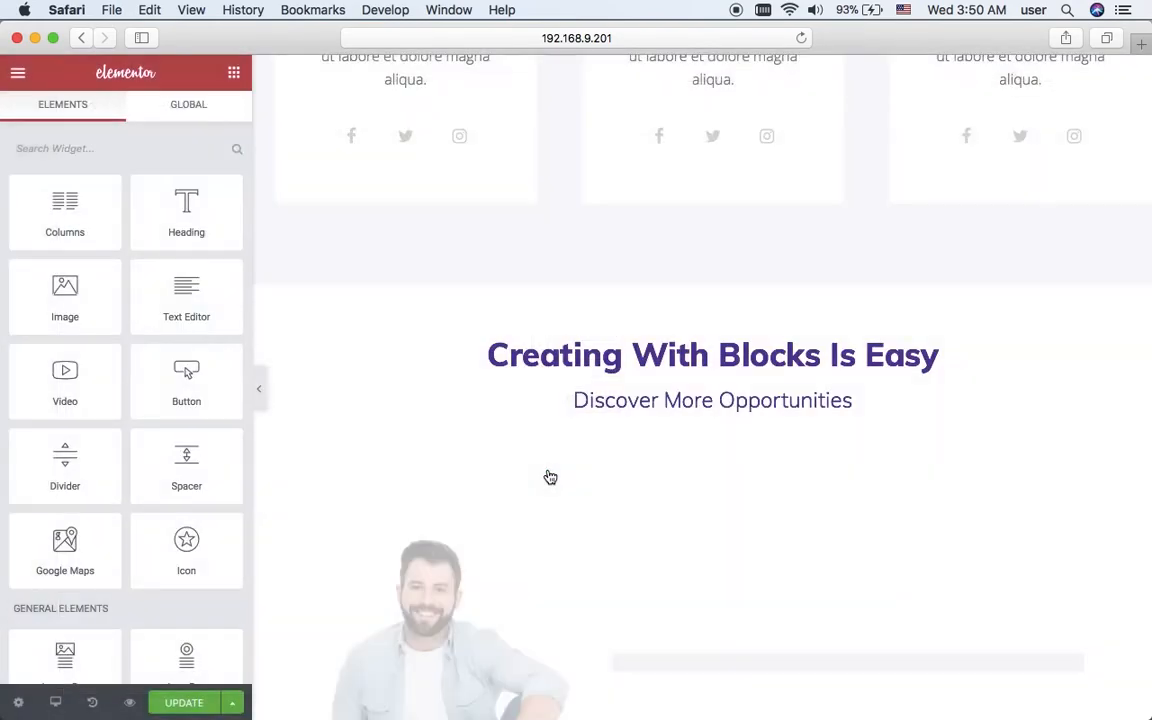
{"action": "scroll", "scroll_direction": "down", "scroll_amount": 3}
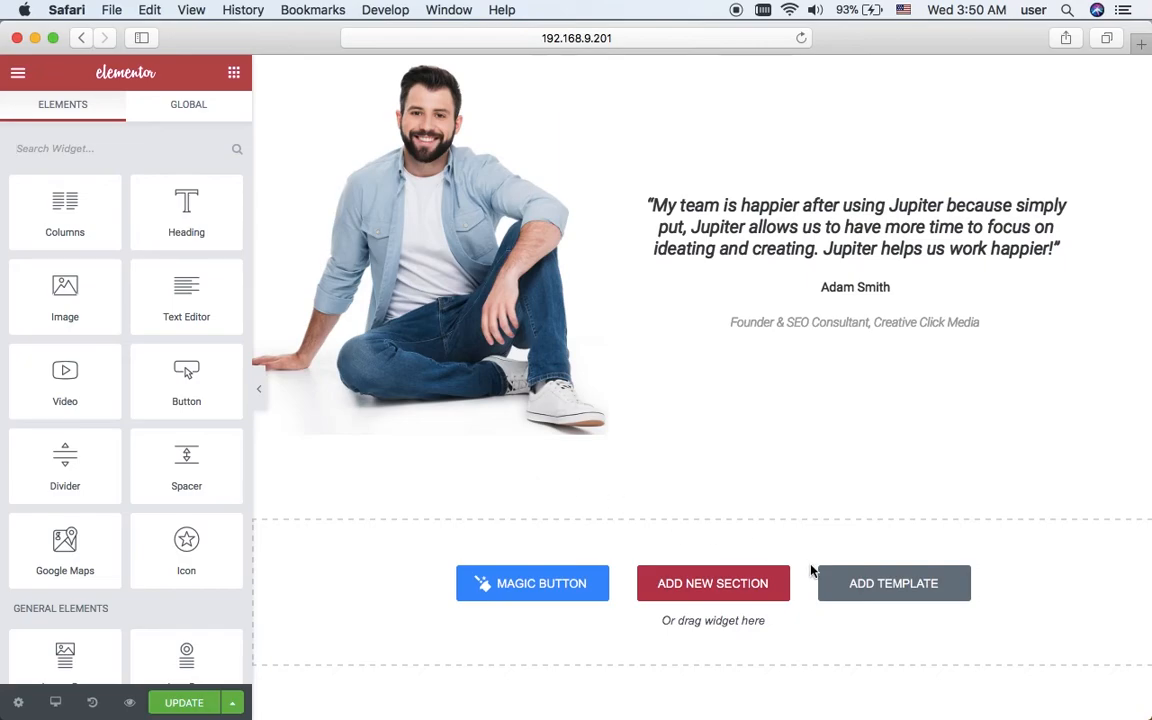
Step: Insert the saved 'template 1' purple heading below the testimonial
{"action": "left_click", "coordinate": [892, 584]}
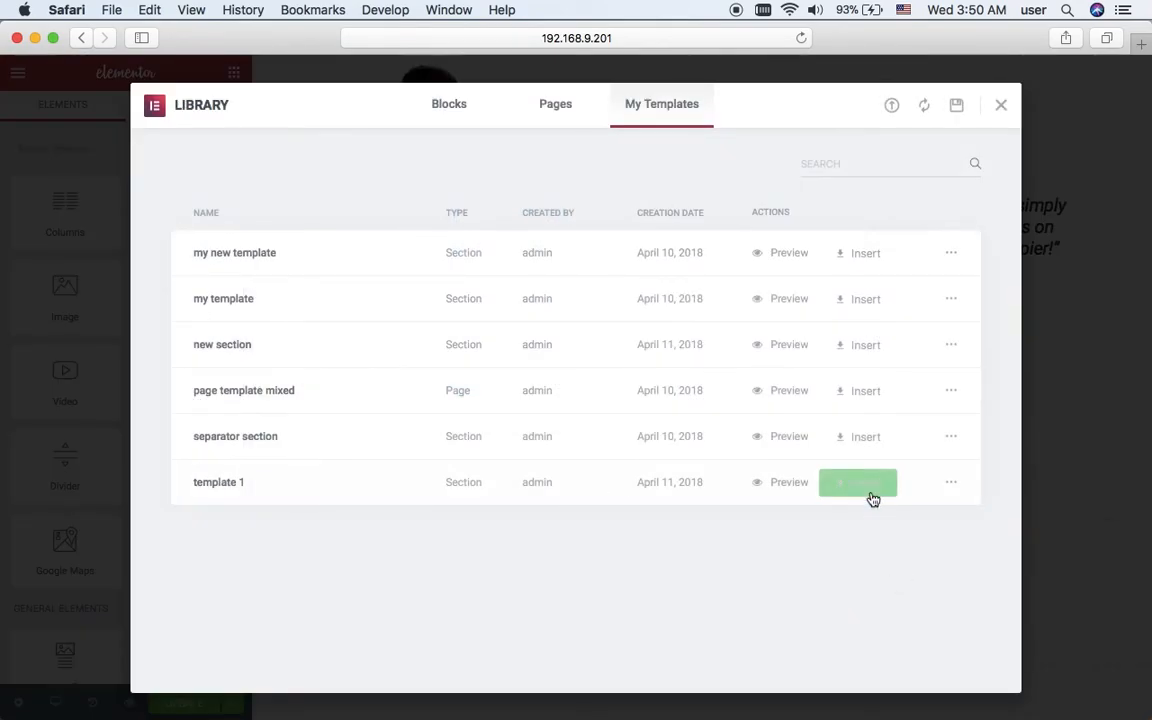
{"action": "left_click", "coordinate": [858, 482]}
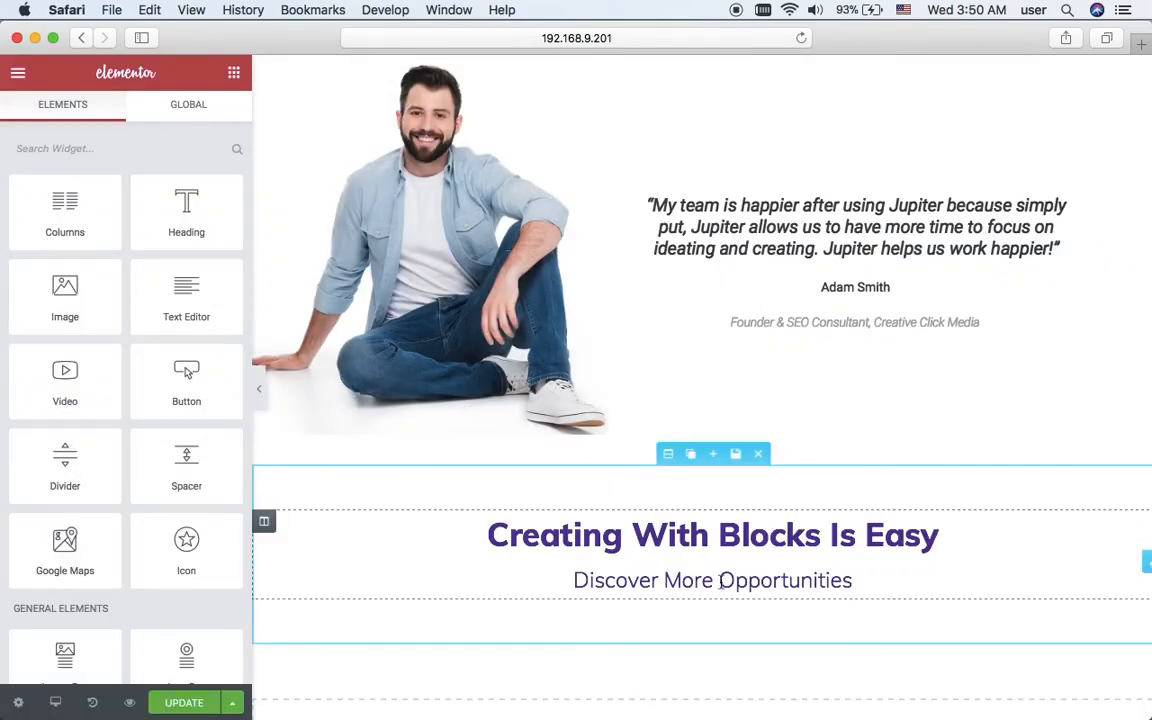
{"action": "scroll", "scroll_direction": "down", "scroll_amount": 3}
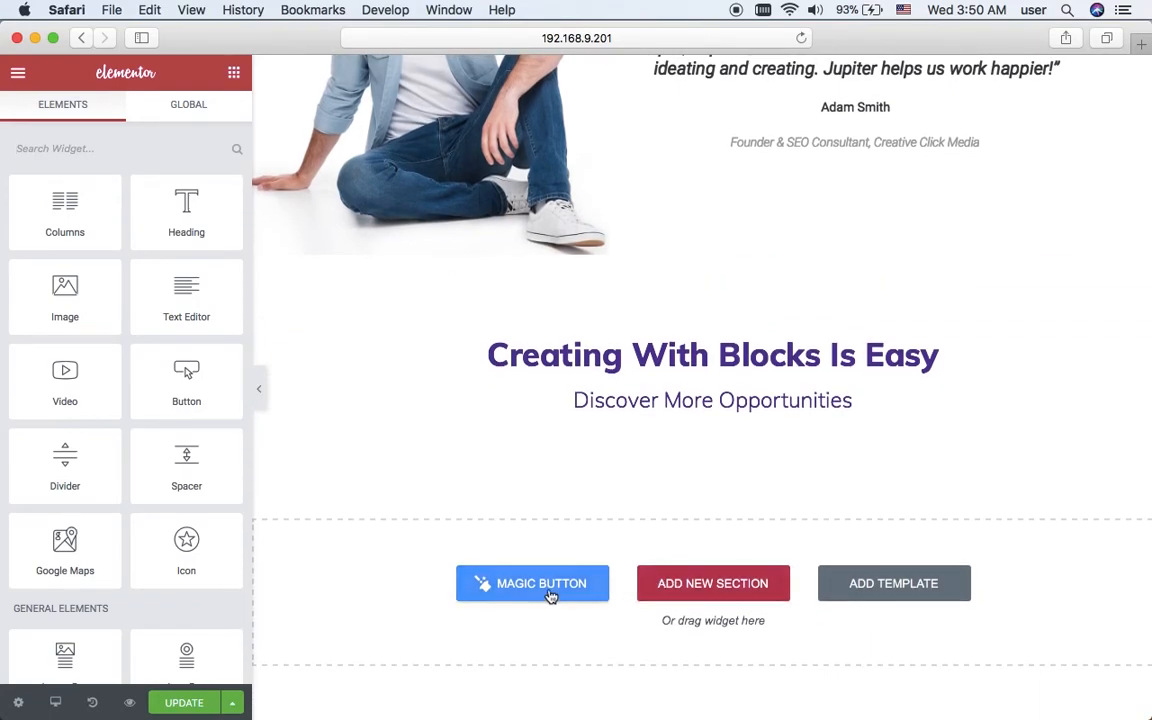
Step: Insert a pre-made Brands block showing a row of illustrated animal logos
{"action": "left_click", "coordinate": [892, 584]}
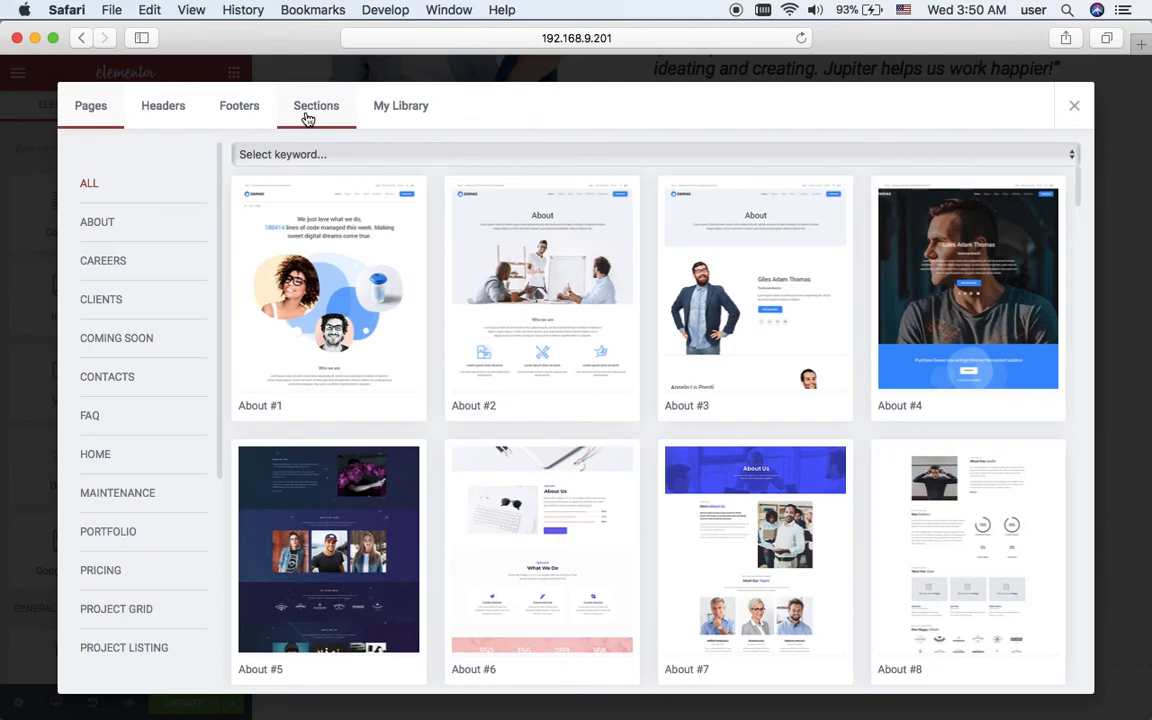
{"action": "left_click", "coordinate": [316, 104]}
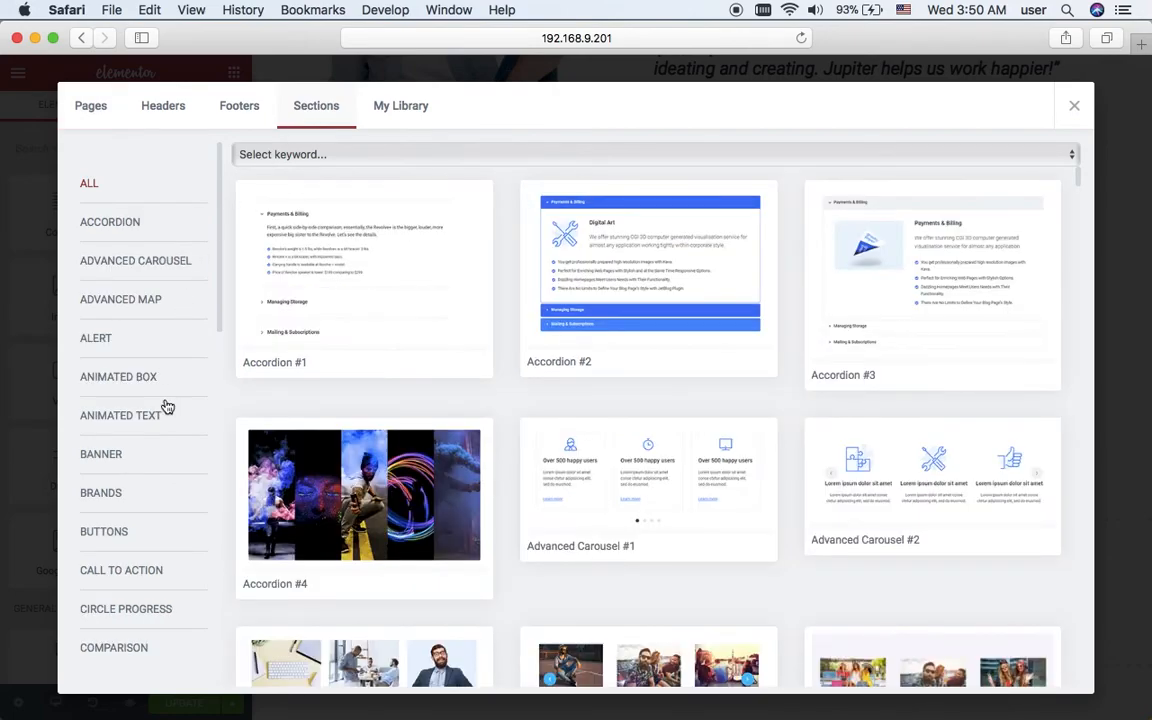
{"action": "left_click", "coordinate": [100, 492]}
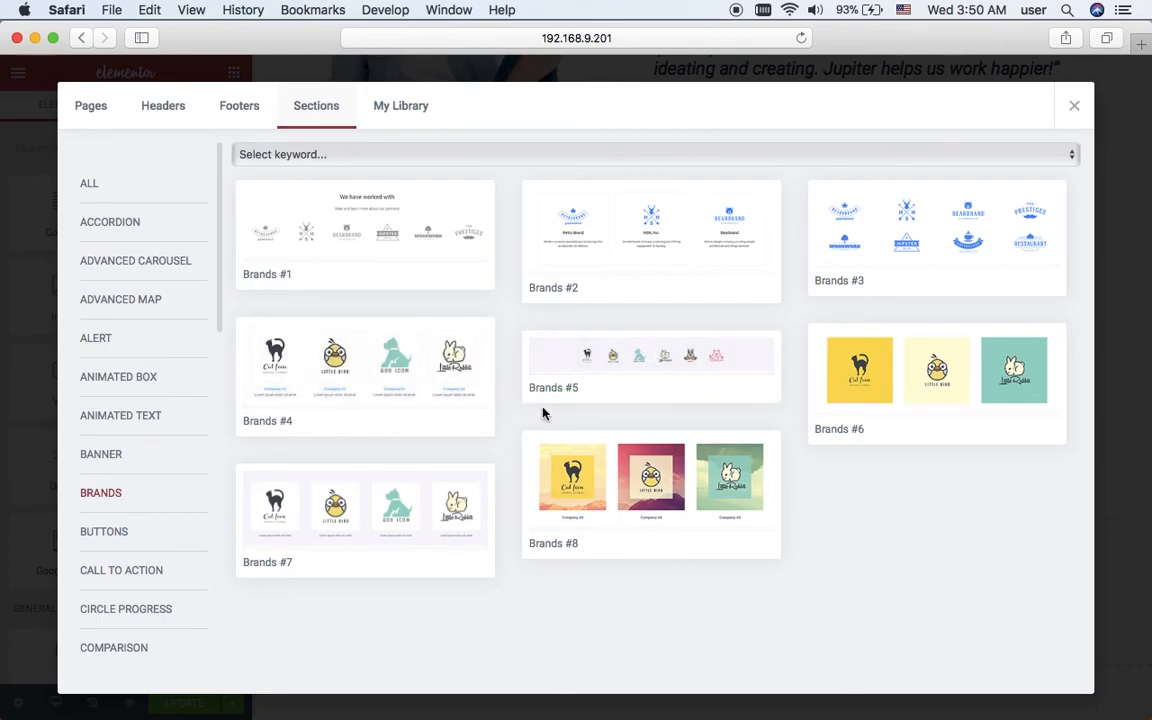
{"action": "left_click", "coordinate": [1074, 104]}
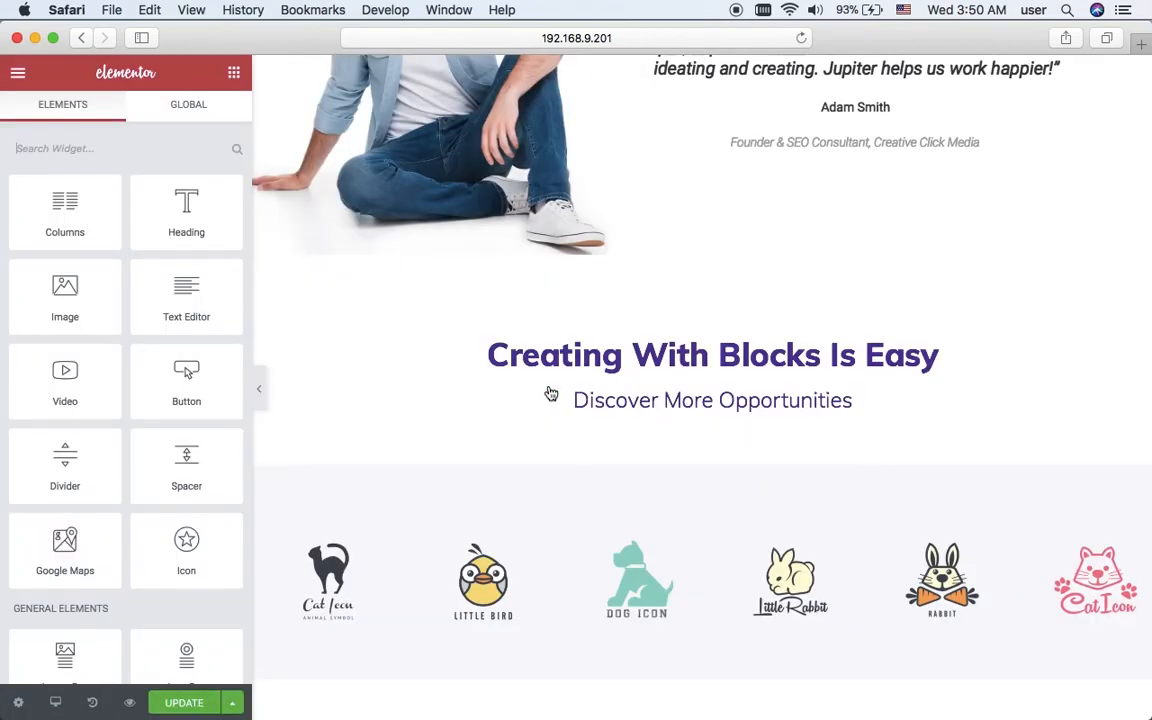
{"action": "scroll", "scroll_direction": "down", "scroll_amount": 3}
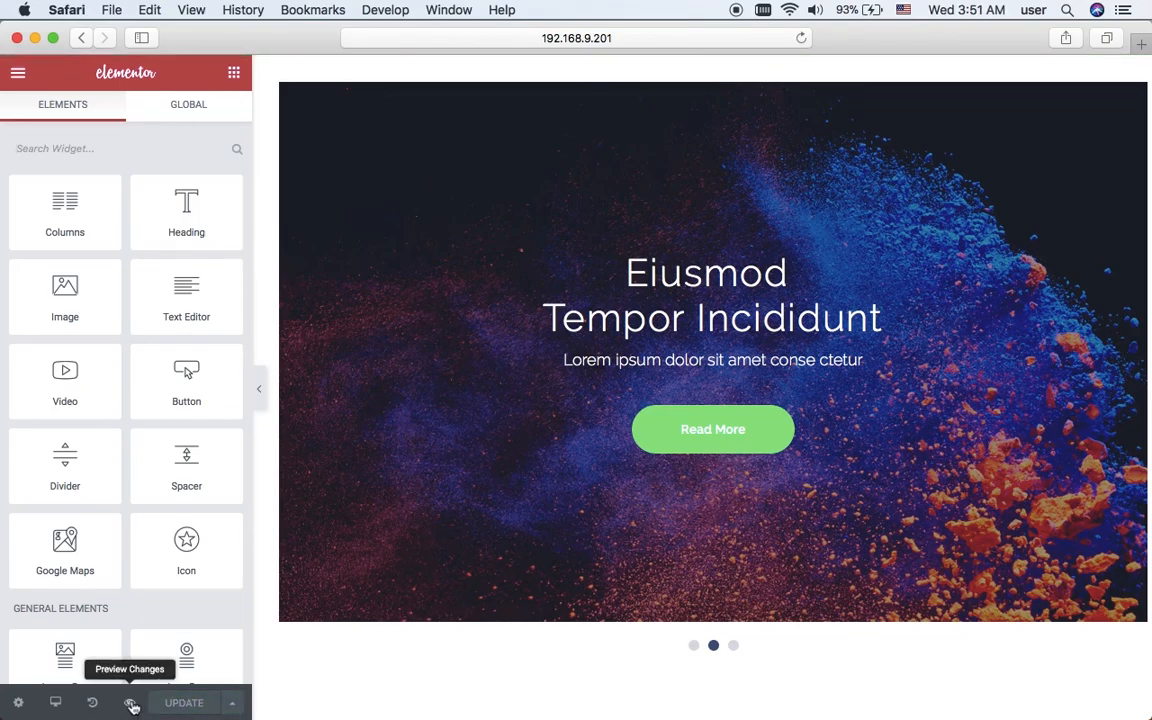
{"action": "mouse_move", "coordinate": [132, 702]}
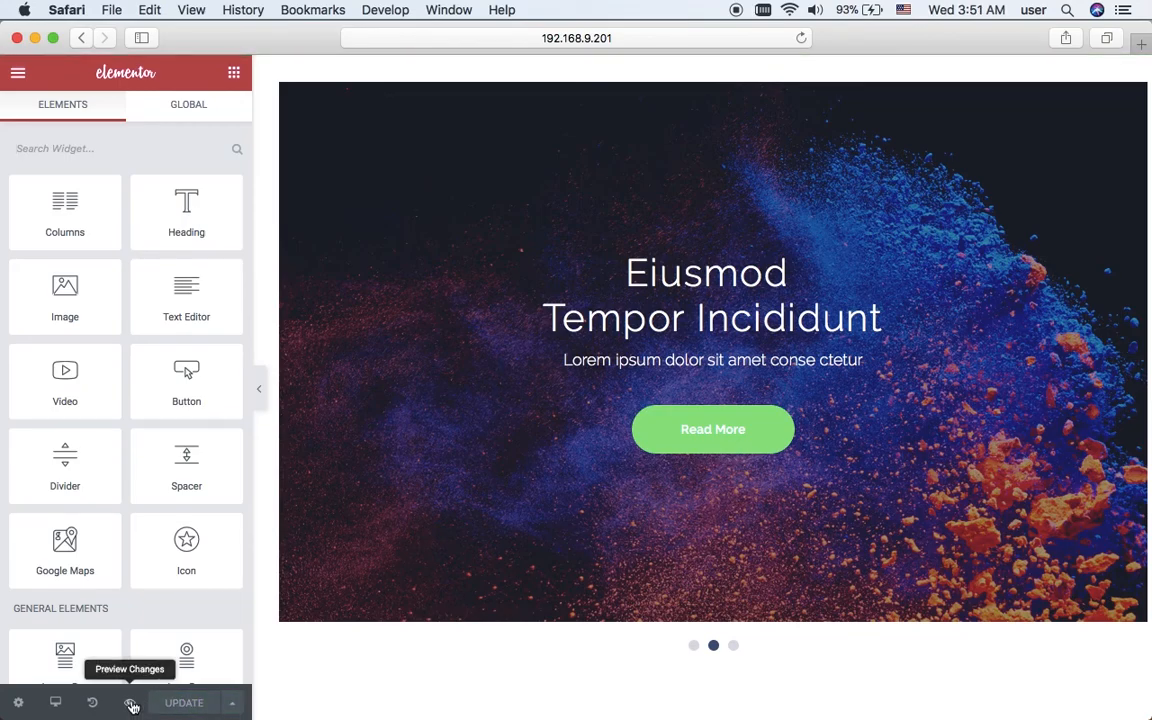